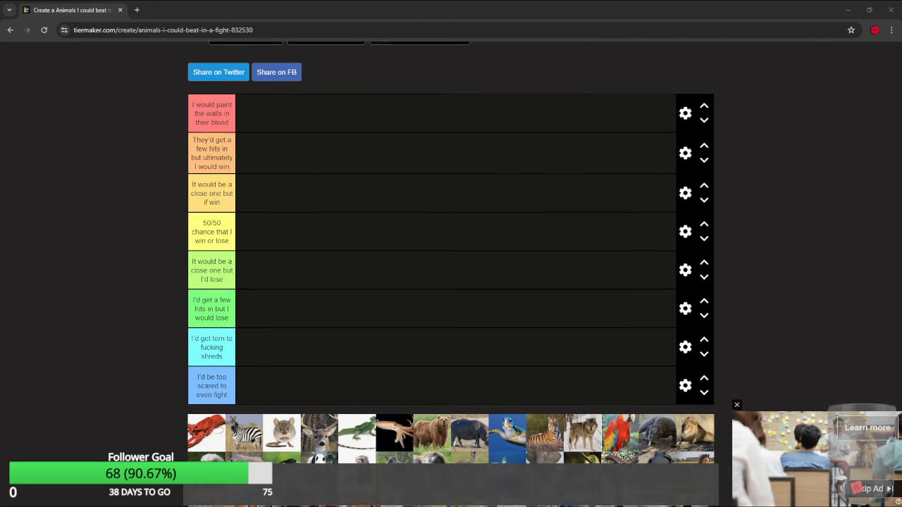
Try the lobster in the bottom blue tier, then lift it back out.
scroll("up", 3)
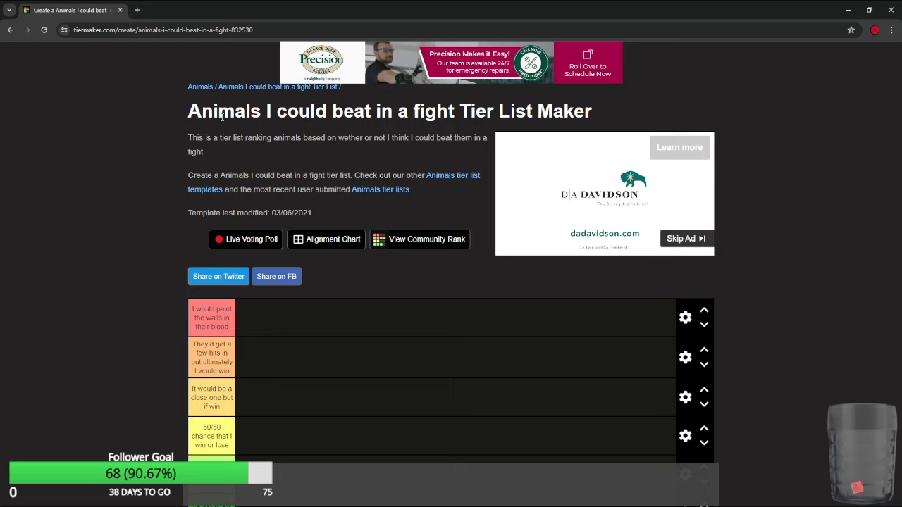
scroll("down", 3)
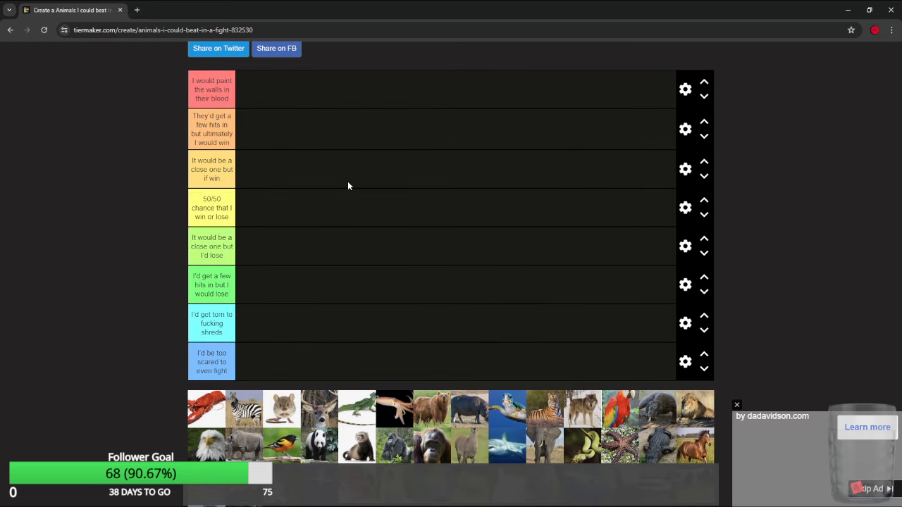
mouse_move(361, 226)
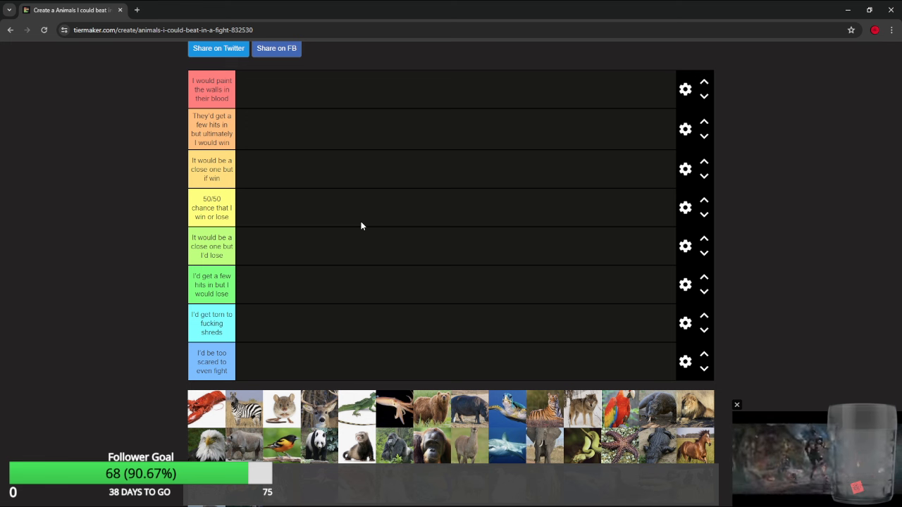
mouse_move(314, 231)
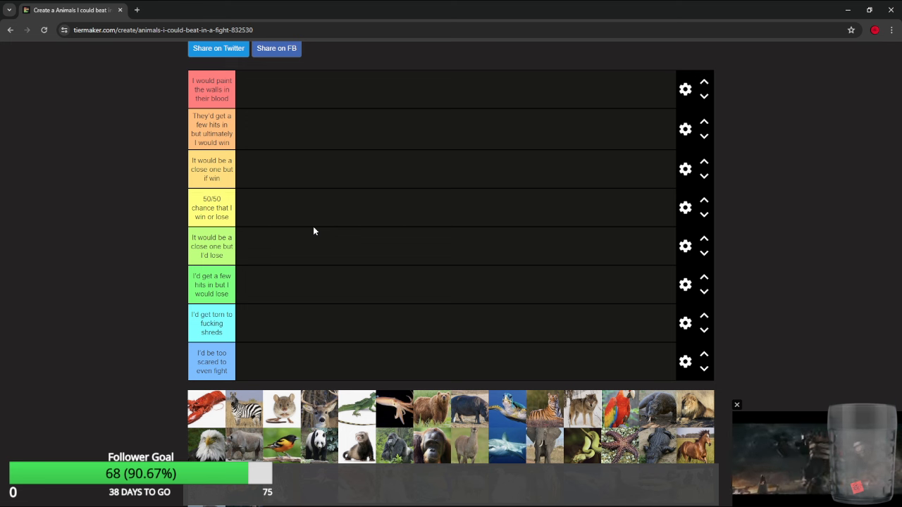
mouse_move(92, 301)
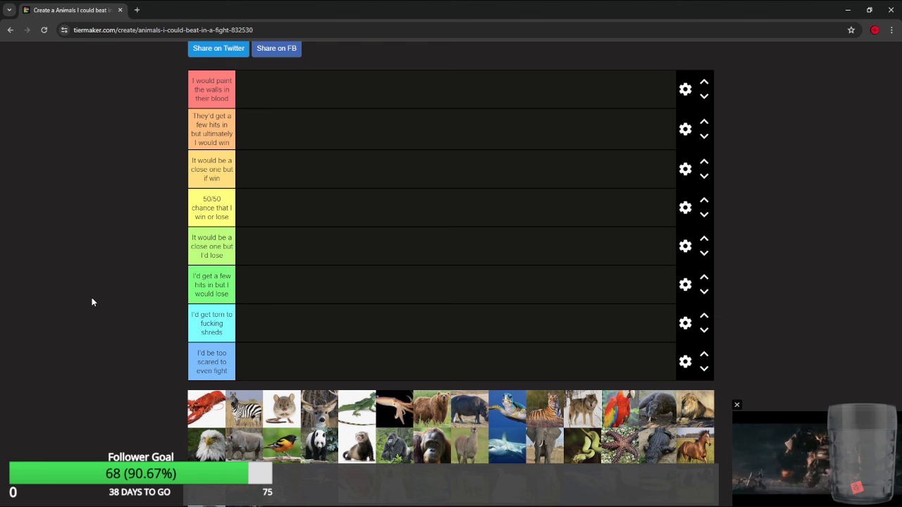
left_click_drag(207, 405, 250, 363)
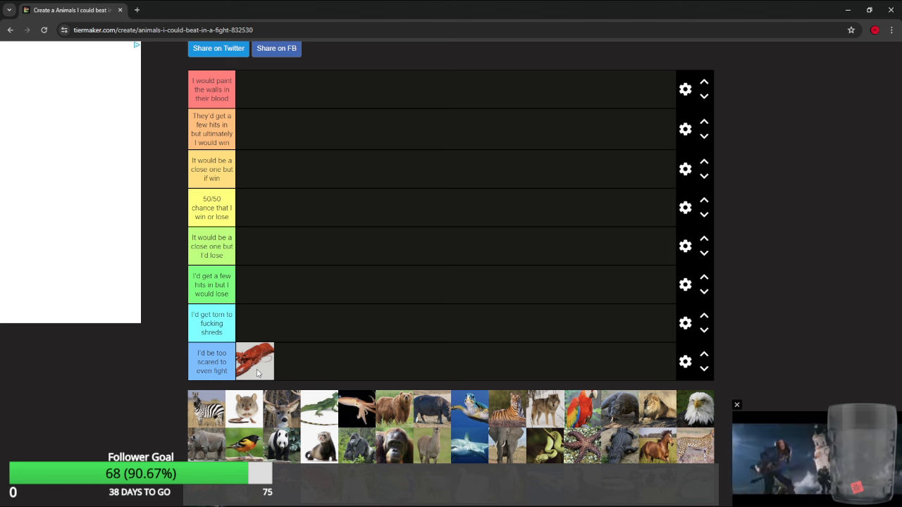
left_click_drag(255, 361, 257, 90)
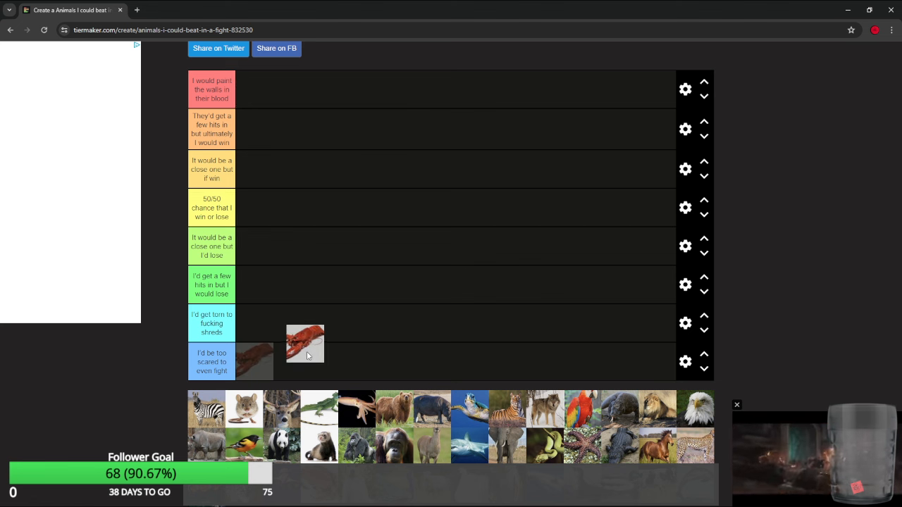
Drop the lobster into the top red tier and dismiss the video ad.
left_click_drag(305, 344, 410, 261)
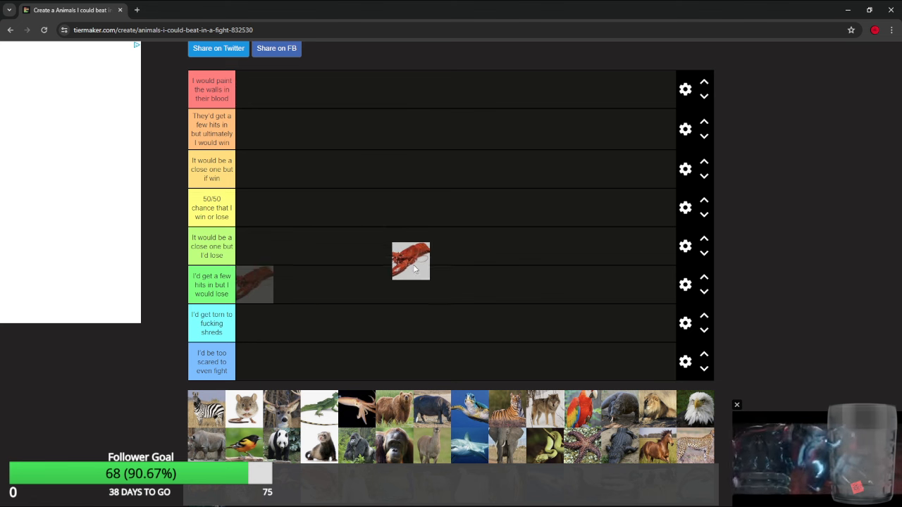
left_click_drag(411, 261, 394, 347)
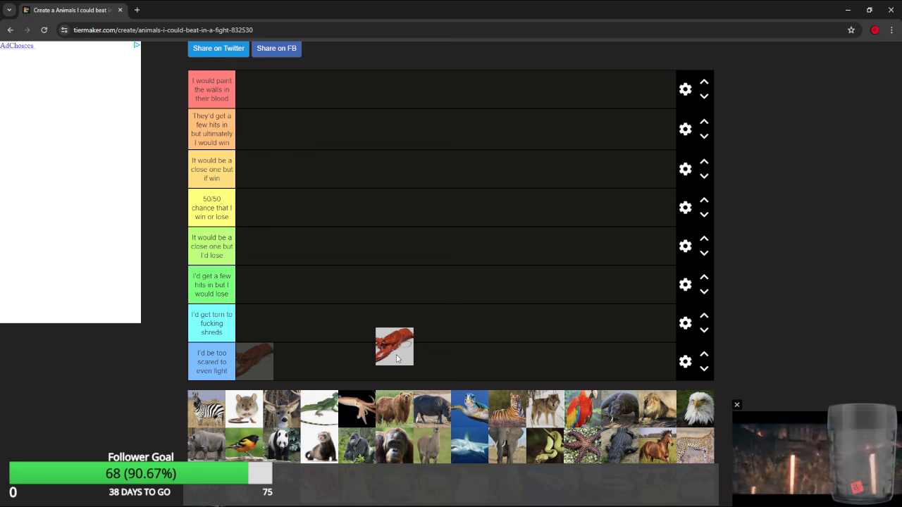
left_click_drag(395, 346, 424, 277)
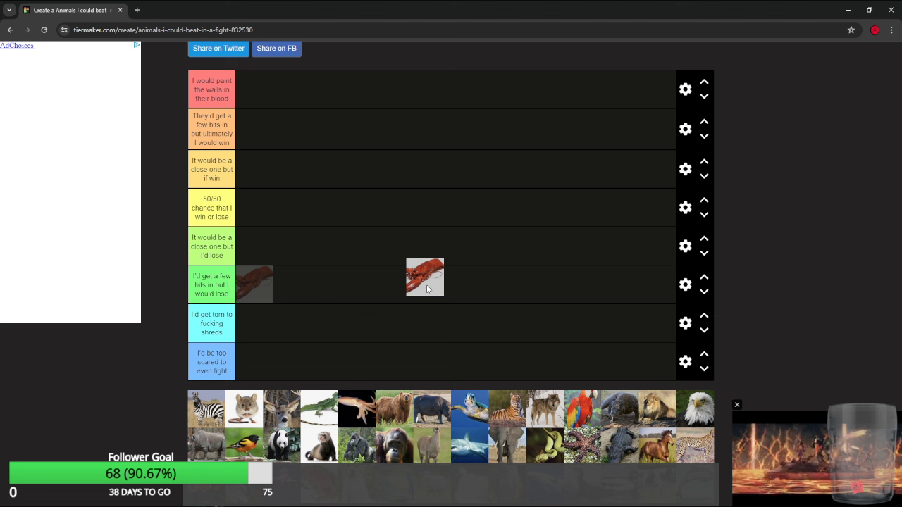
left_click_drag(424, 276, 431, 225)
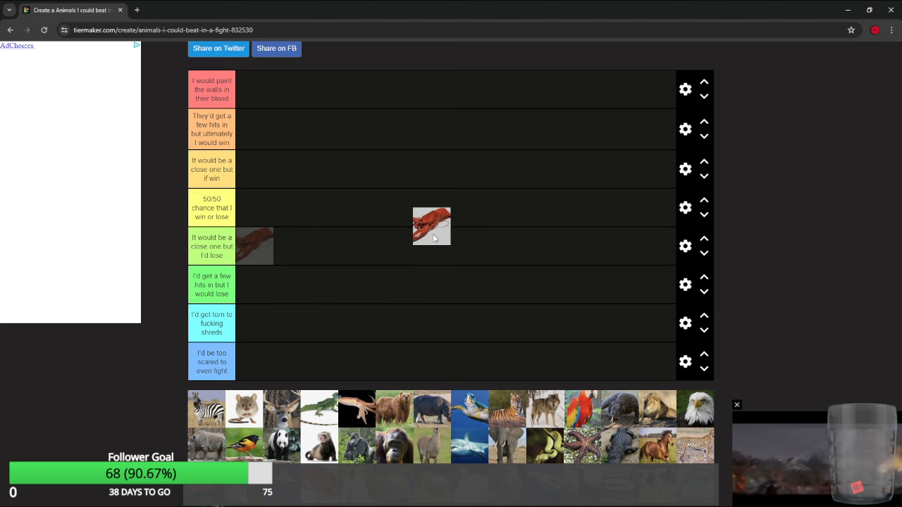
left_click_drag(432, 225, 410, 199)
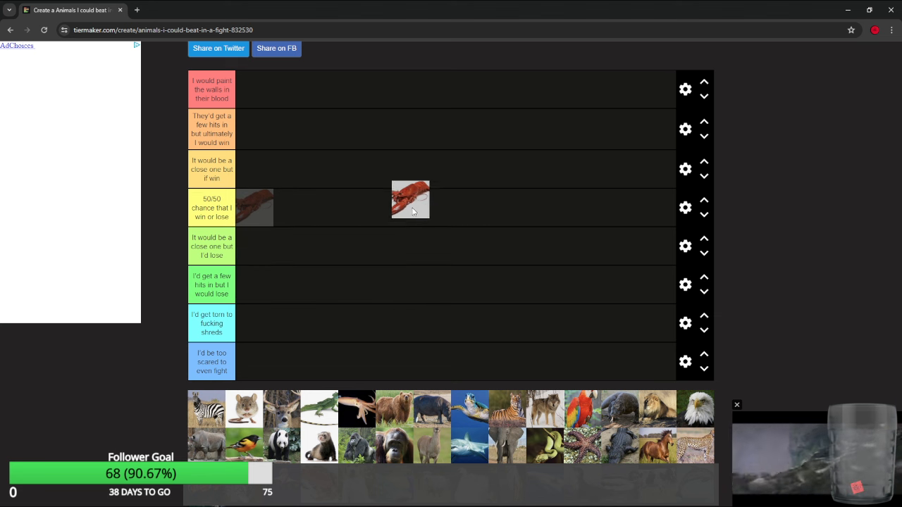
left_click_drag(410, 199, 399, 246)
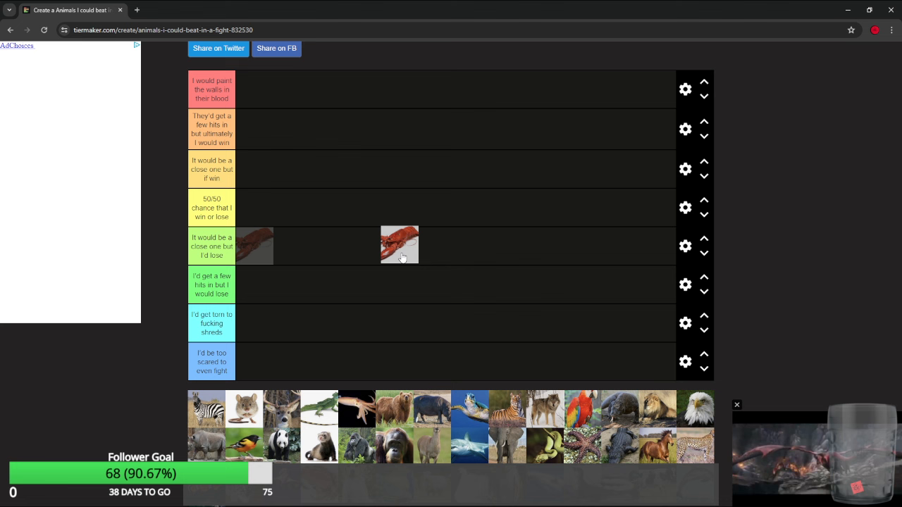
left_click_drag(400, 244, 253, 89)
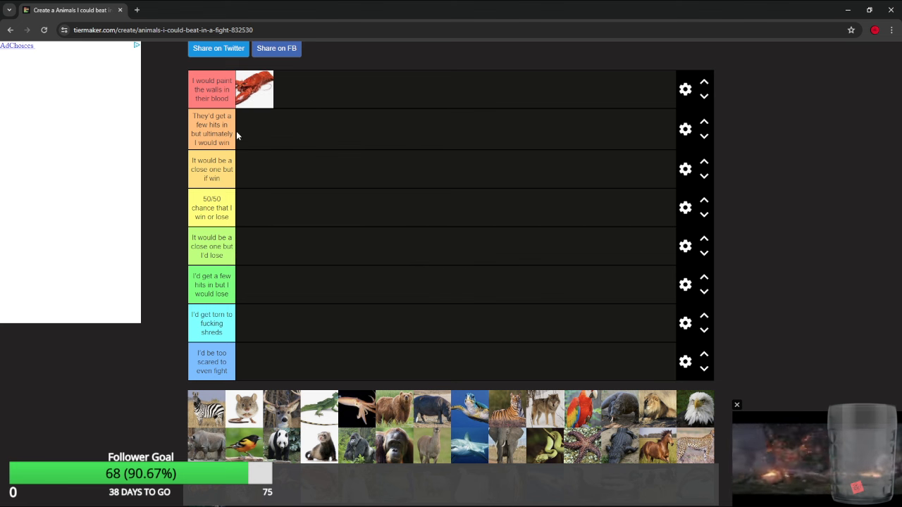
mouse_move(254, 444)
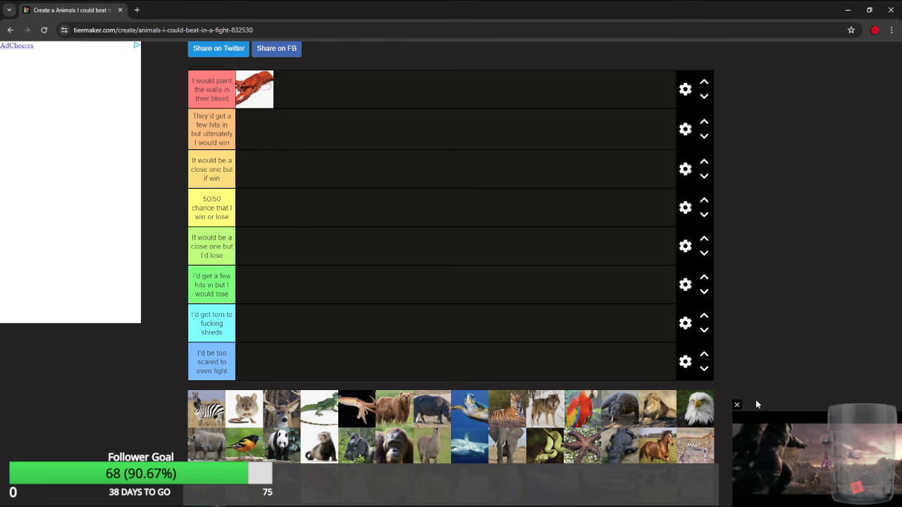
left_click(737, 404)
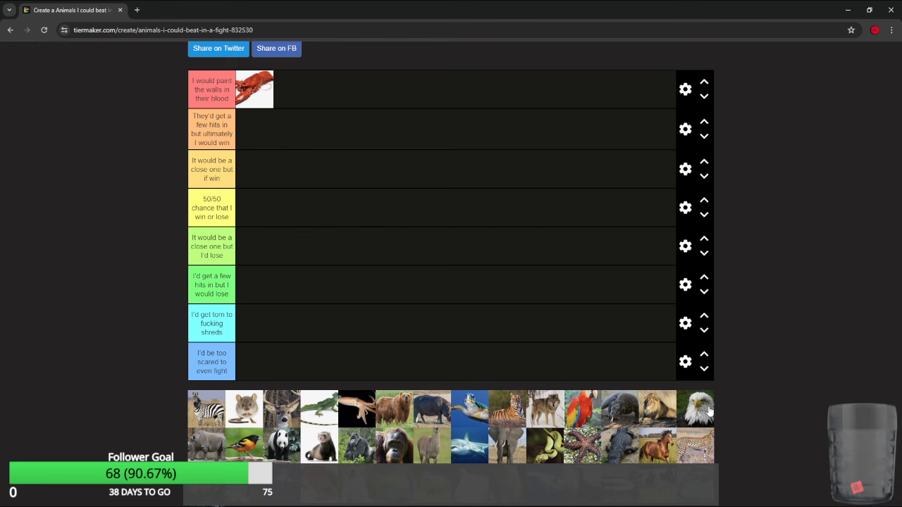
mouse_move(241, 368)
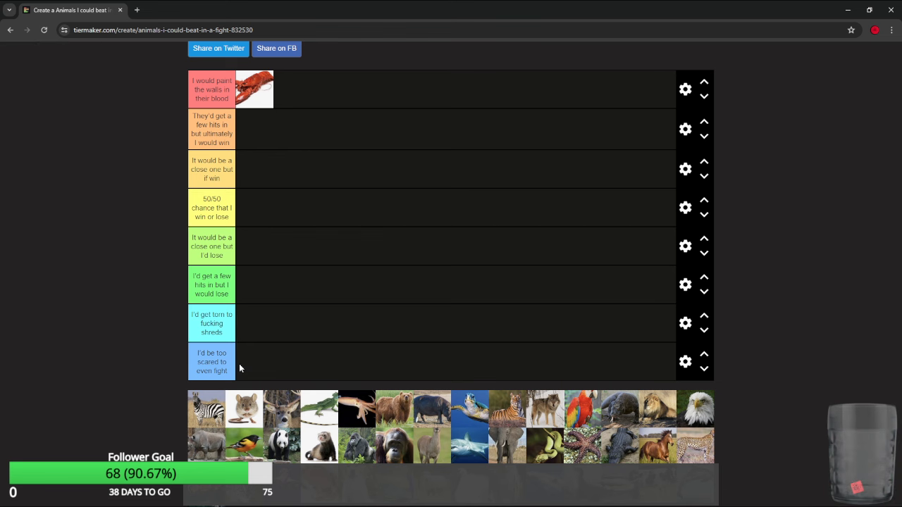
mouse_move(214, 418)
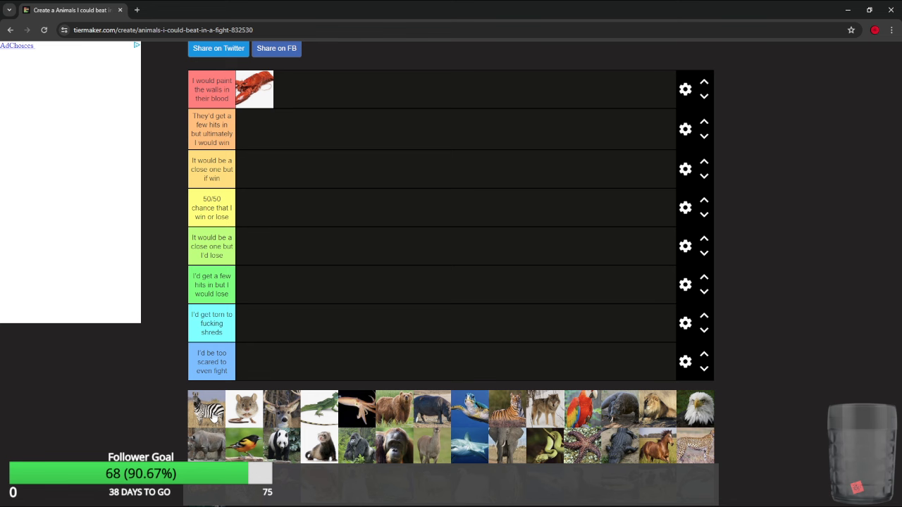
scroll("down", 3)
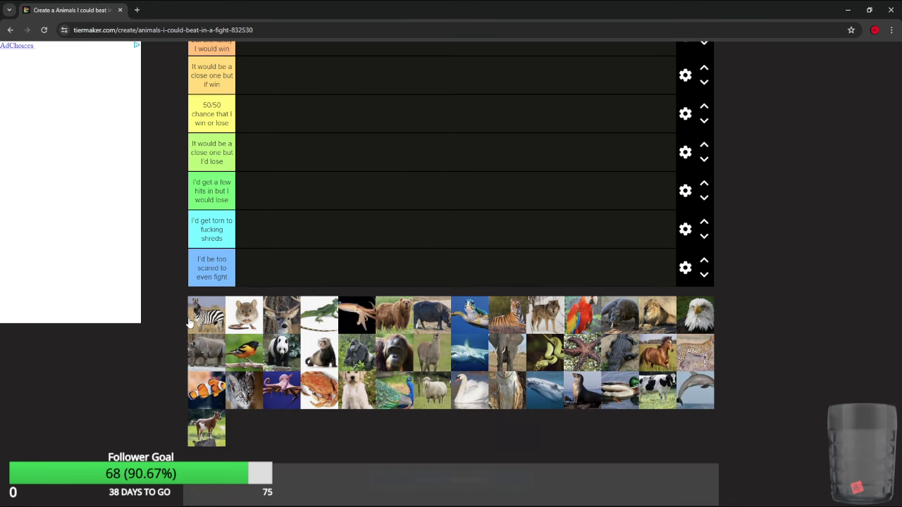
scroll("up", 3)
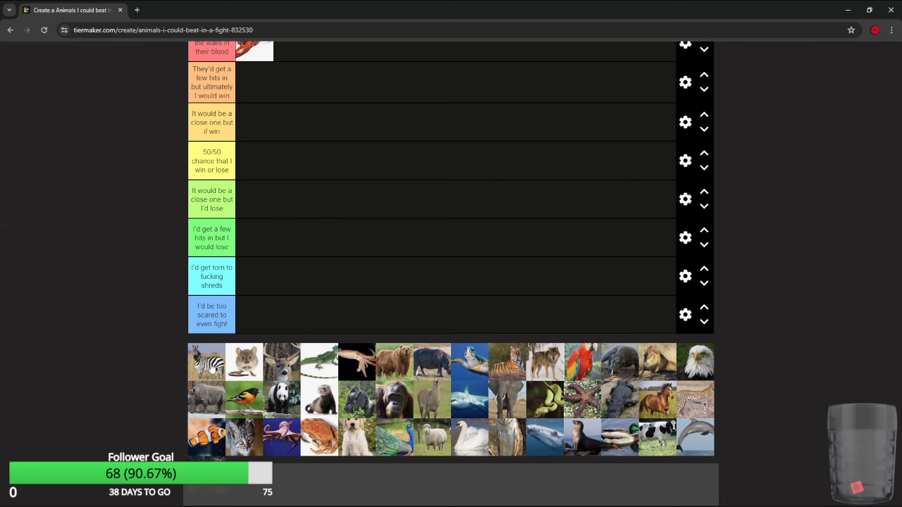
Place the zebra in the 'close one but I'd lose' tier.
left_click_drag(206, 362, 332, 232)
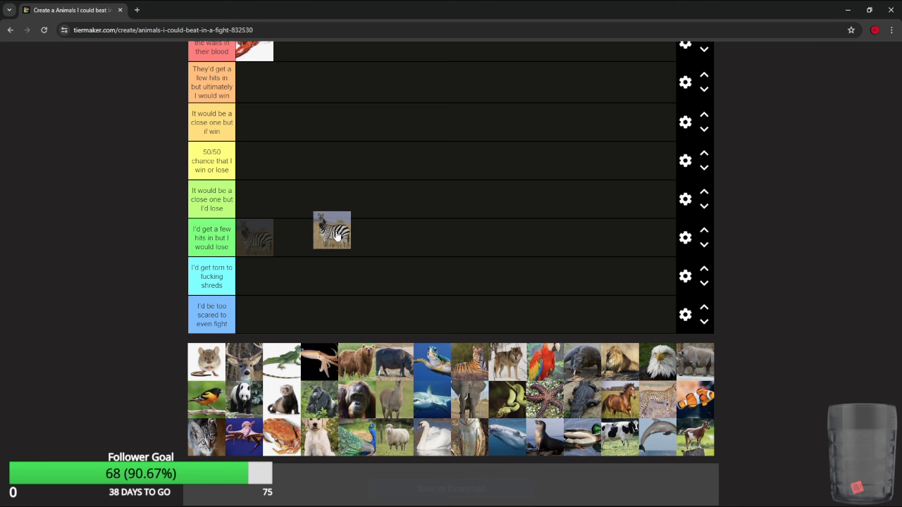
left_click_drag(331, 231, 254, 238)
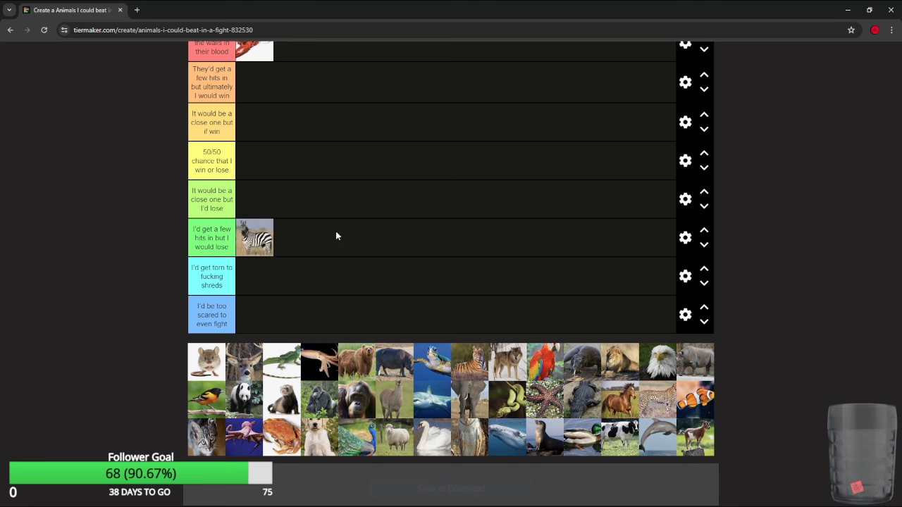
mouse_move(324, 238)
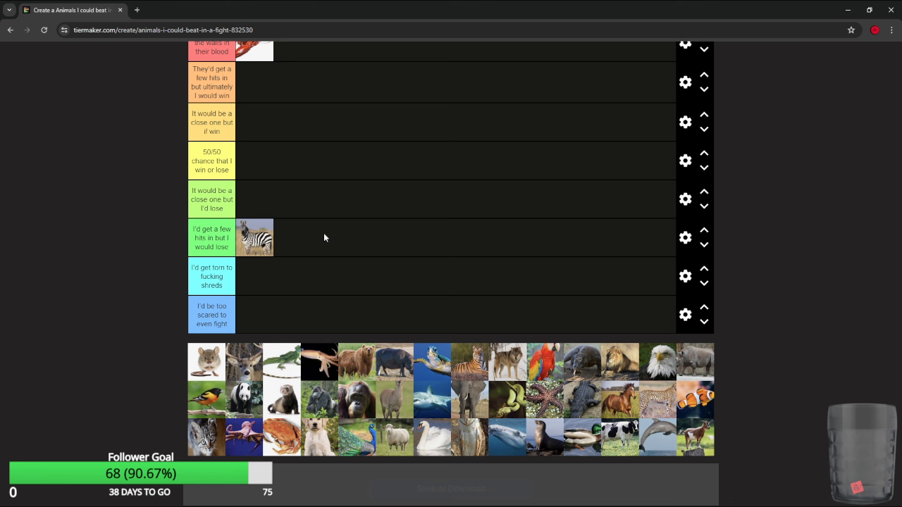
mouse_move(245, 314)
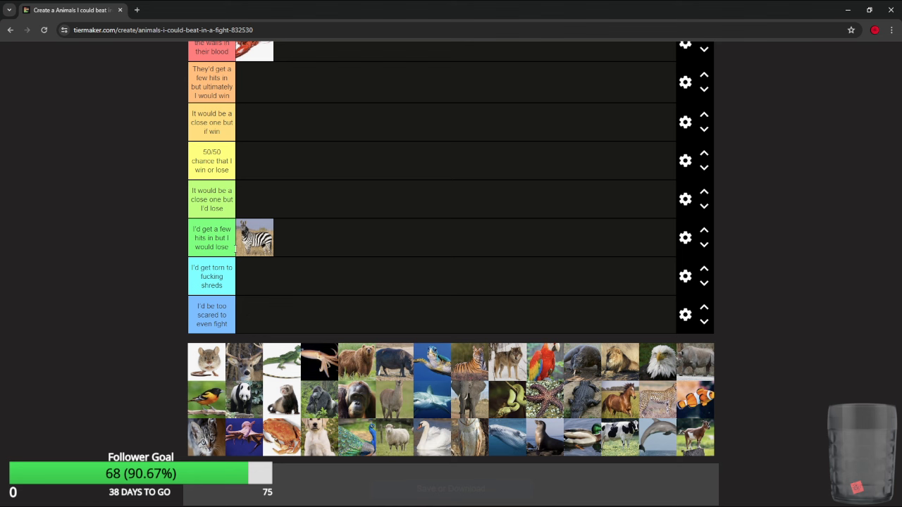
scroll("up", 3)
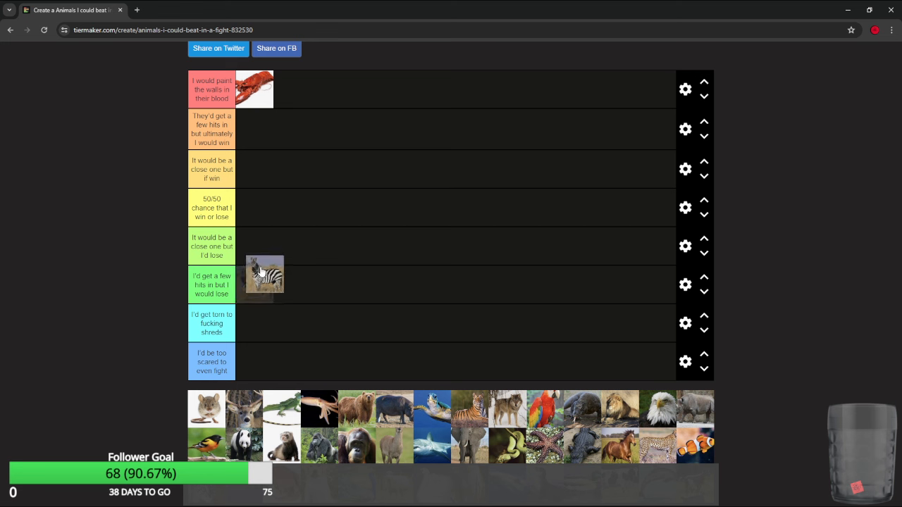
left_click_drag(264, 274, 264, 250)
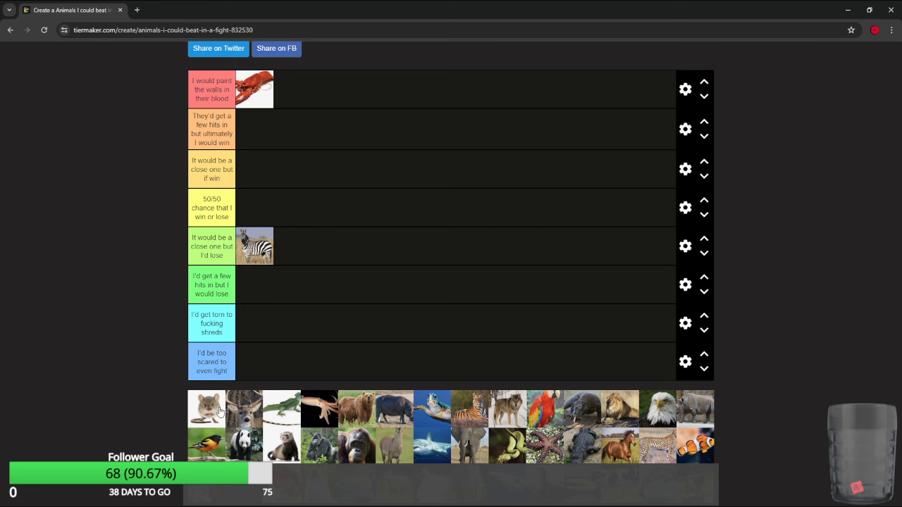
Put the mouse beside the lobster in the top red tier.
left_click_drag(206, 408, 363, 212)
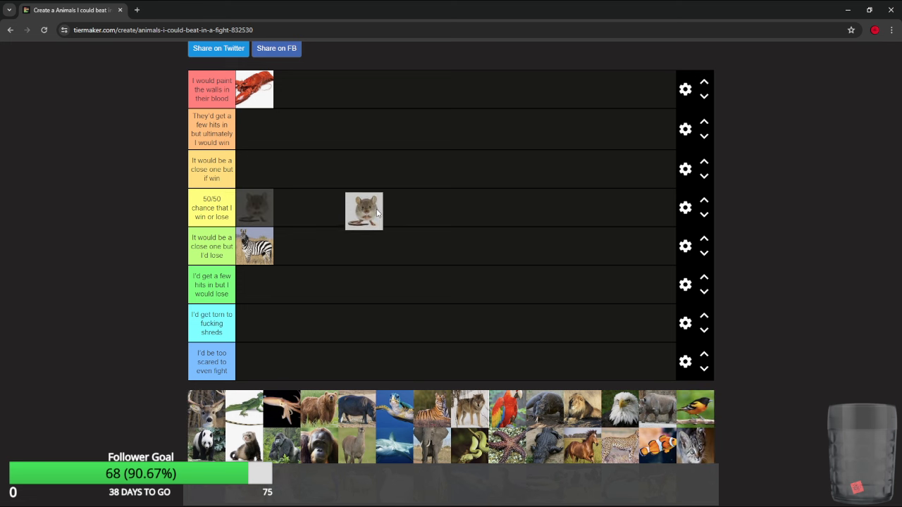
left_click_drag(365, 212, 254, 208)
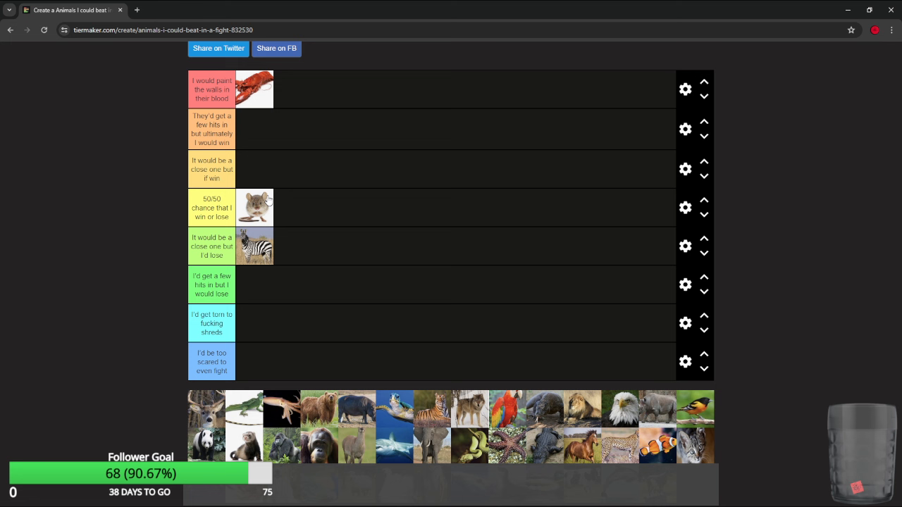
left_click_drag(255, 207, 291, 90)
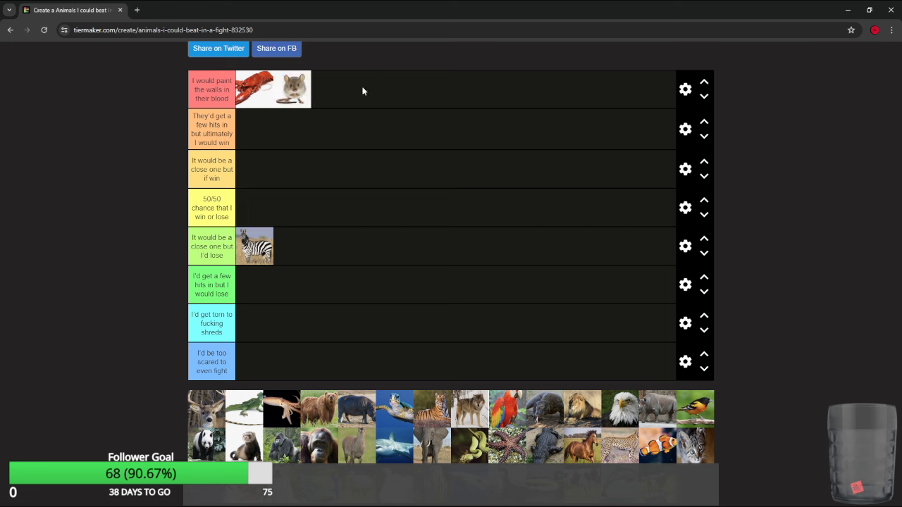
mouse_move(215, 421)
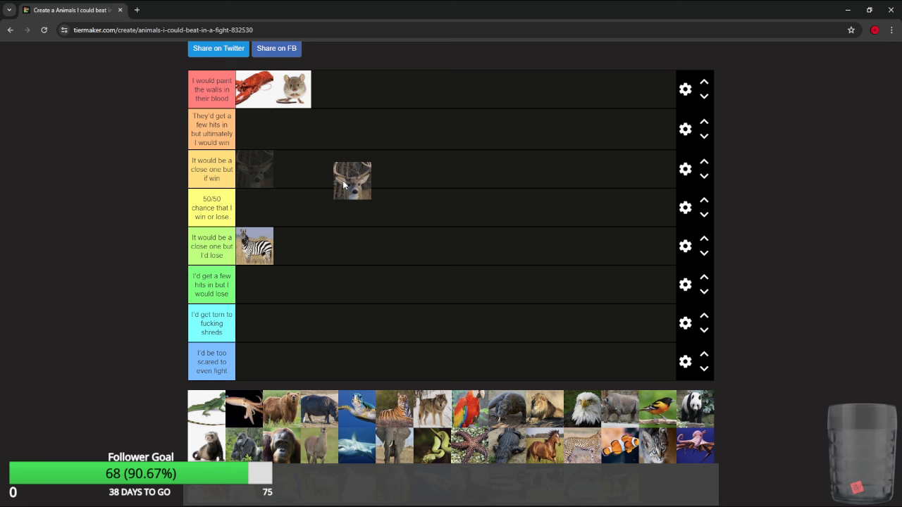
Rank the deer in the 'few hits but I would lose' tier and the lizard in orange.
left_click_drag(353, 180, 300, 146)
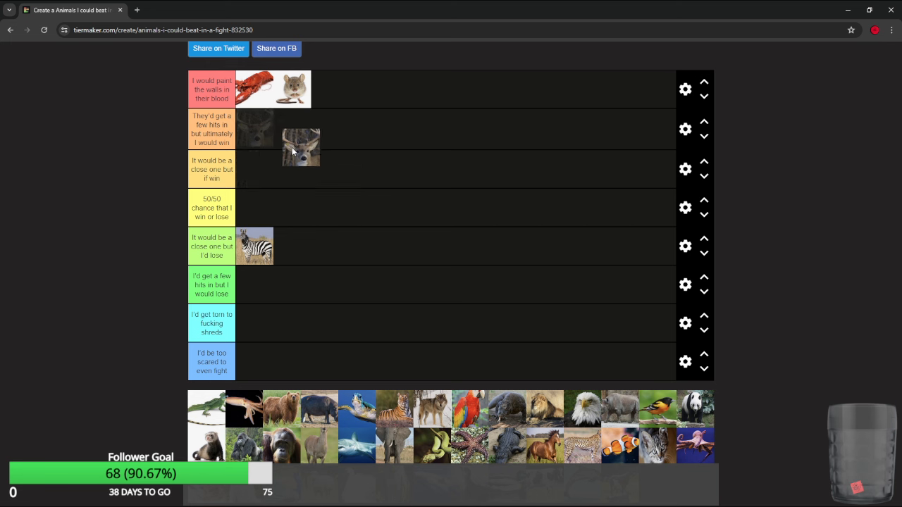
left_click_drag(301, 146, 360, 134)
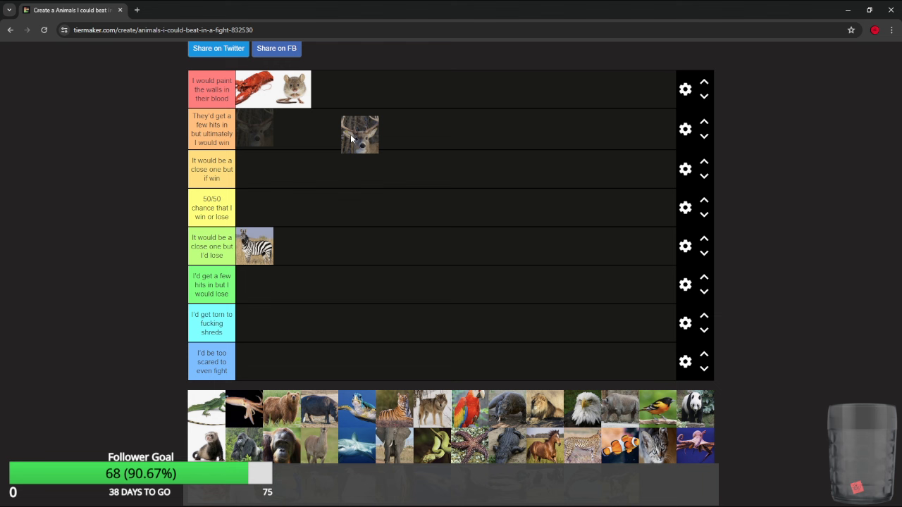
left_click_drag(359, 134, 388, 217)
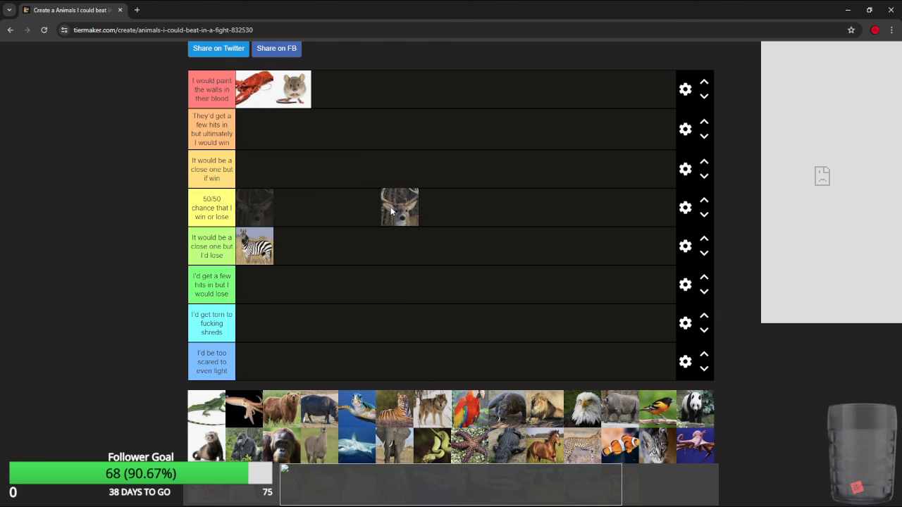
left_click_drag(399, 207, 413, 301)
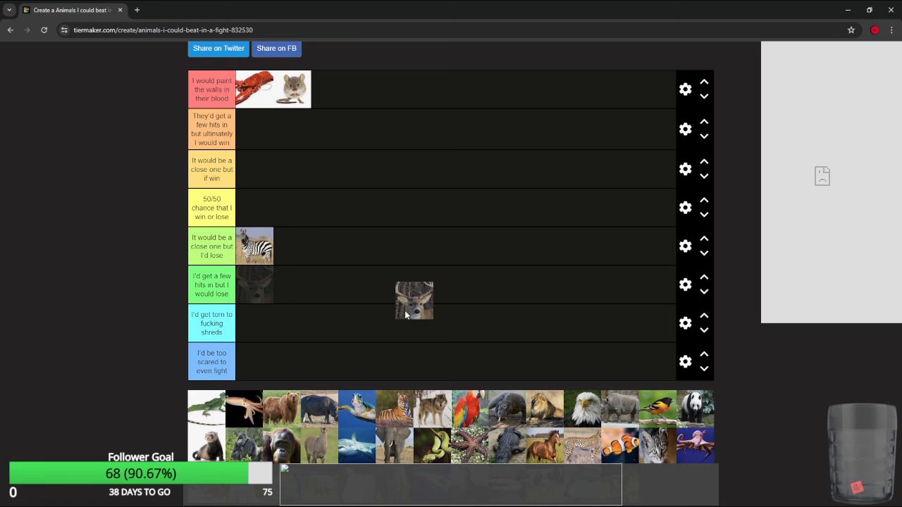
left_click_drag(415, 301, 254, 323)
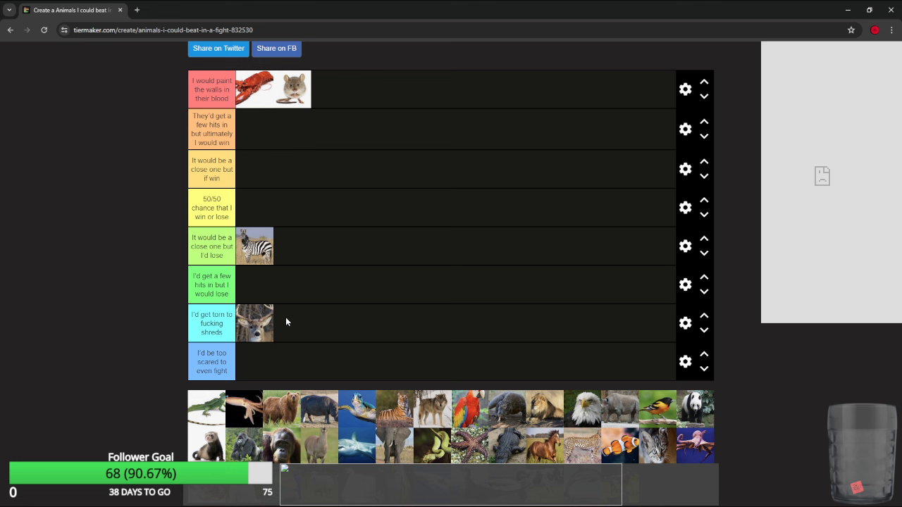
left_click_drag(255, 322, 254, 285)
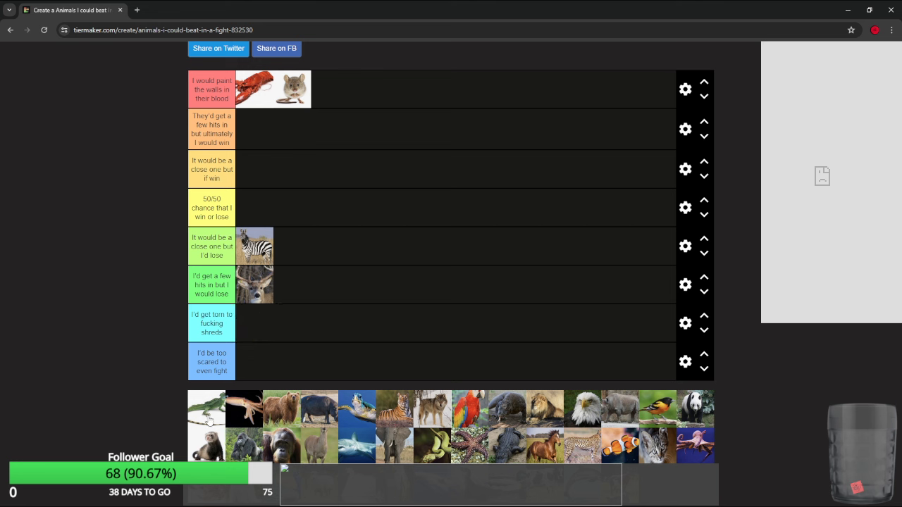
mouse_move(211, 421)
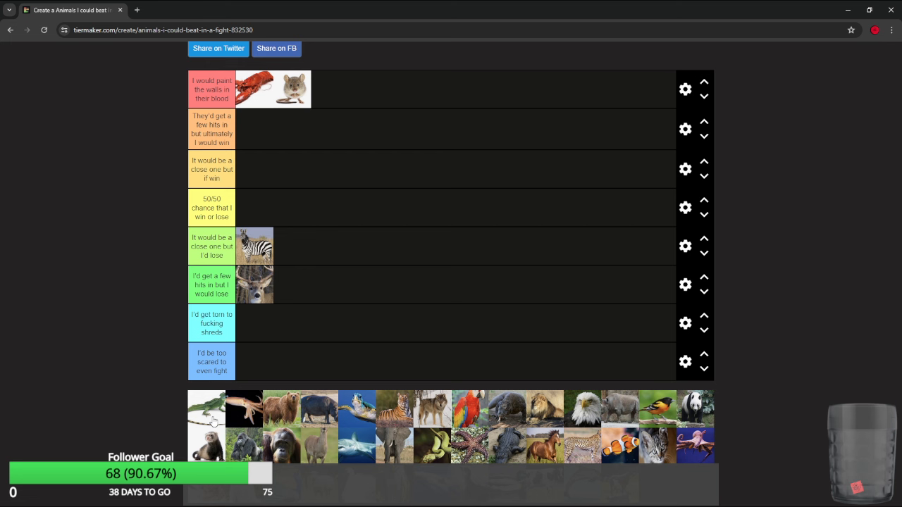
left_click_drag(206, 410, 219, 323)
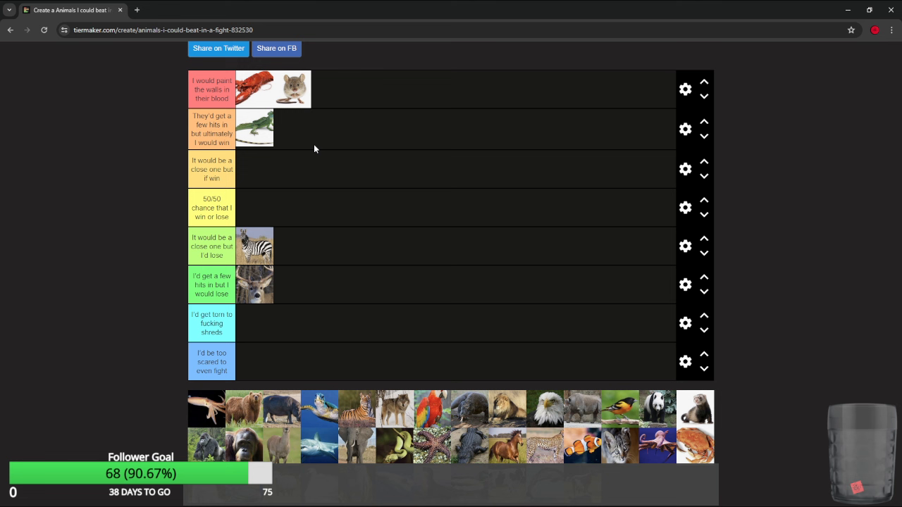
mouse_move(167, 411)
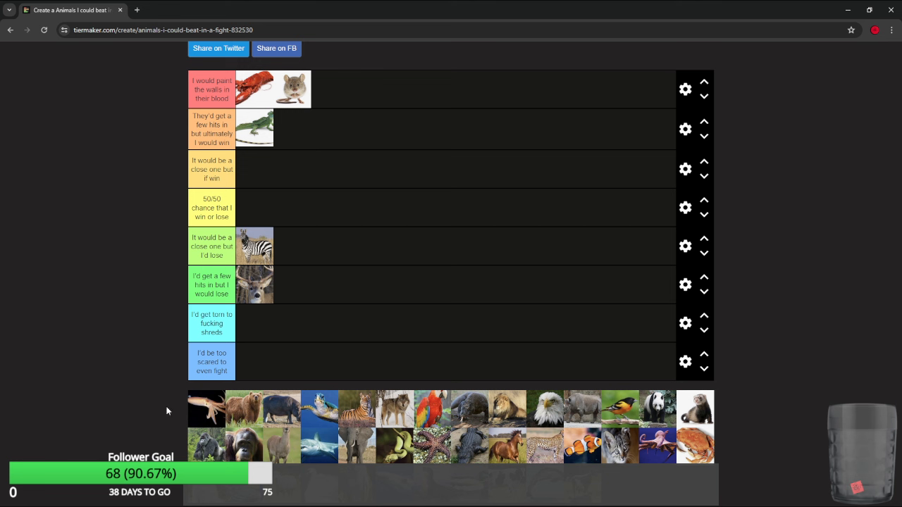
mouse_move(157, 417)
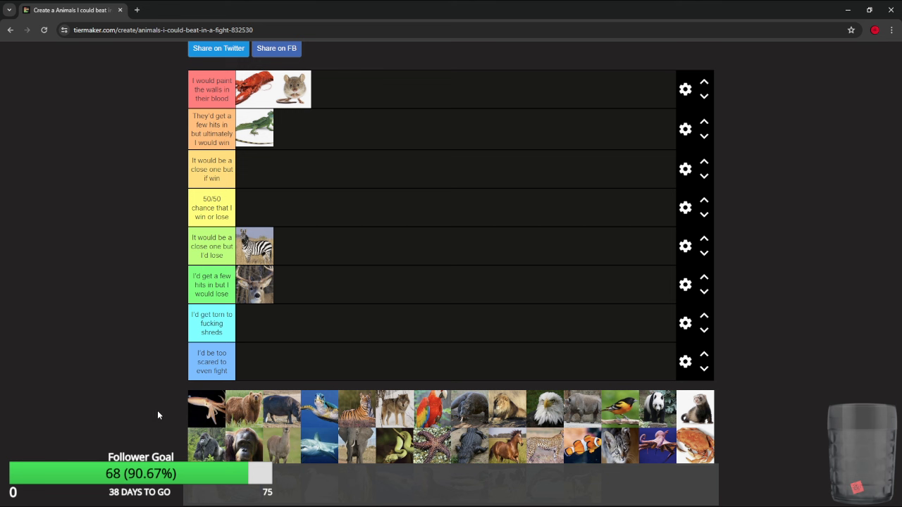
mouse_move(111, 284)
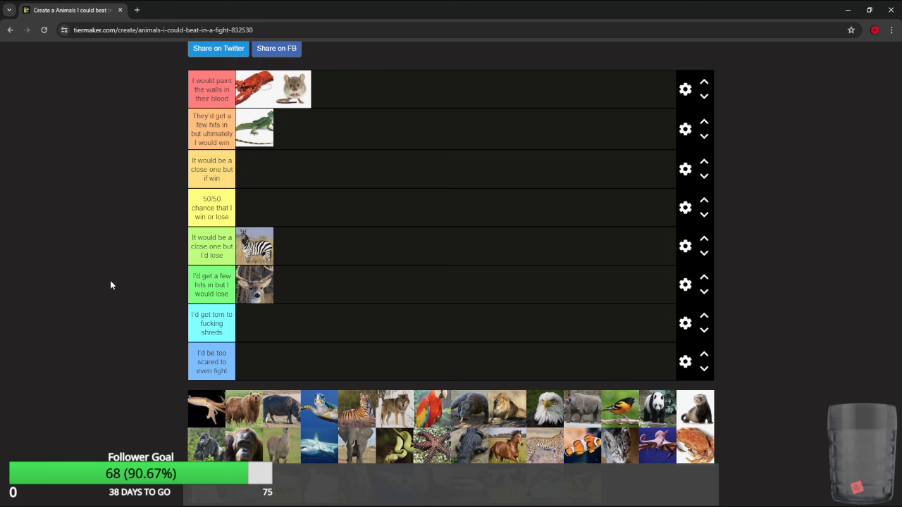
mouse_move(191, 414)
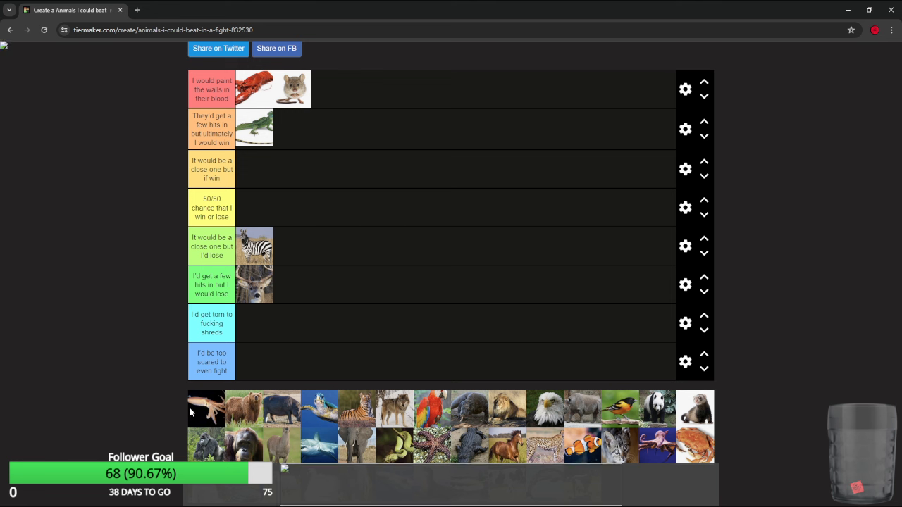
mouse_move(221, 416)
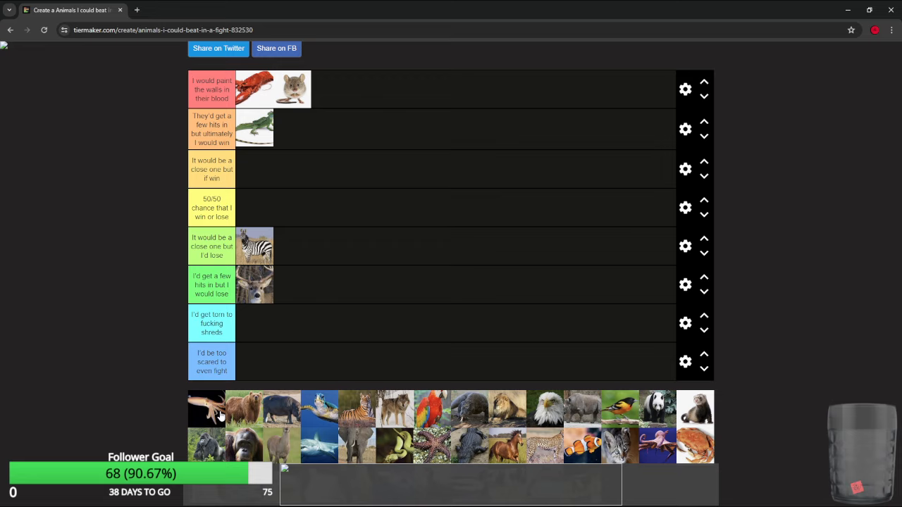
Rank the salamander at 50/50, the bear in torn-to-shreds, and the hippo in too-scared.
scroll("down", 3)
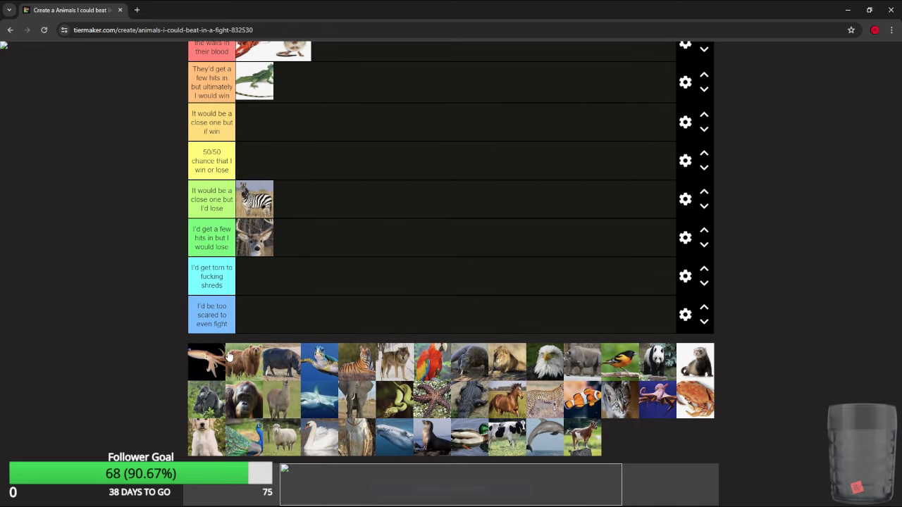
mouse_move(220, 356)
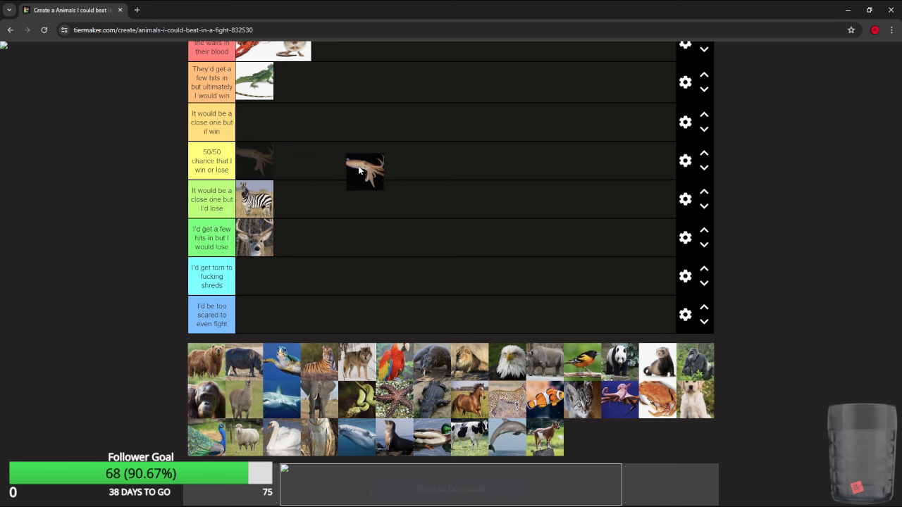
left_click_drag(364, 169, 253, 160)
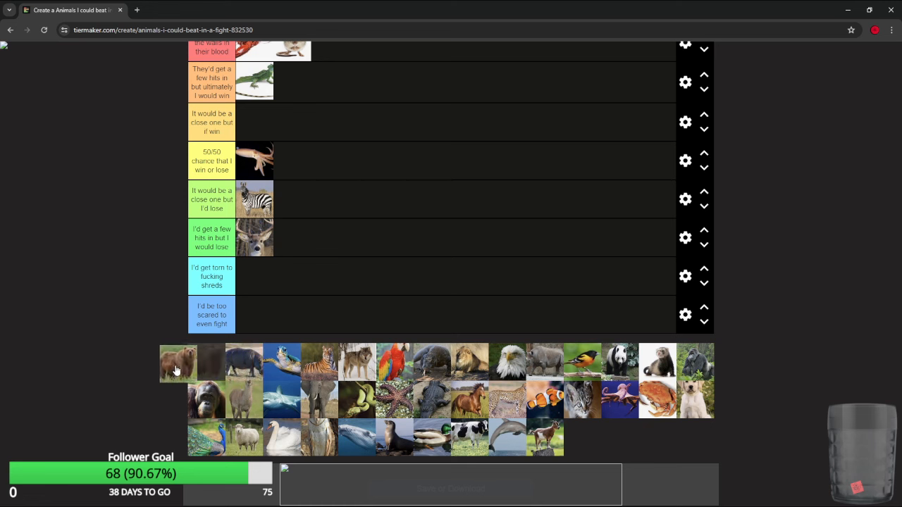
left_click_drag(176, 363, 297, 276)
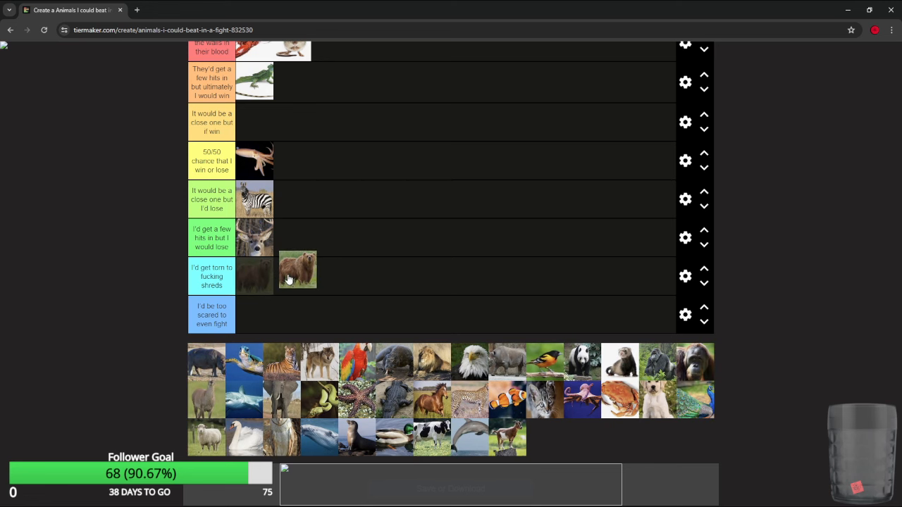
left_click_drag(297, 271, 254, 276)
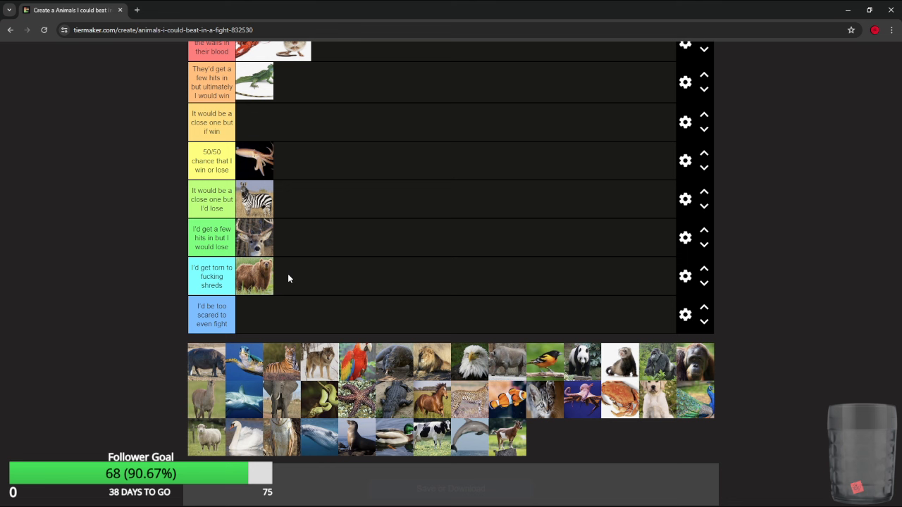
mouse_move(265, 281)
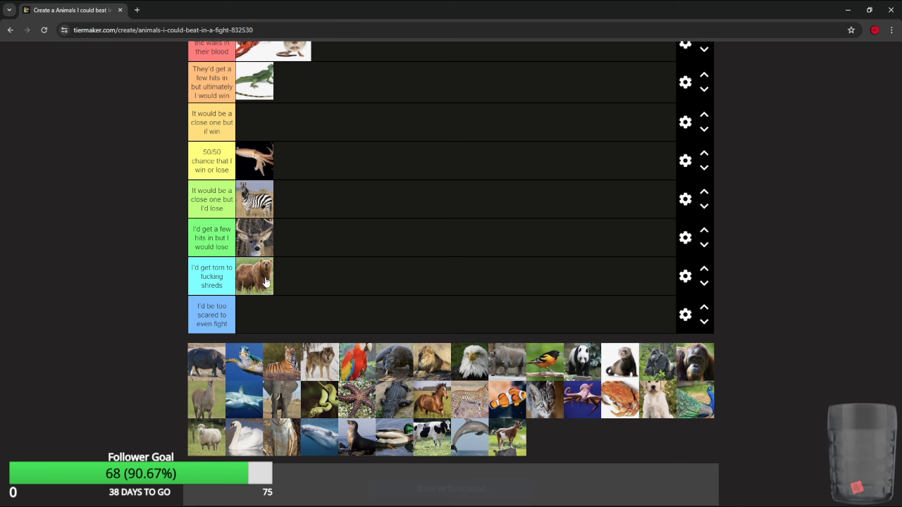
mouse_move(280, 284)
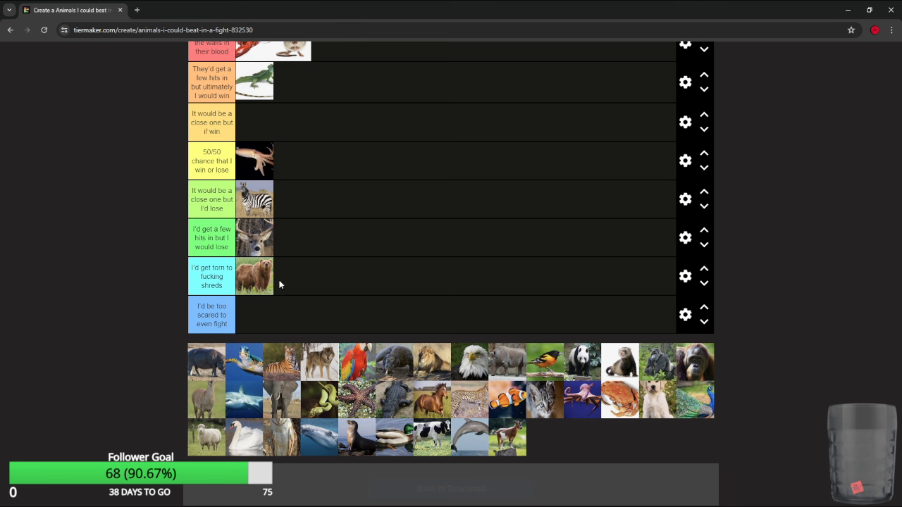
mouse_move(219, 361)
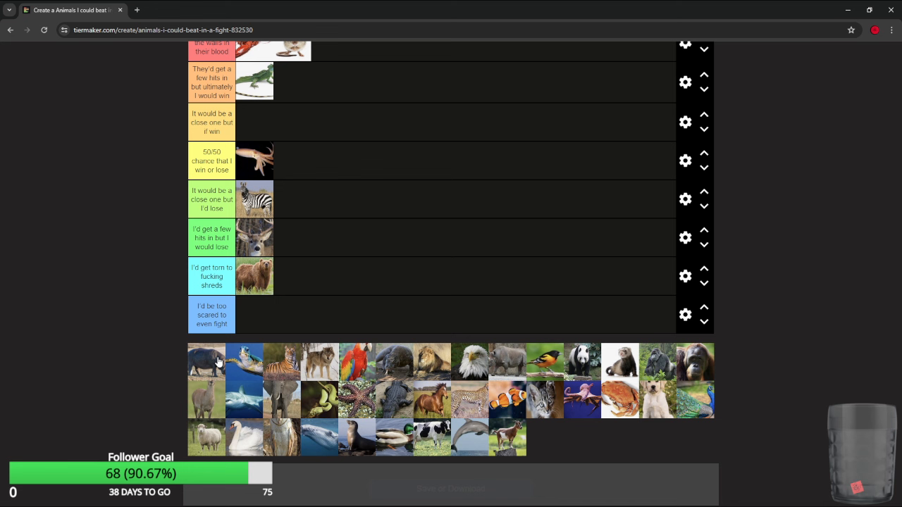
left_click_drag(206, 361, 253, 315)
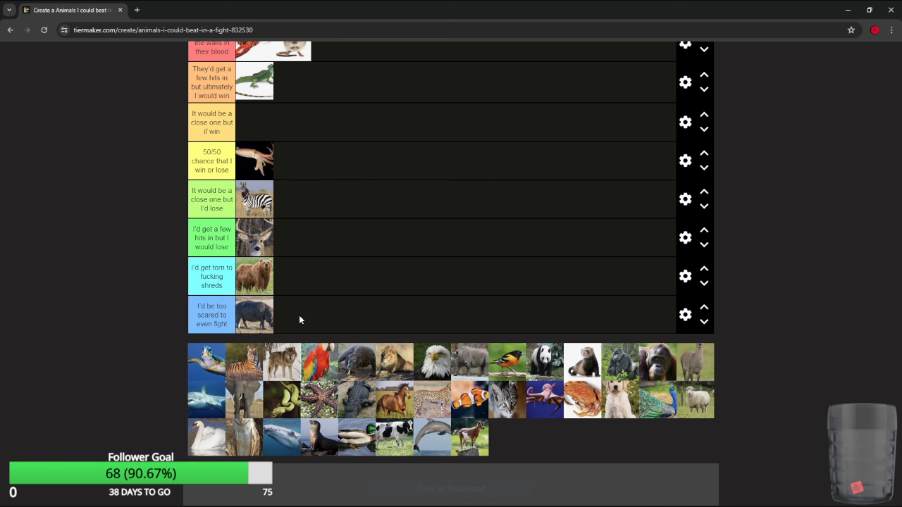
mouse_move(256, 314)
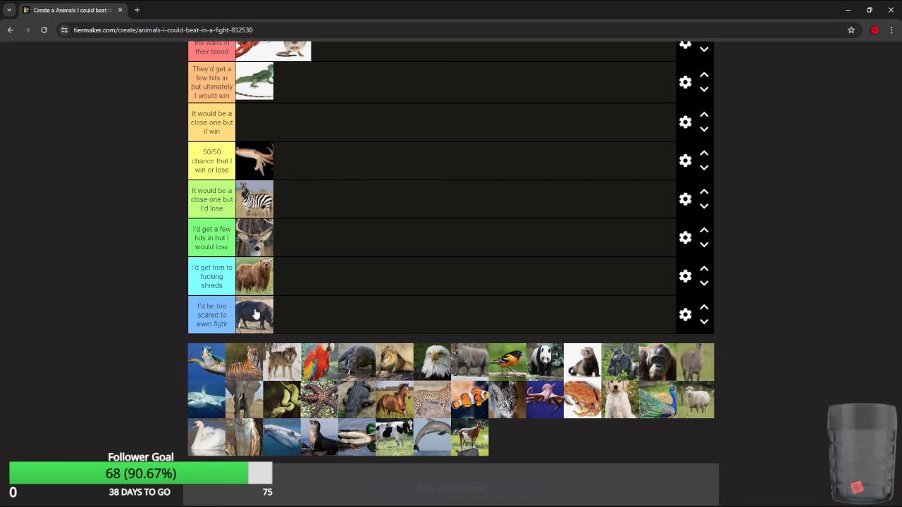
mouse_move(257, 322)
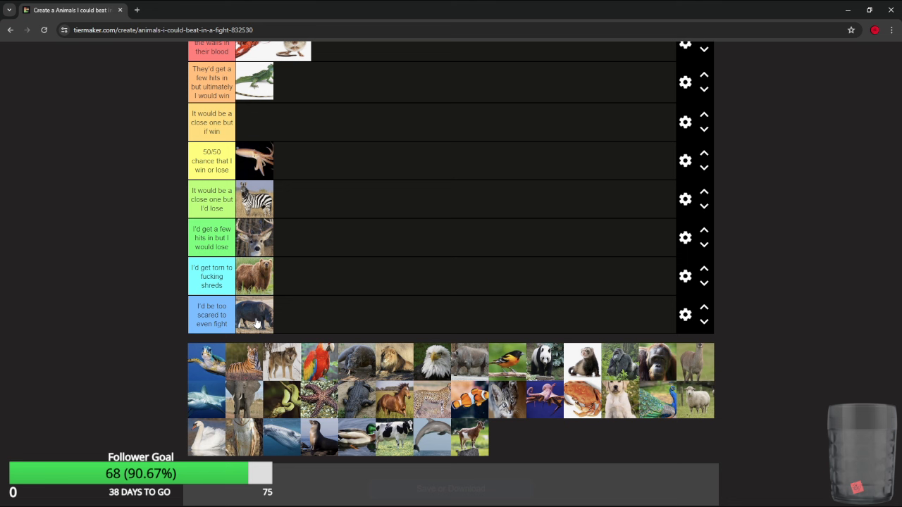
mouse_move(241, 310)
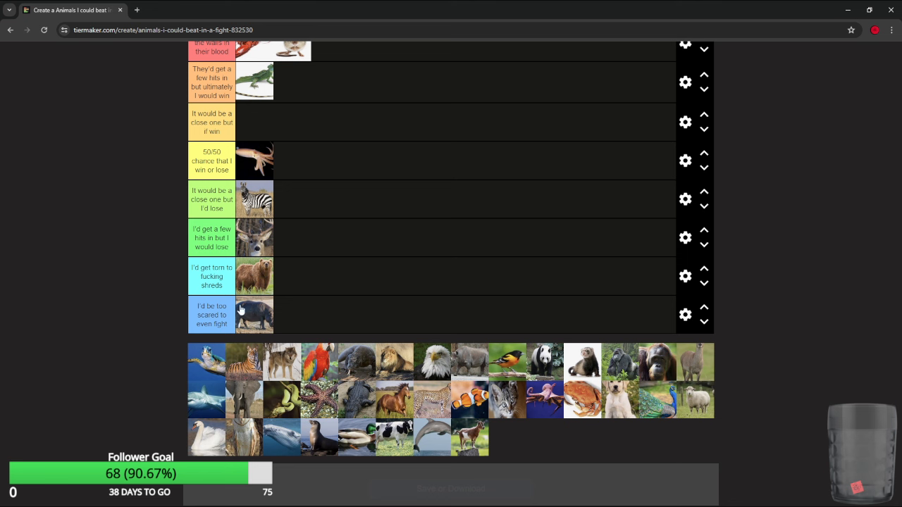
mouse_move(217, 373)
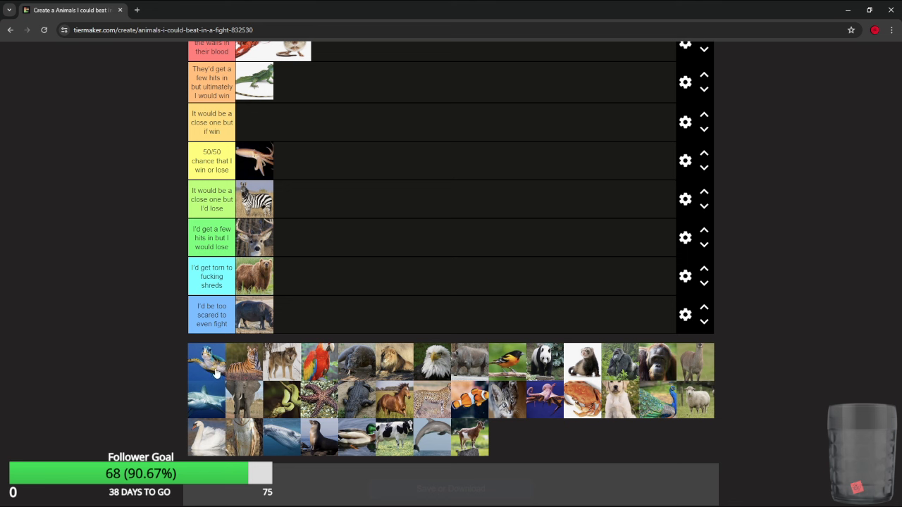
mouse_move(218, 361)
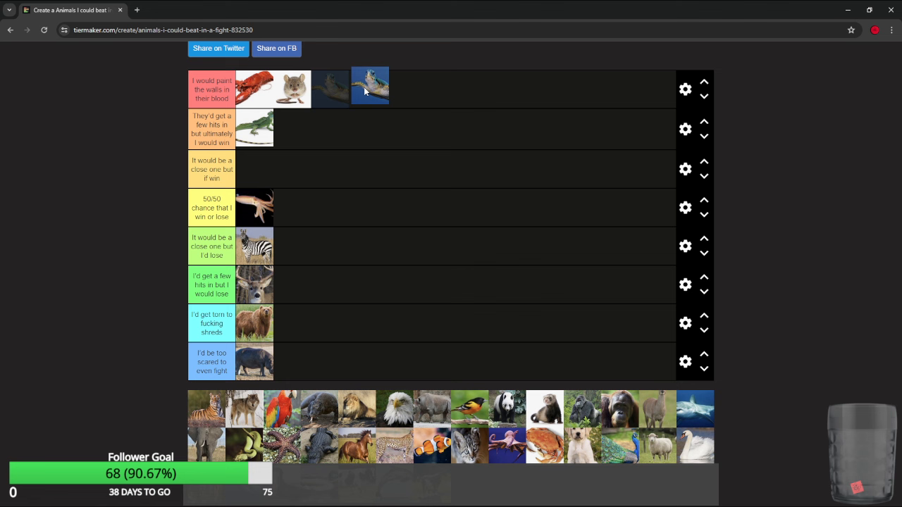
Rearrange the top tier and rank the wolf in the 'I would lose' tier.
left_click_drag(370, 88, 330, 88)
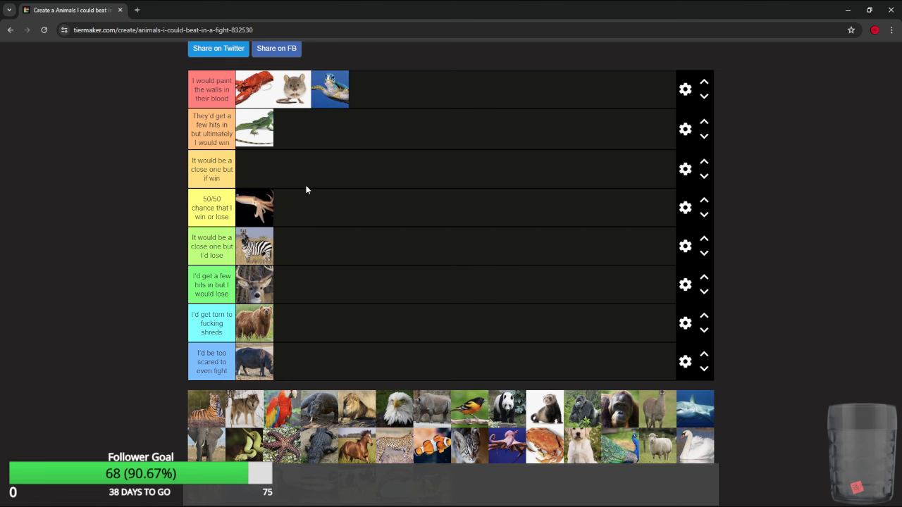
scroll("down", 3)
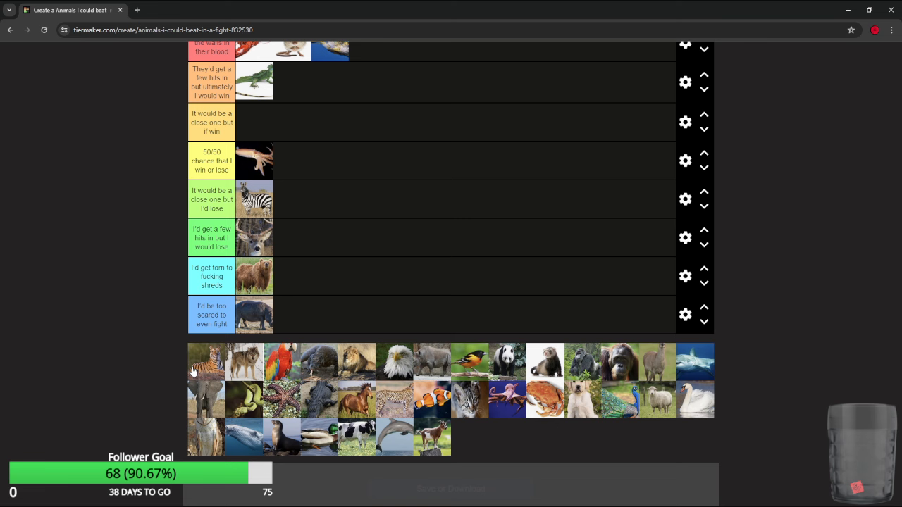
scroll("up", 3)
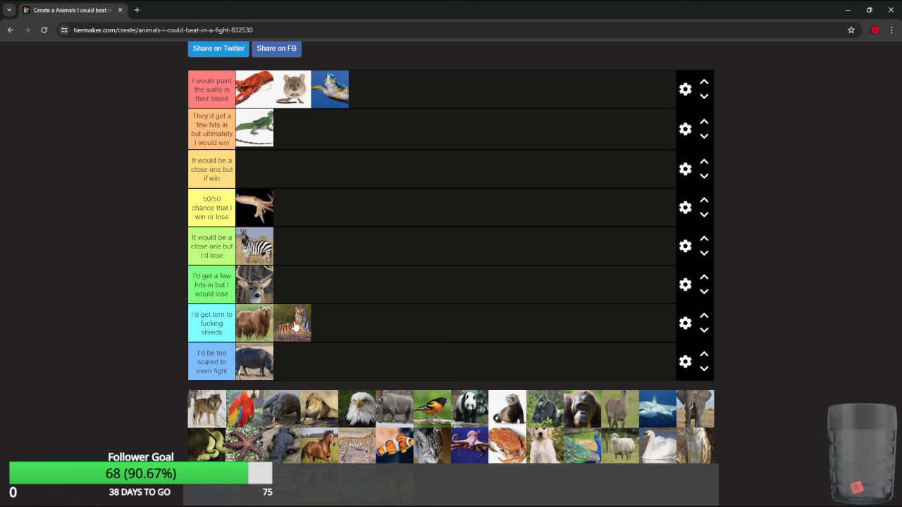
scroll("down", 3)
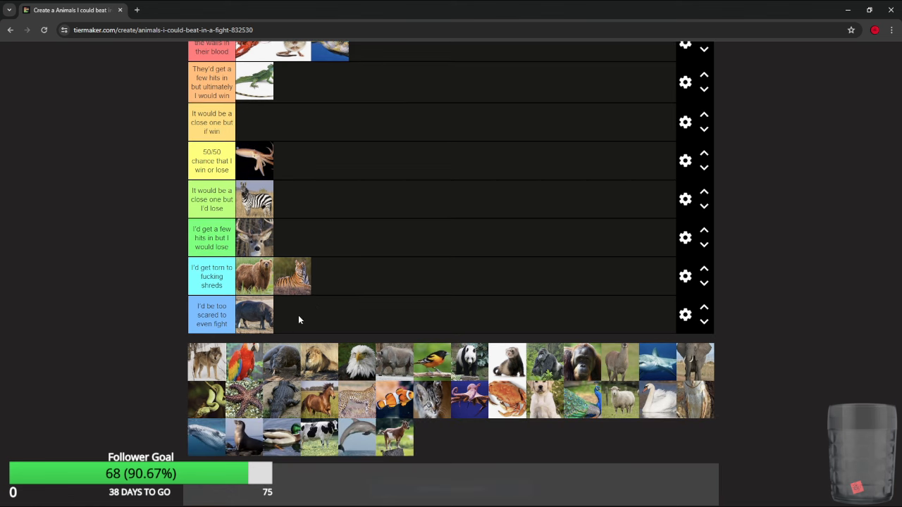
mouse_move(313, 304)
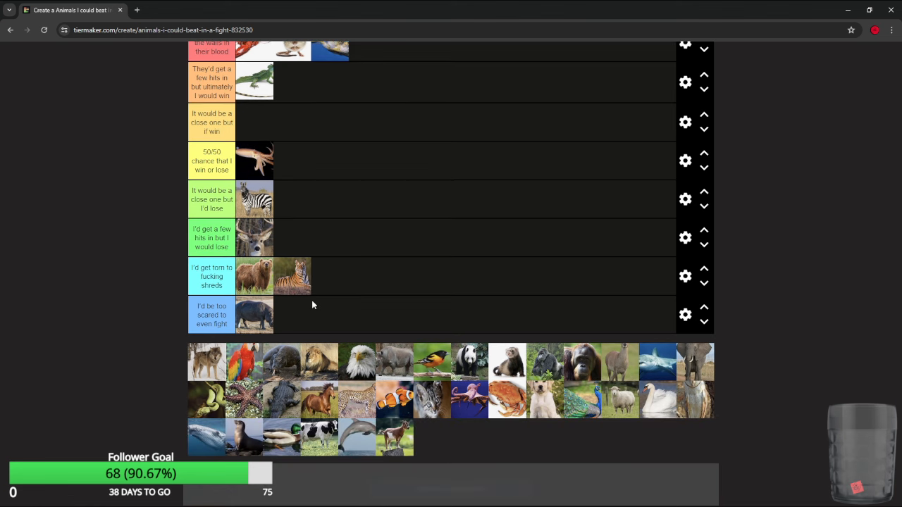
left_click_drag(206, 362, 303, 211)
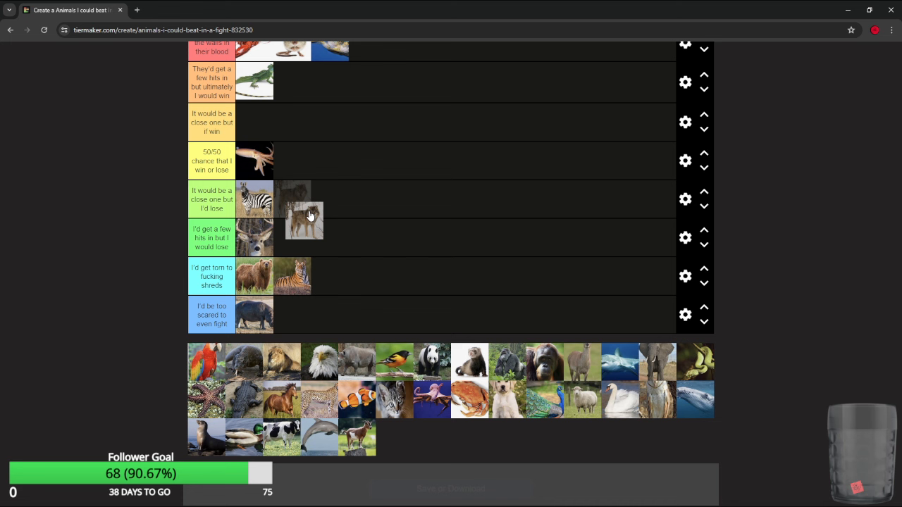
left_click_drag(303, 219, 292, 237)
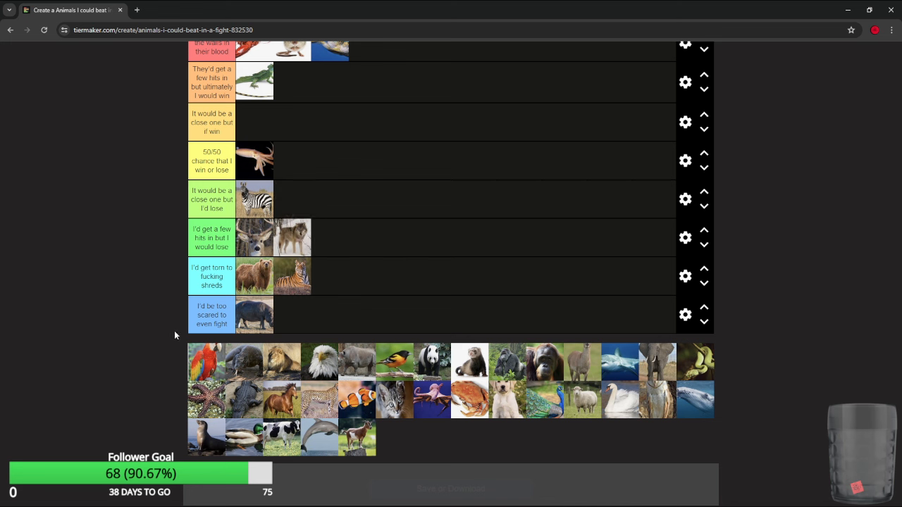
mouse_move(300, 238)
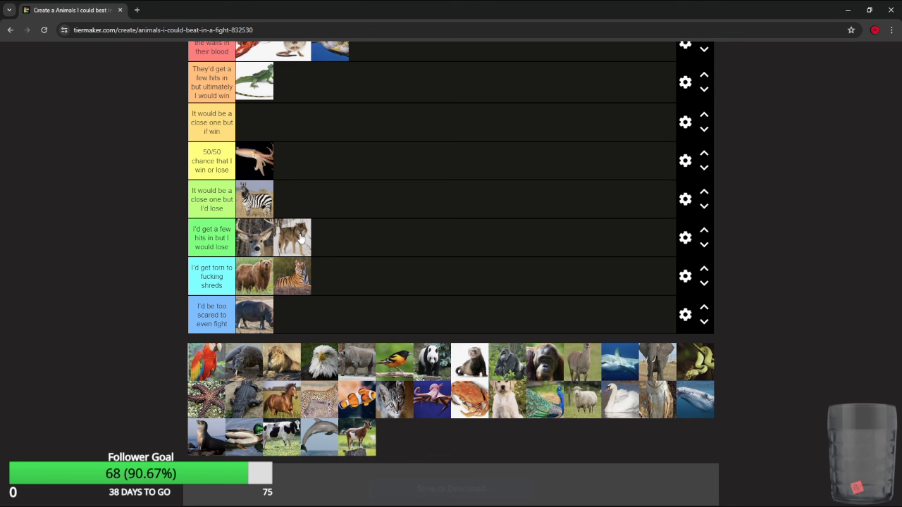
mouse_move(201, 372)
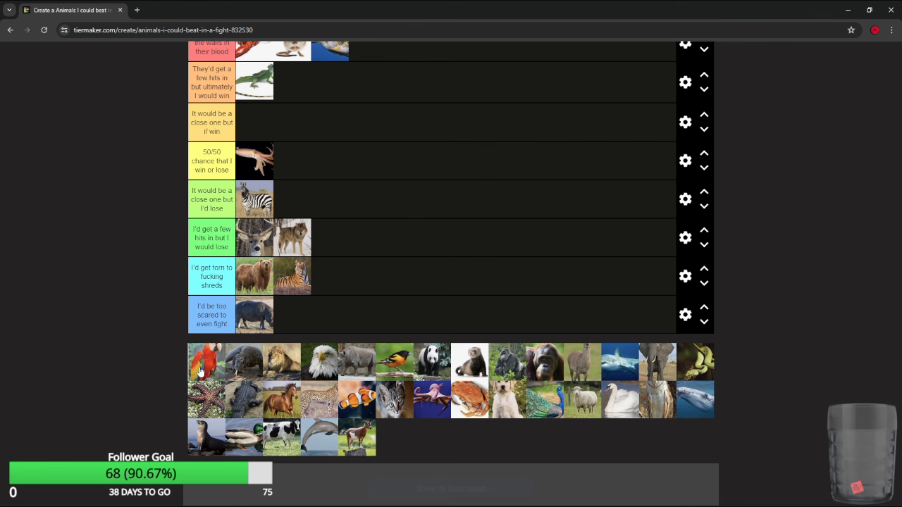
Move the parrot out of the top tier into the orange second tier beside the lizard.
scroll("up", 3)
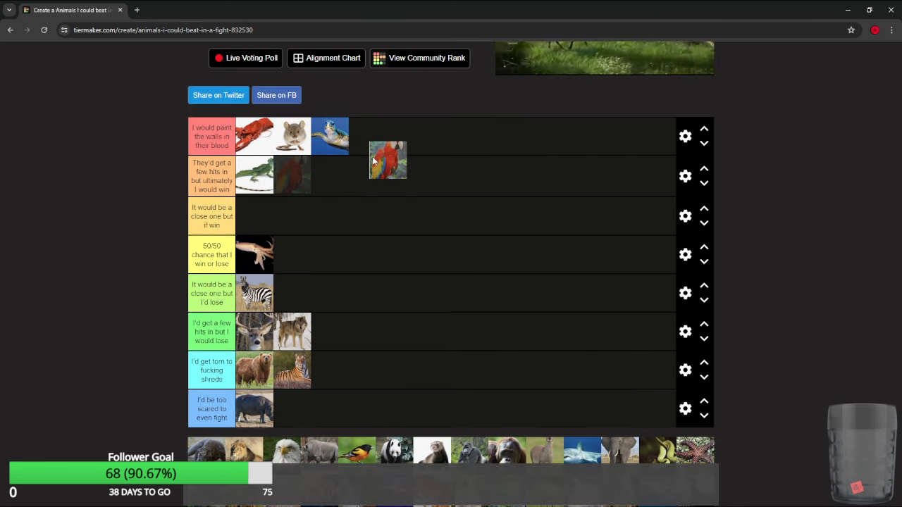
scroll("down", 3)
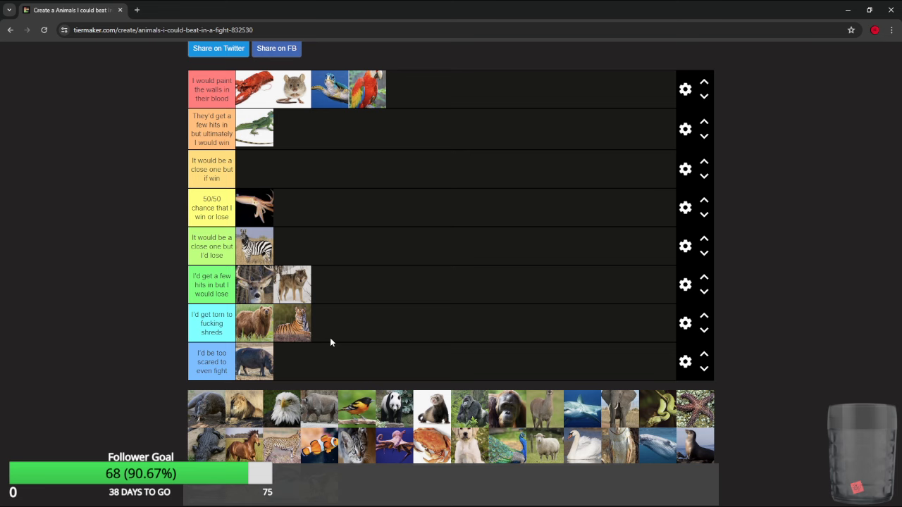
scroll("down", 3)
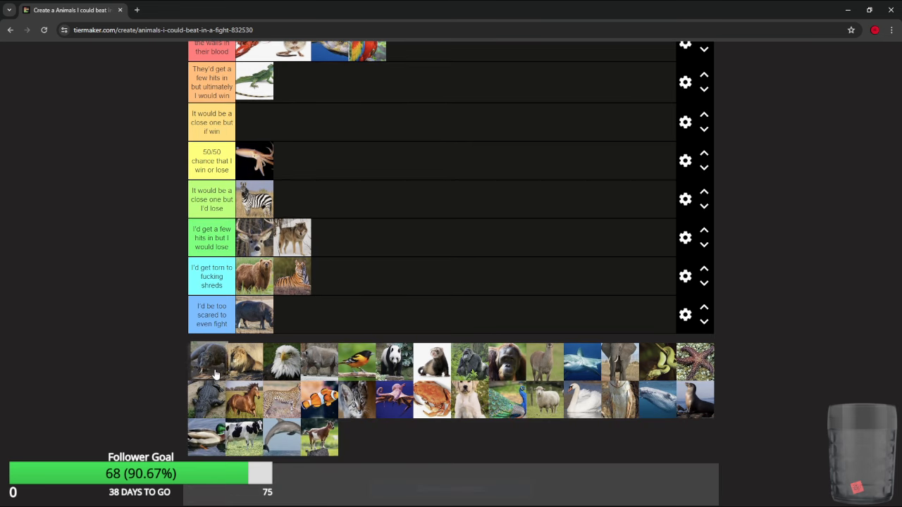
scroll("up", 3)
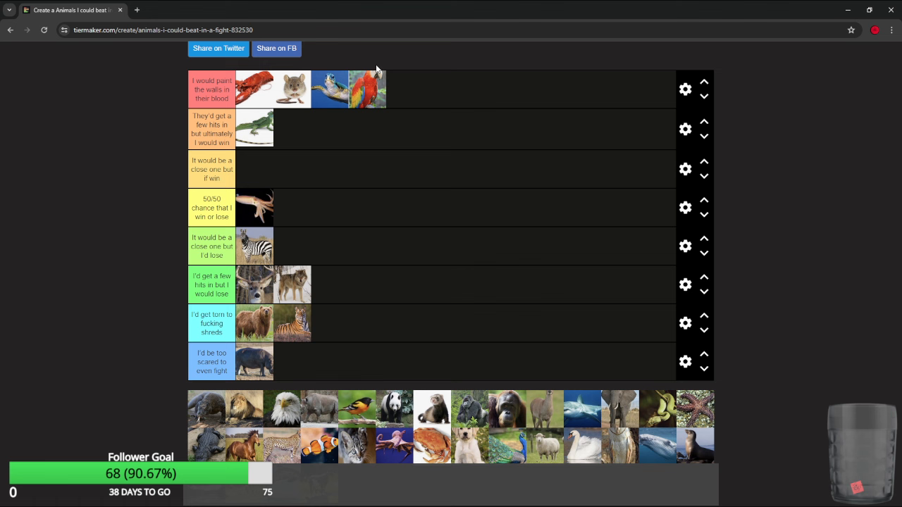
left_click_drag(366, 89, 365, 140)
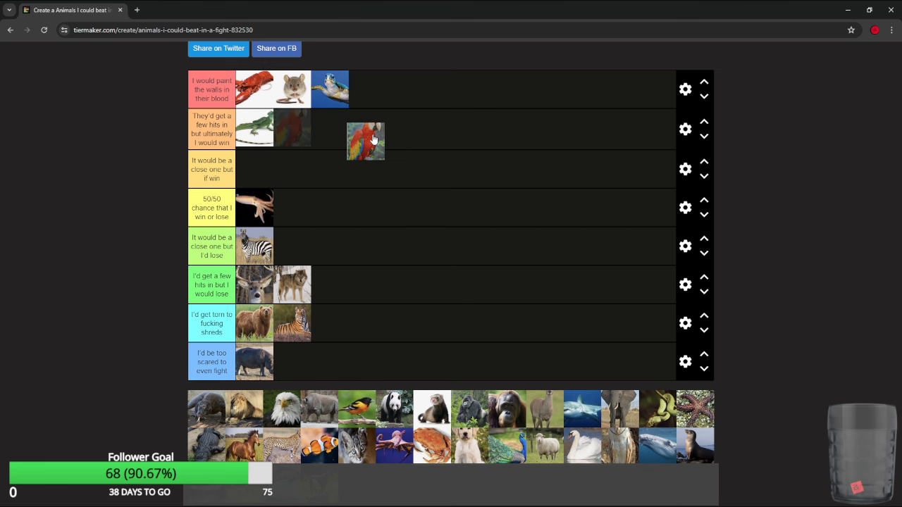
left_click_drag(365, 141, 396, 105)
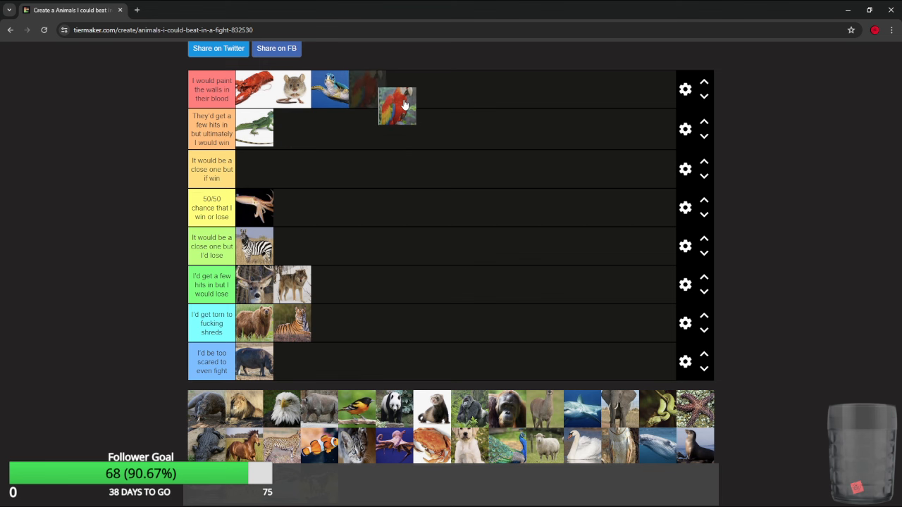
scroll("down", 3)
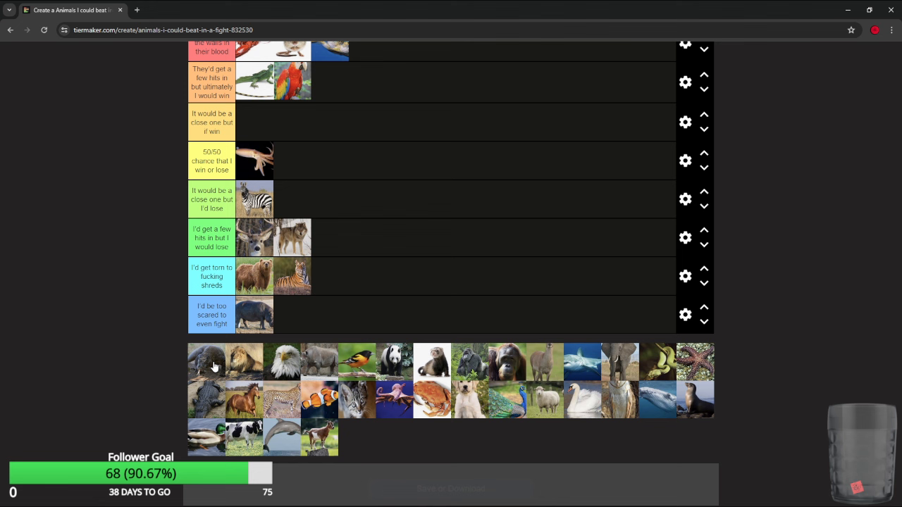
scroll("up", 3)
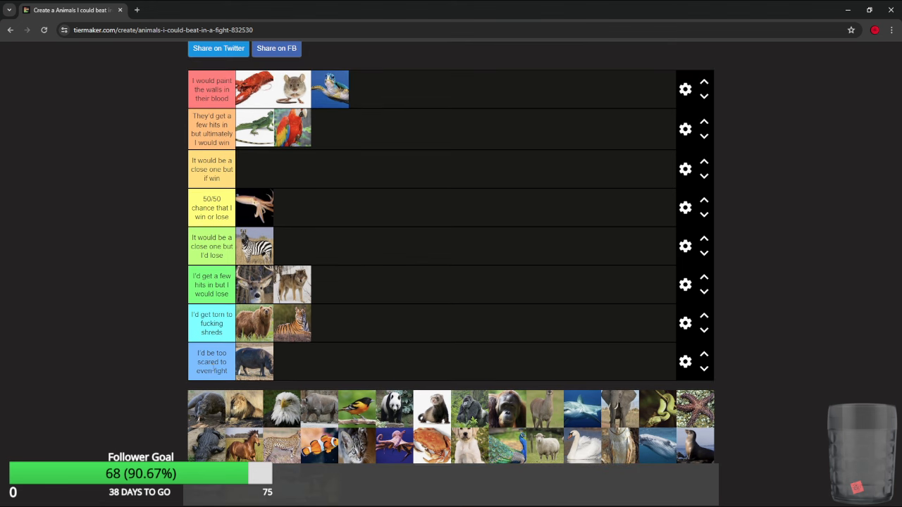
mouse_move(198, 419)
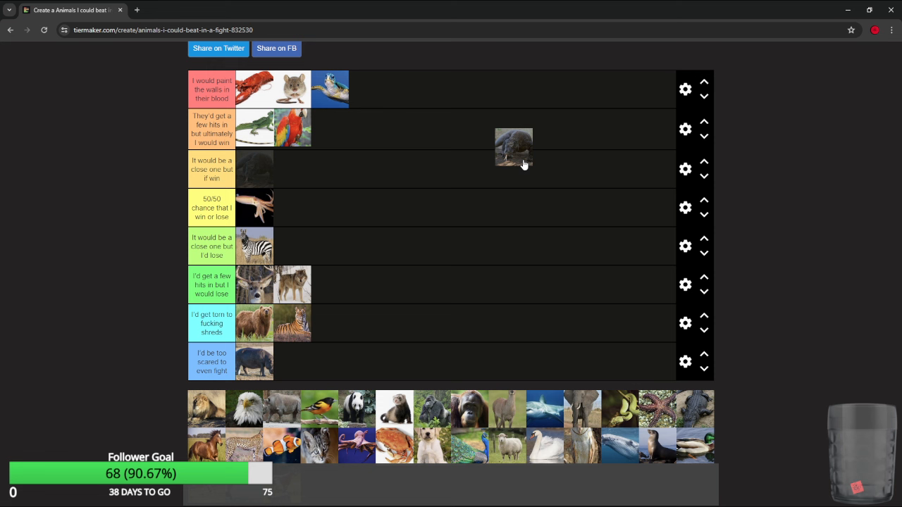
Place the large lizard and the rhino in the 'I would lose' tier.
left_click_drag(514, 148, 526, 265)
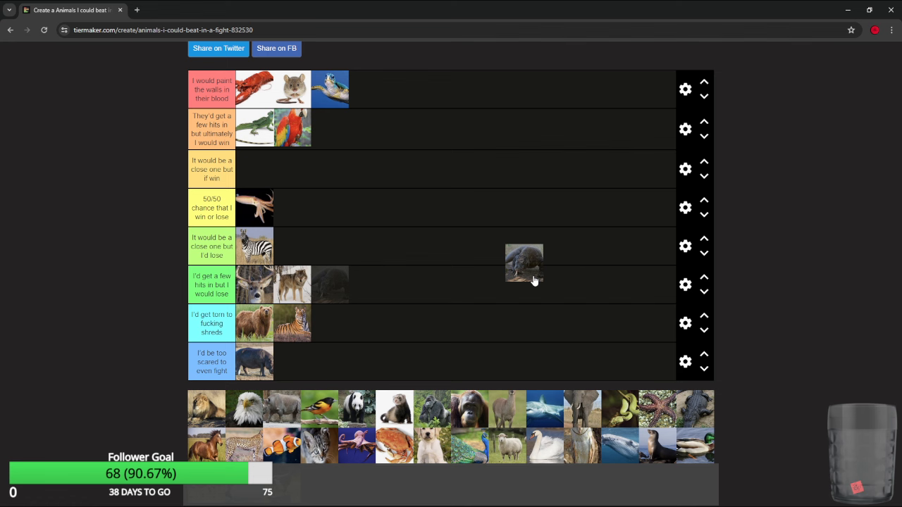
left_click_drag(524, 264, 329, 285)
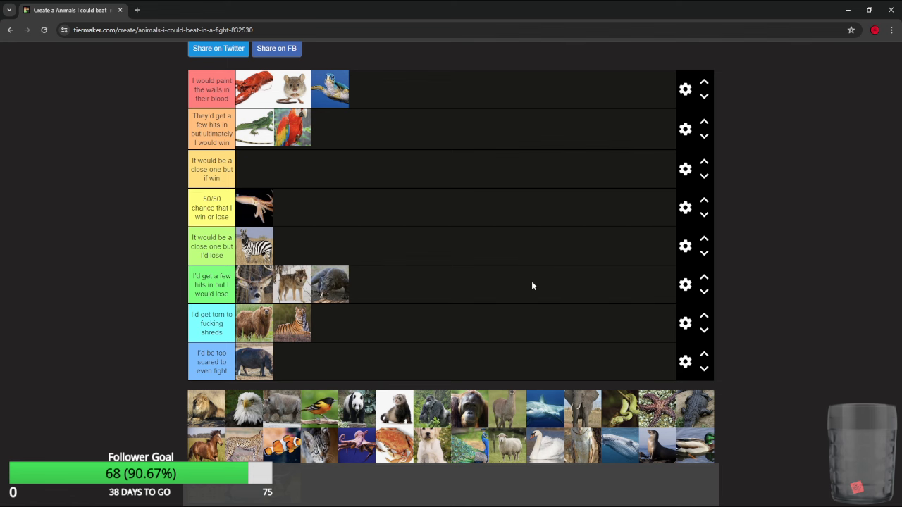
scroll("down", 3)
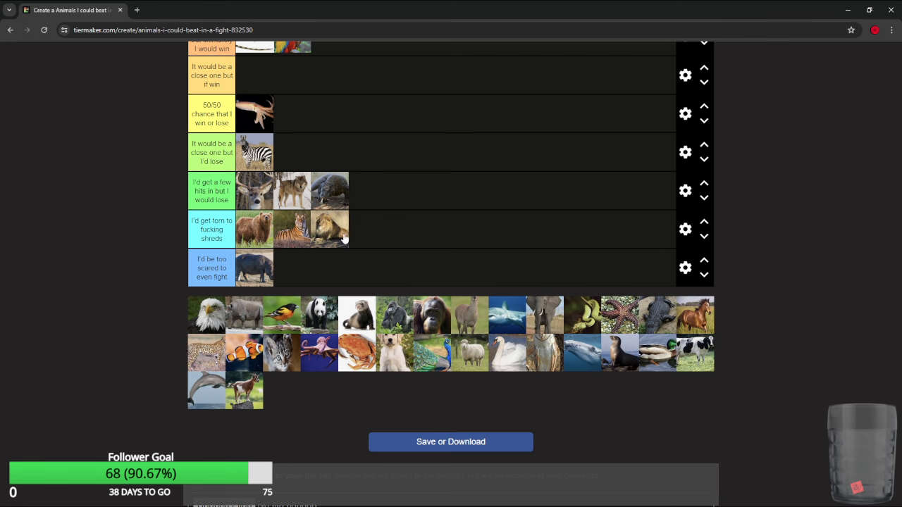
mouse_move(200, 342)
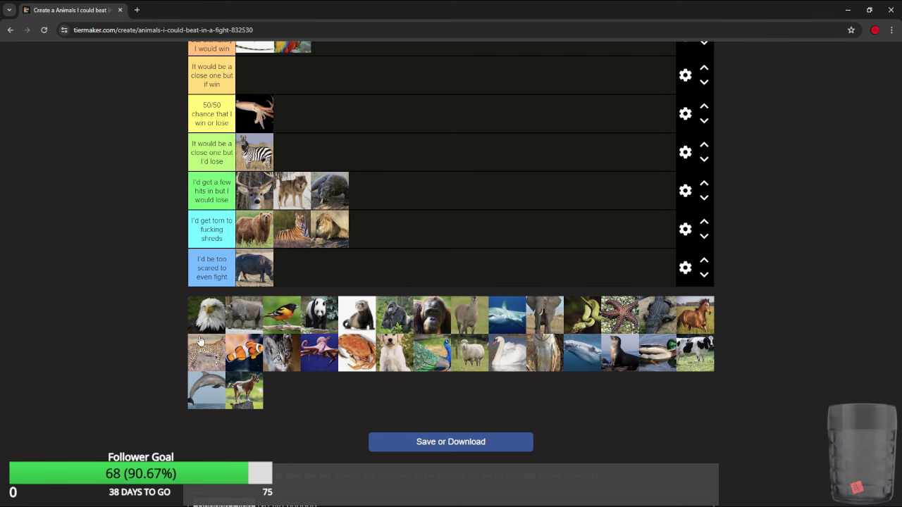
scroll("down", 3)
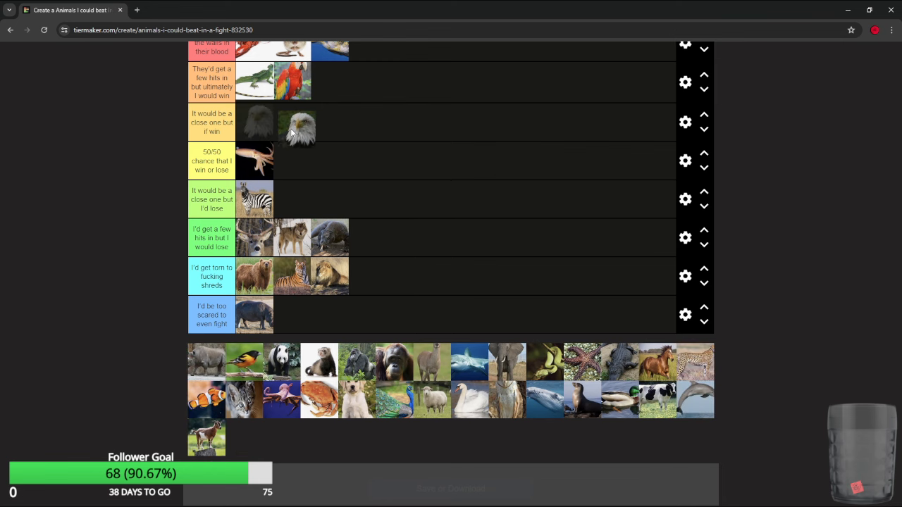
scroll("up", 3)
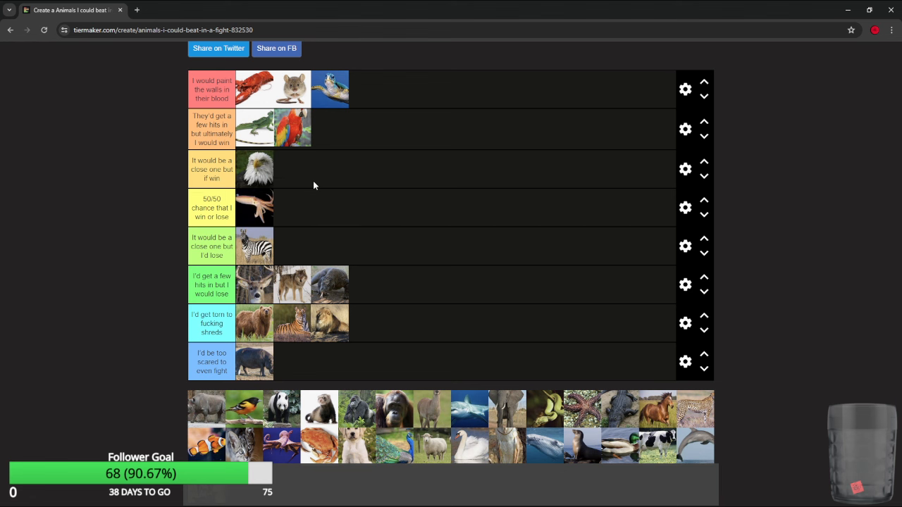
scroll("down", 3)
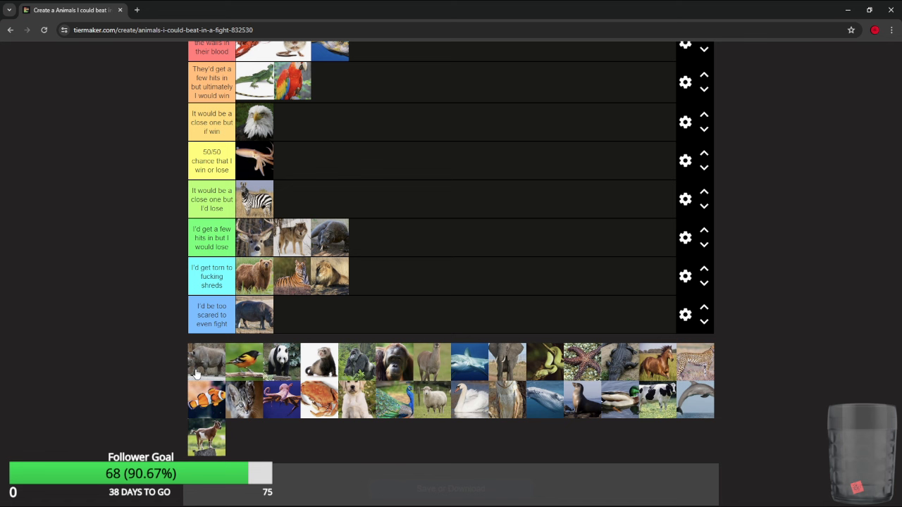
left_click_drag(207, 361, 405, 275)
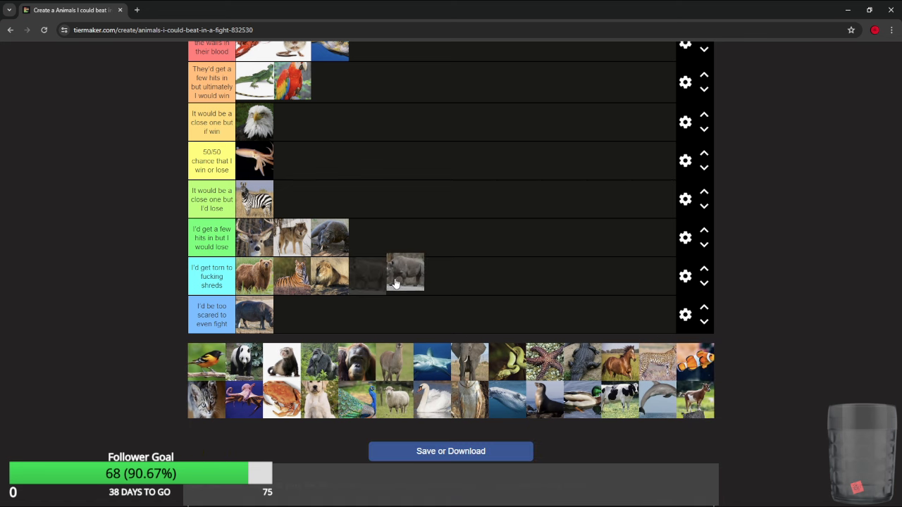
left_click_drag(405, 275, 426, 221)
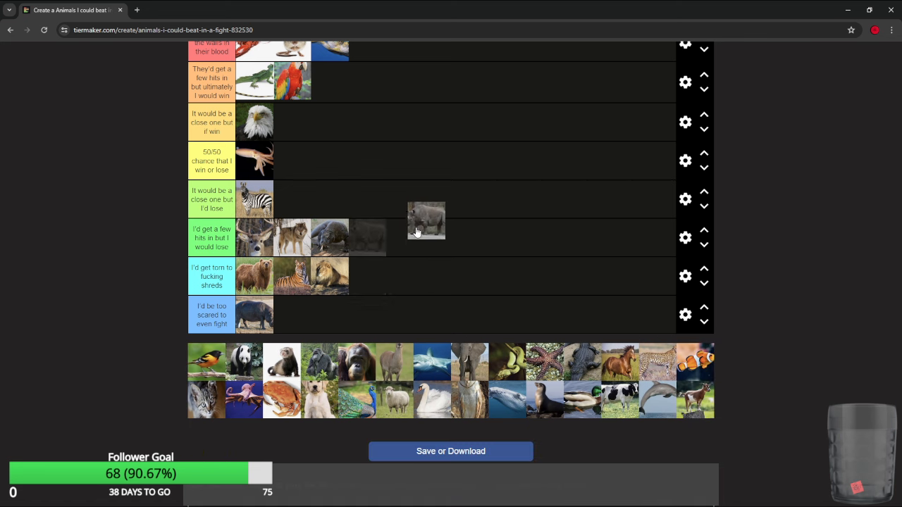
left_click_drag(426, 221, 368, 237)
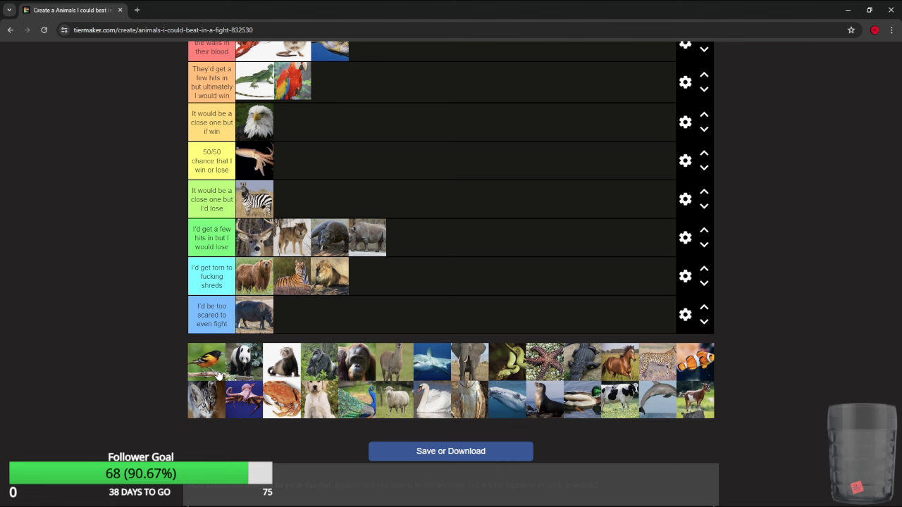
mouse_move(212, 366)
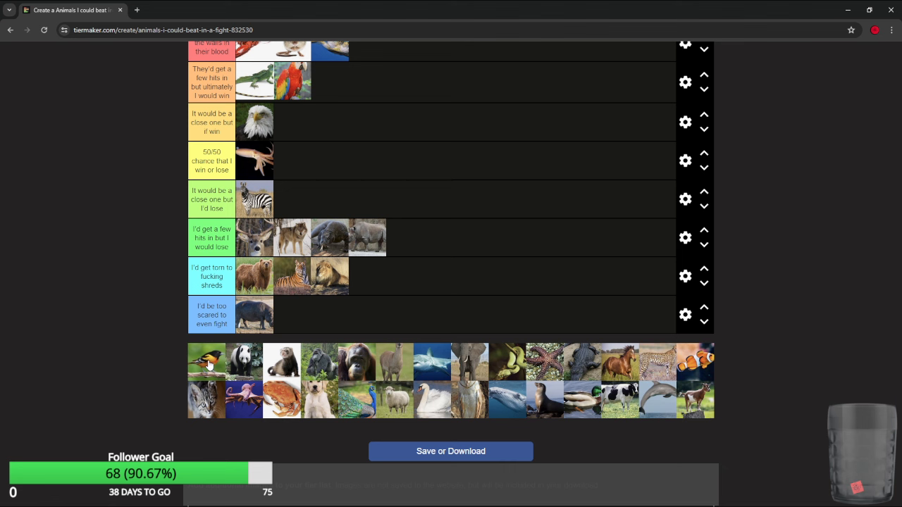
Add the oriole to the end of the top tier and drop the rhino to torn-to-shreds.
scroll("up", 3)
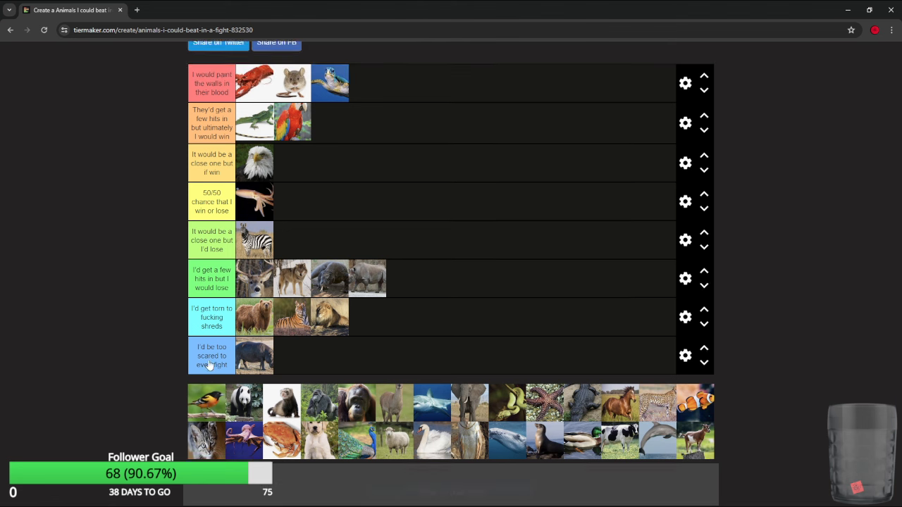
left_click_drag(206, 402, 401, 99)
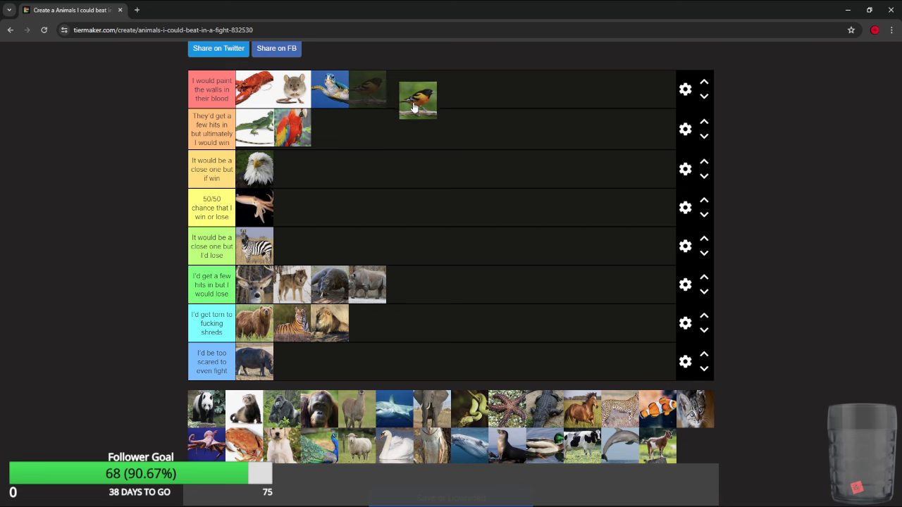
left_click_drag(417, 99, 367, 90)
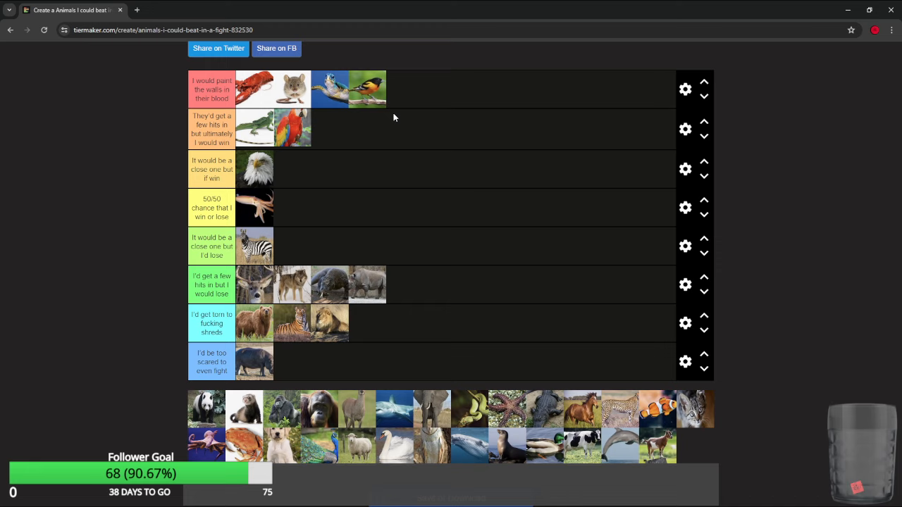
mouse_move(295, 228)
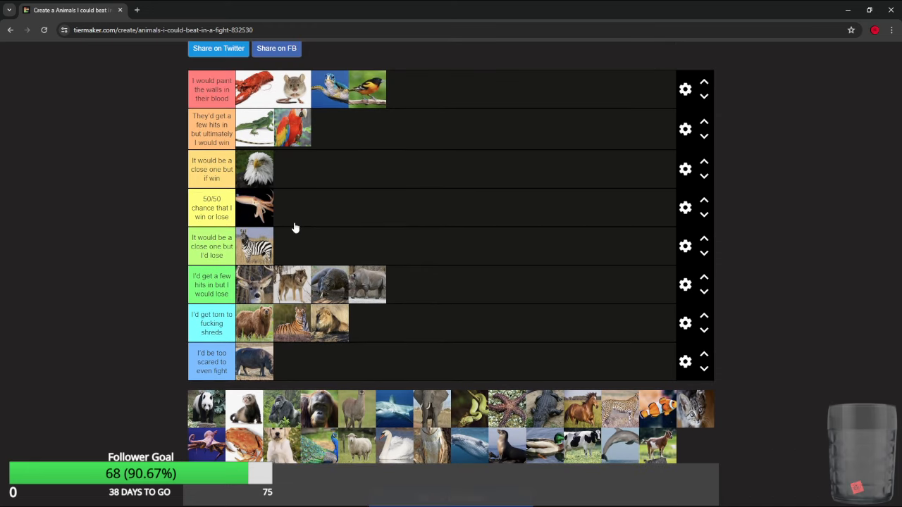
mouse_move(225, 392)
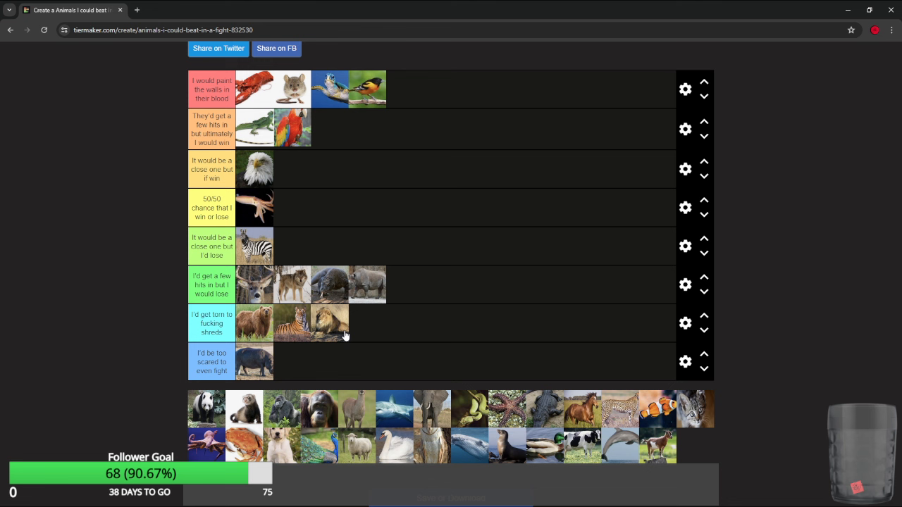
left_click_drag(367, 284, 367, 323)
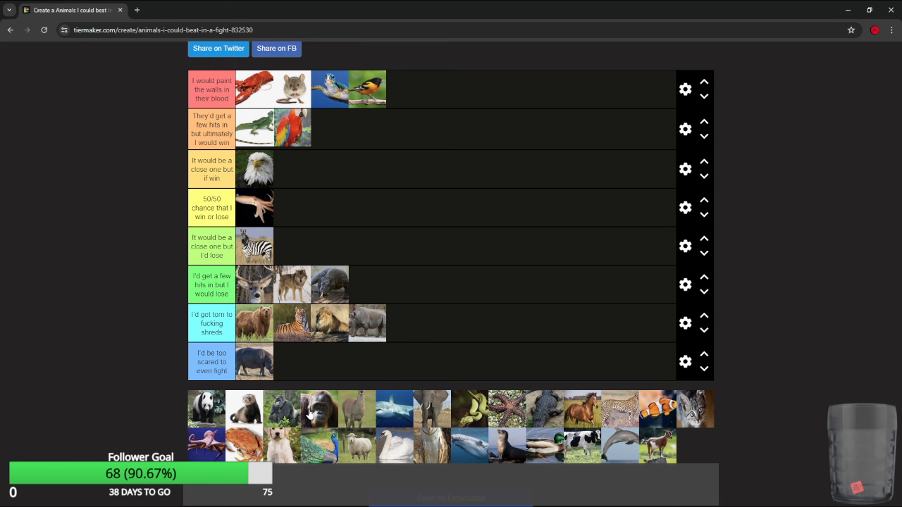
Put the panda next to the hippo, the ferret after the parrot, and the gorilla in too-scared.
left_click_drag(206, 408, 487, 340)
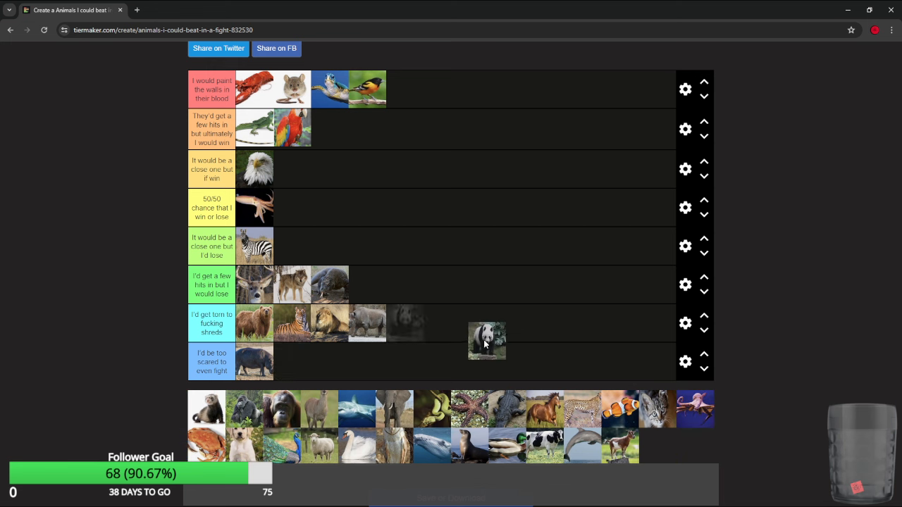
left_click_drag(486, 340, 292, 361)
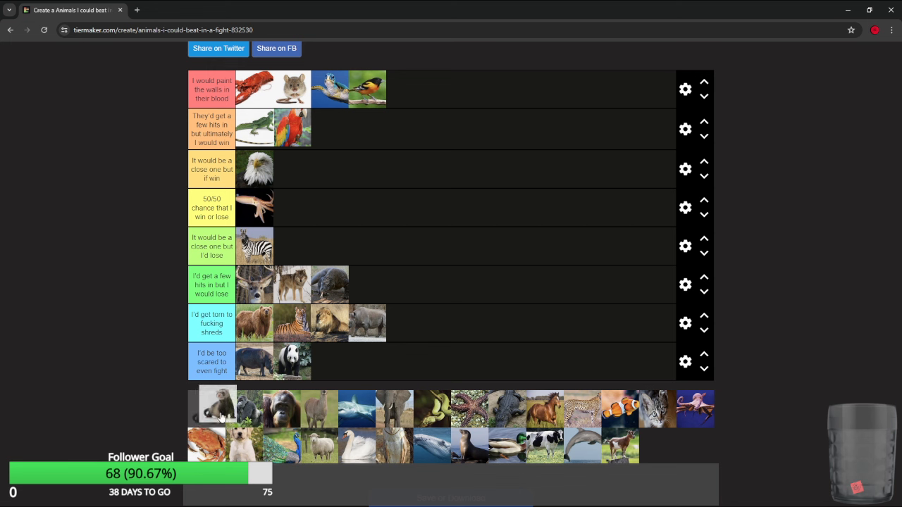
left_click_drag(217, 408, 423, 125)
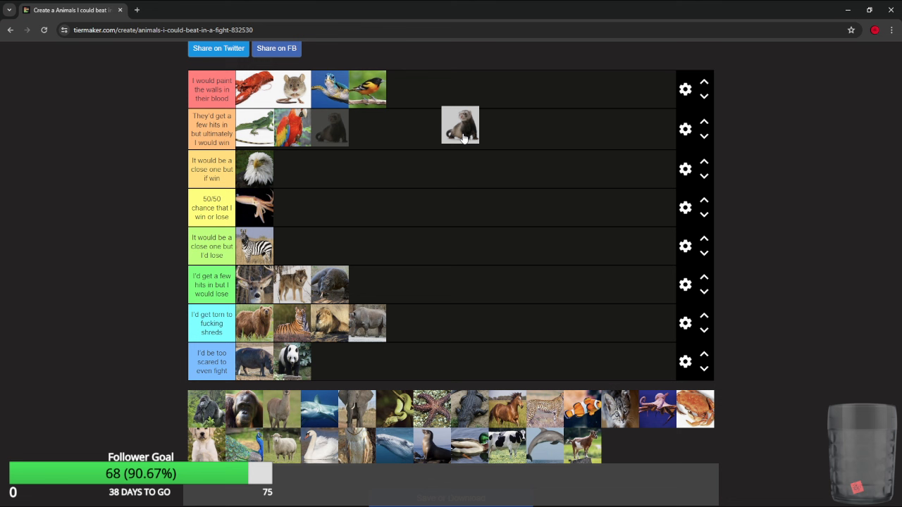
left_click_drag(460, 125, 329, 127)
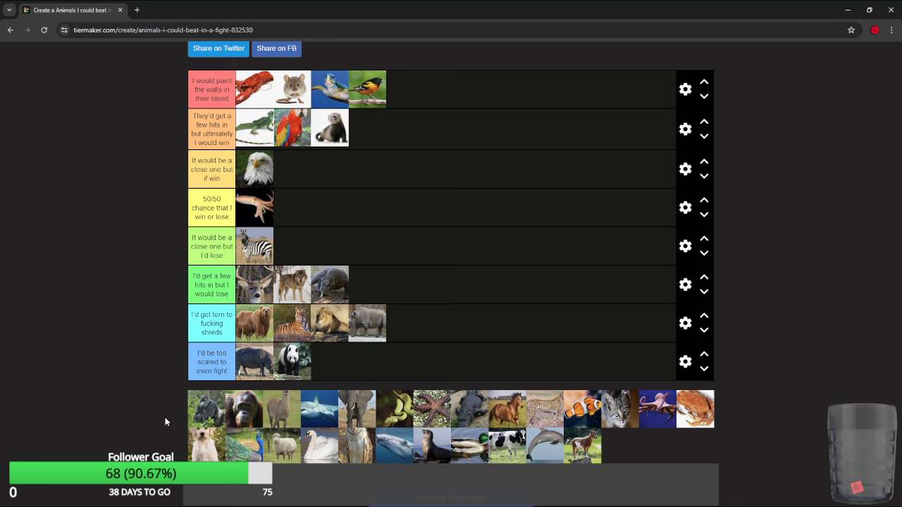
mouse_move(197, 423)
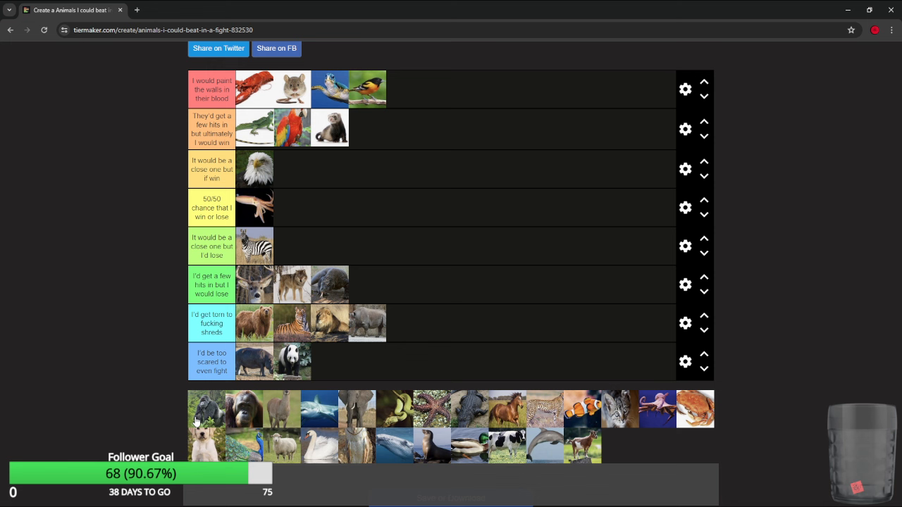
mouse_move(205, 405)
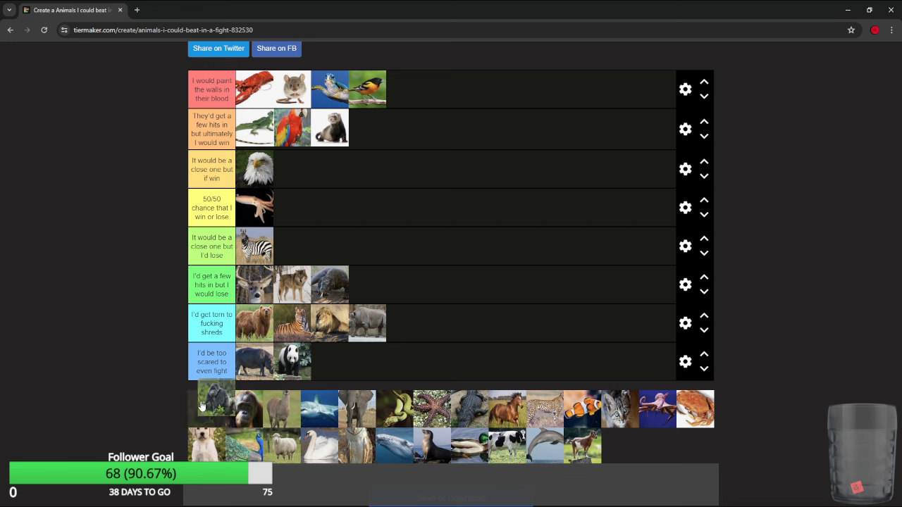
left_click_drag(215, 407, 320, 376)
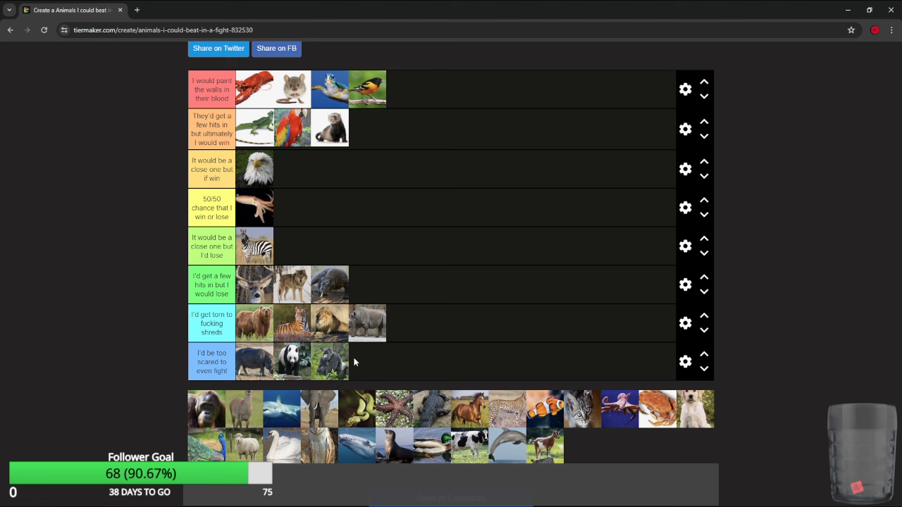
mouse_move(323, 371)
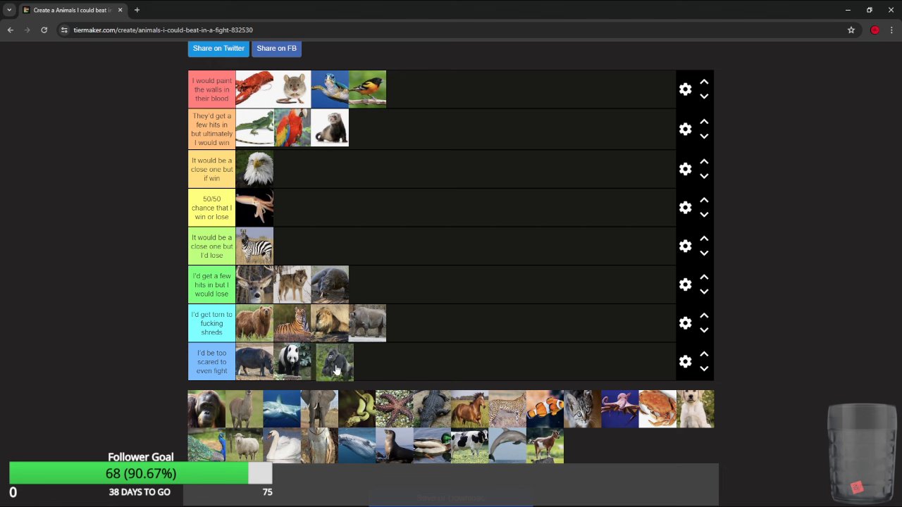
Lift the gorilla from the bottom row into torn-to-shreds and add the orangutan beside it.
scroll("up", 3)
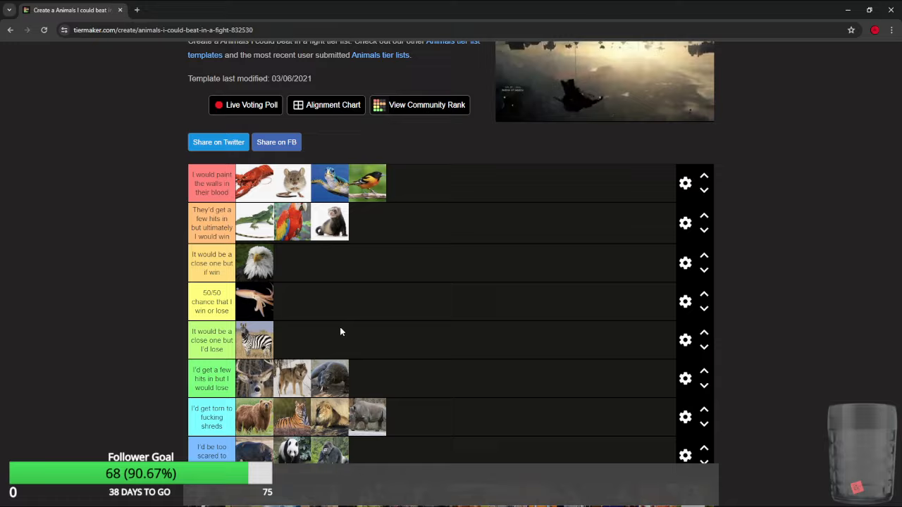
scroll("up", 3)
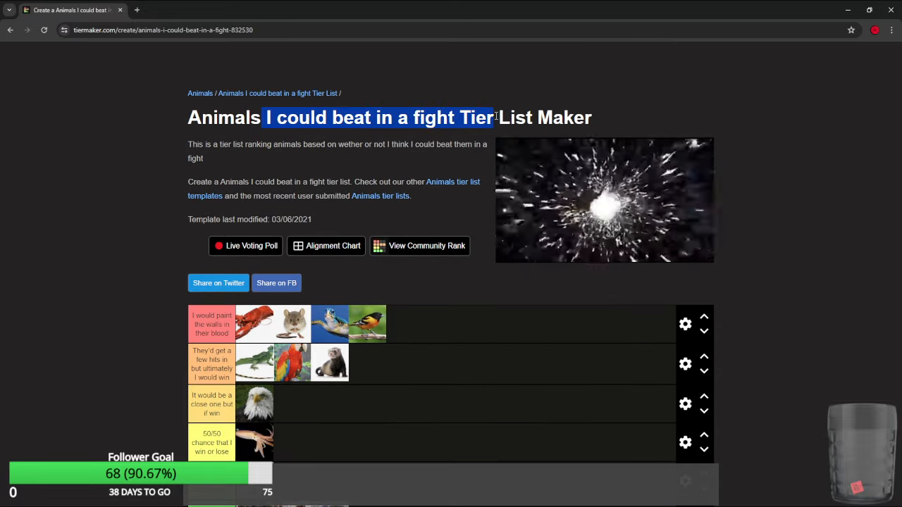
scroll("down", 3)
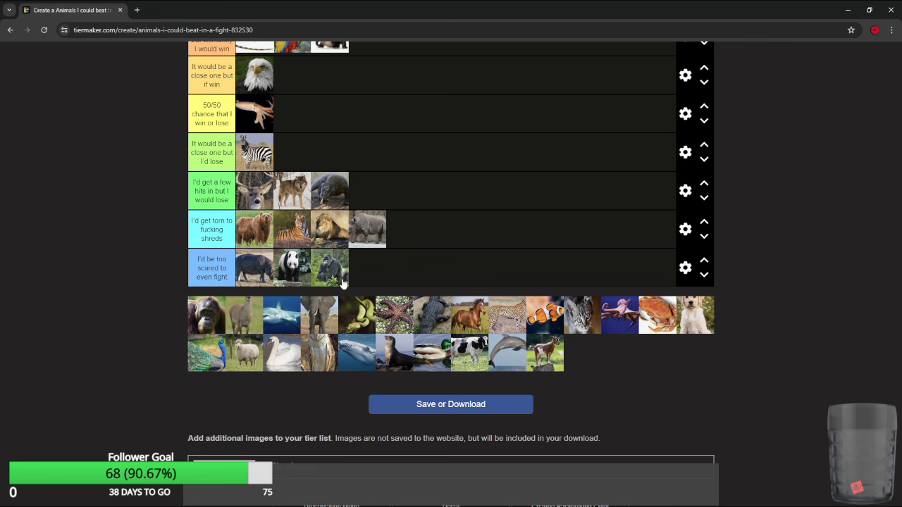
left_click_drag(329, 267, 429, 205)
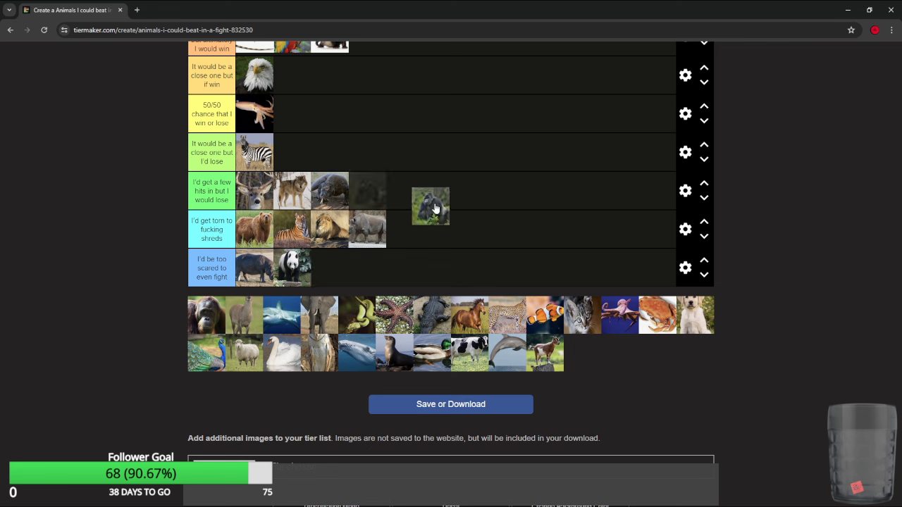
left_click_drag(429, 206, 437, 228)
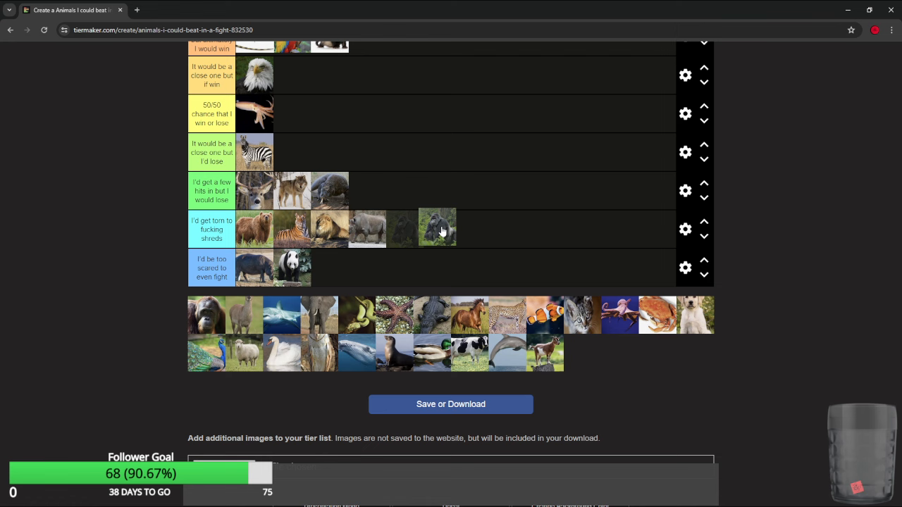
left_click_drag(437, 228, 440, 202)
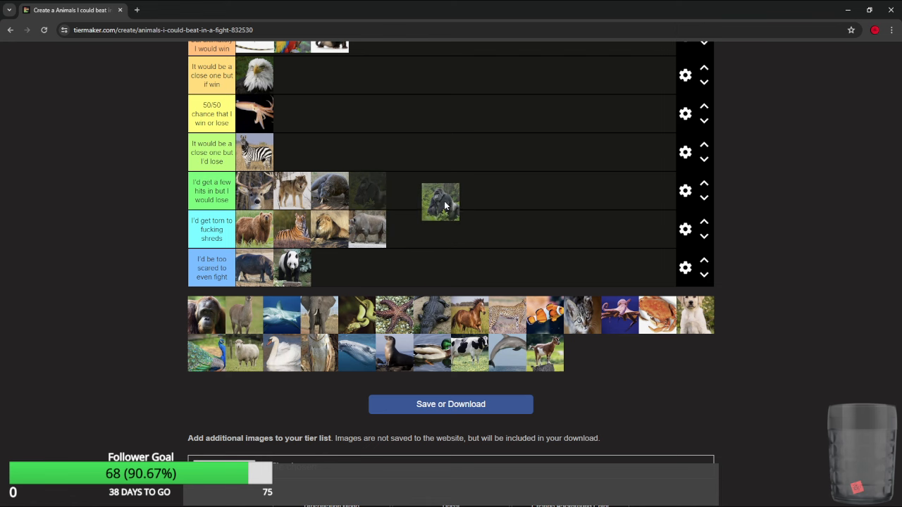
left_click_drag(439, 203, 406, 229)
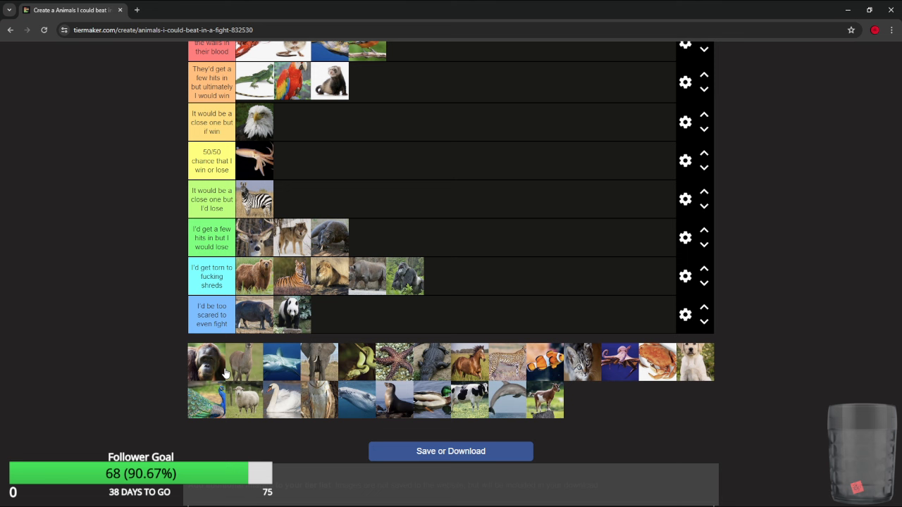
mouse_move(219, 372)
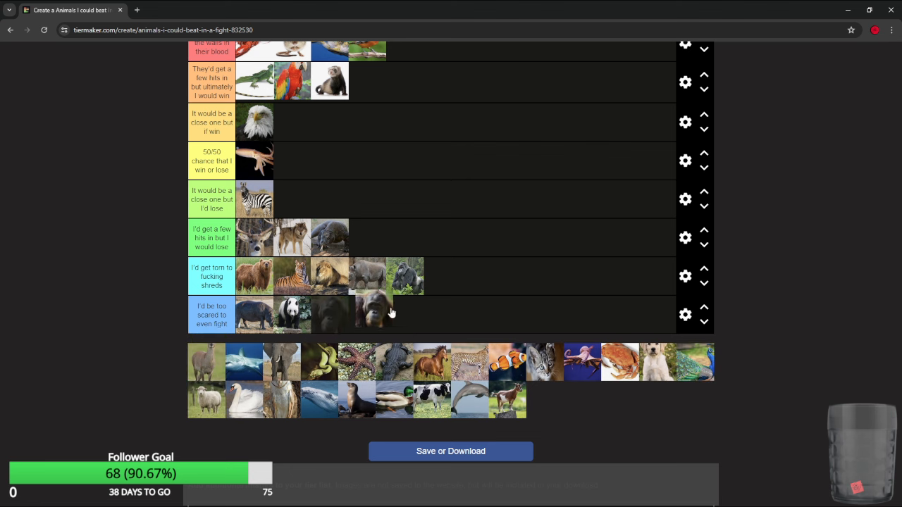
left_click_drag(366, 315, 429, 275)
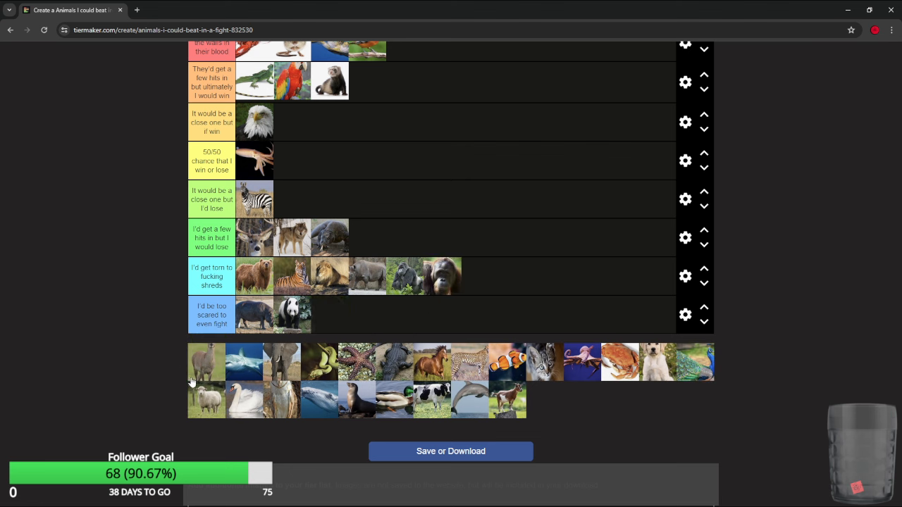
mouse_move(201, 369)
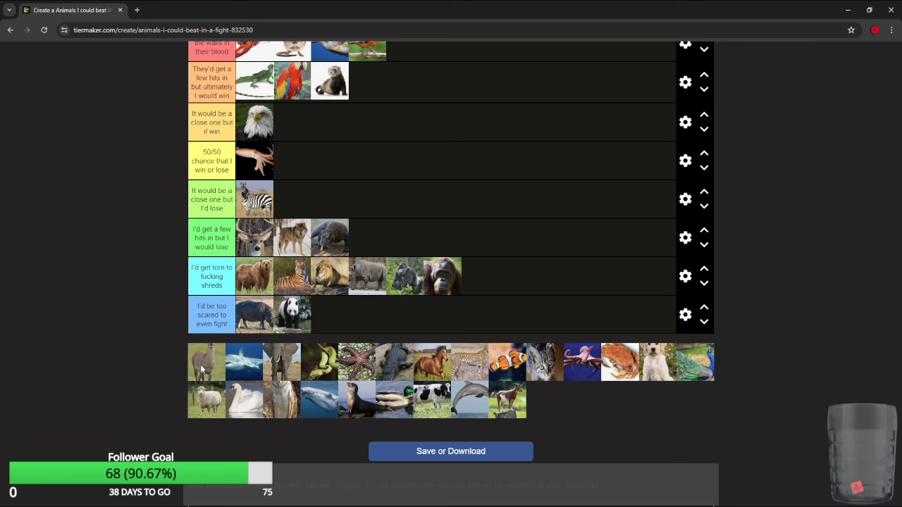
mouse_move(206, 377)
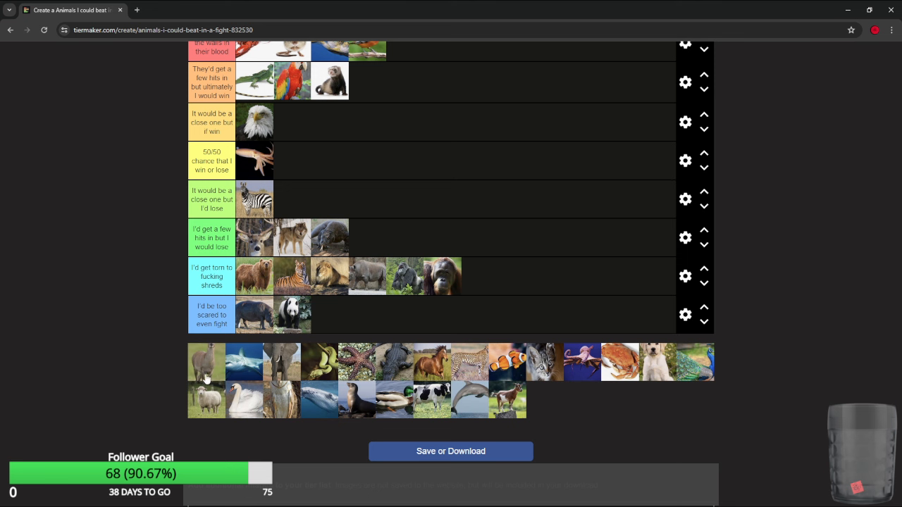
mouse_move(206, 381)
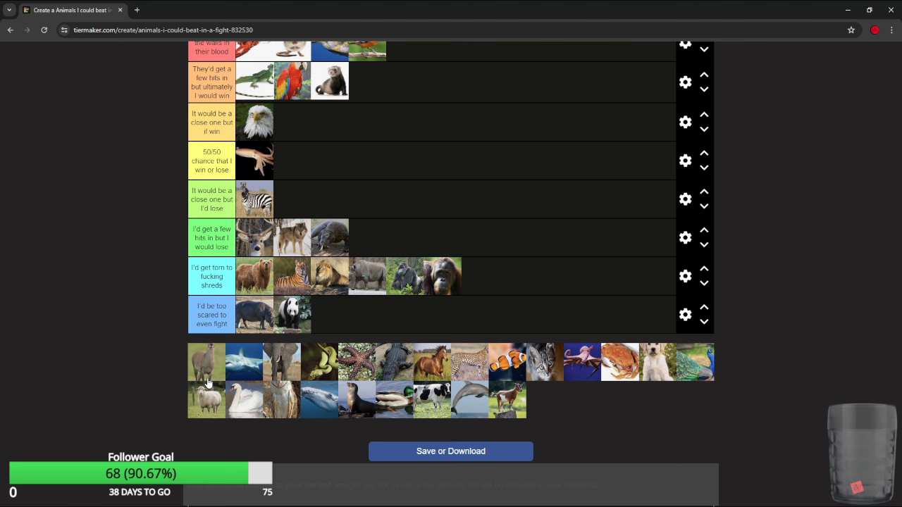
mouse_move(216, 376)
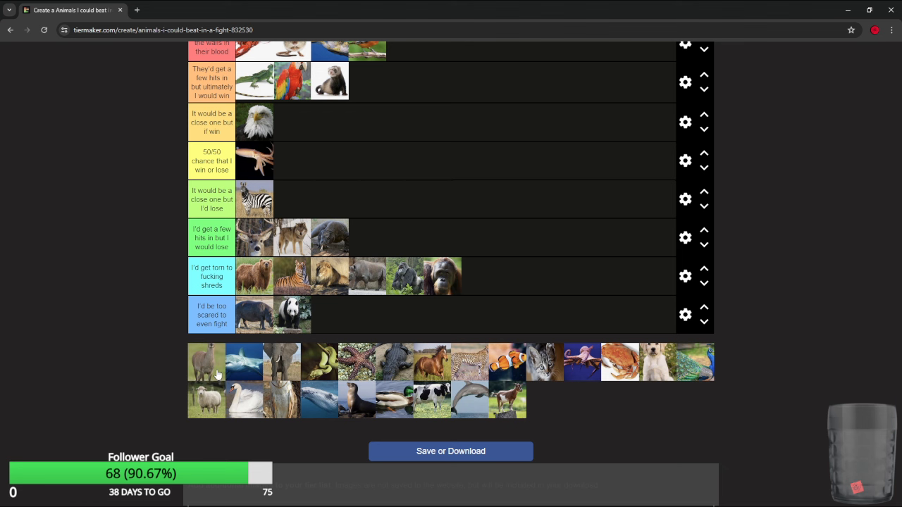
Place the llama in the top tier and the shark in the 50/50 tier.
scroll("up", 3)
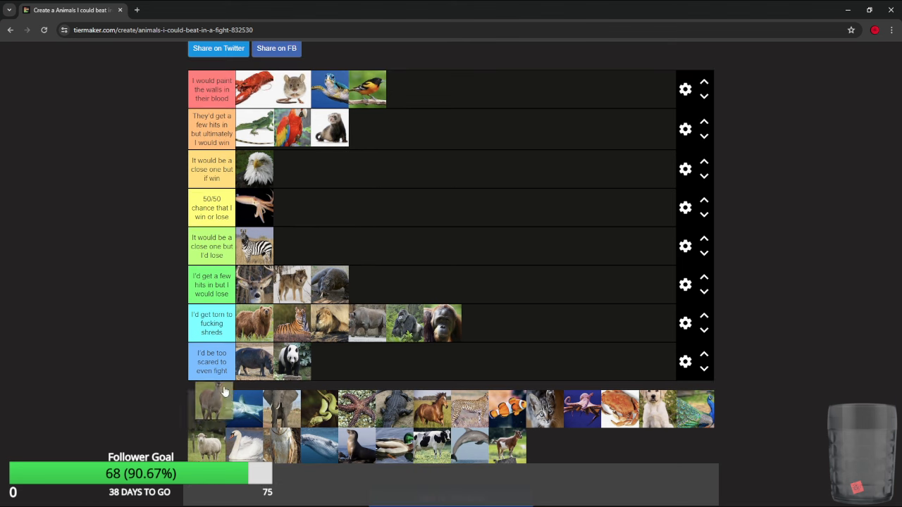
left_click_drag(207, 403, 433, 91)
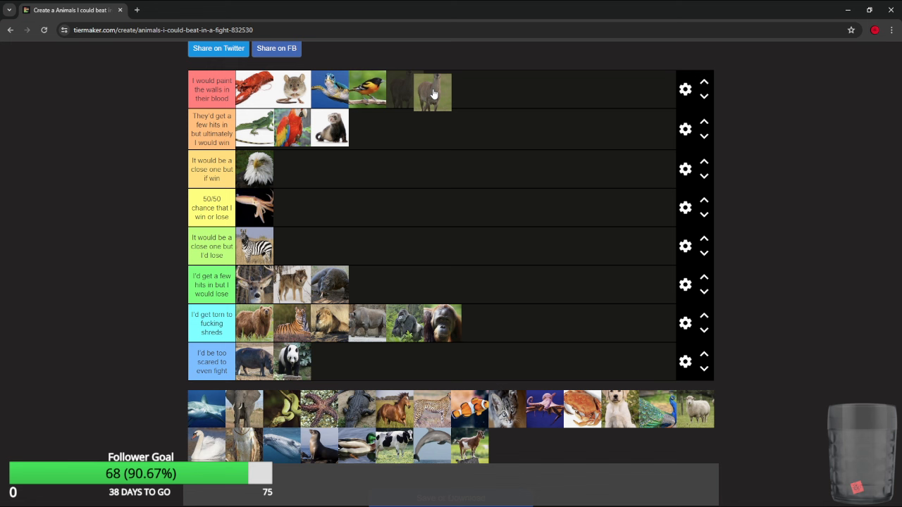
left_click_drag(432, 92, 403, 90)
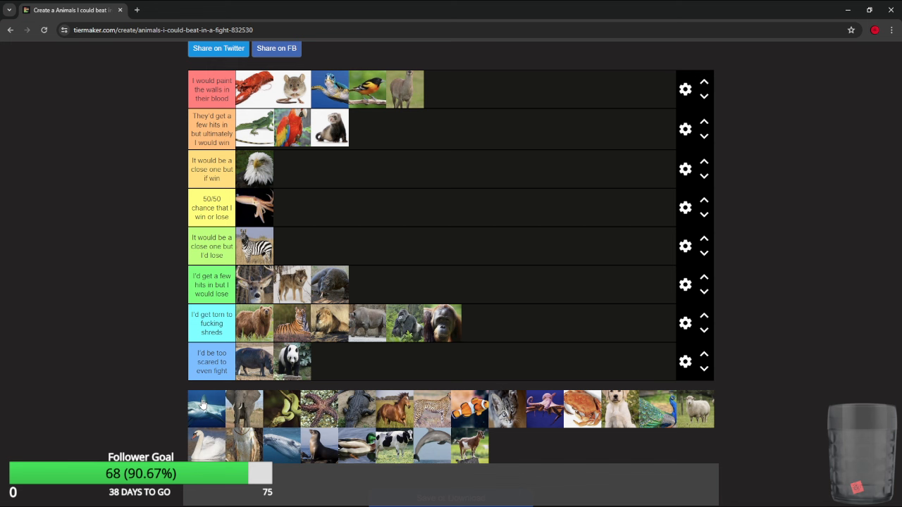
left_click_drag(206, 405, 407, 270)
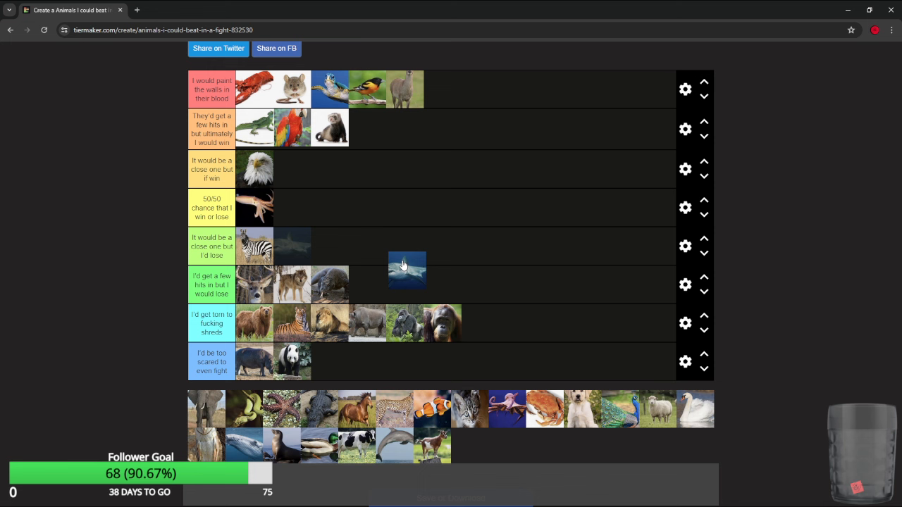
left_click_drag(406, 270, 419, 217)
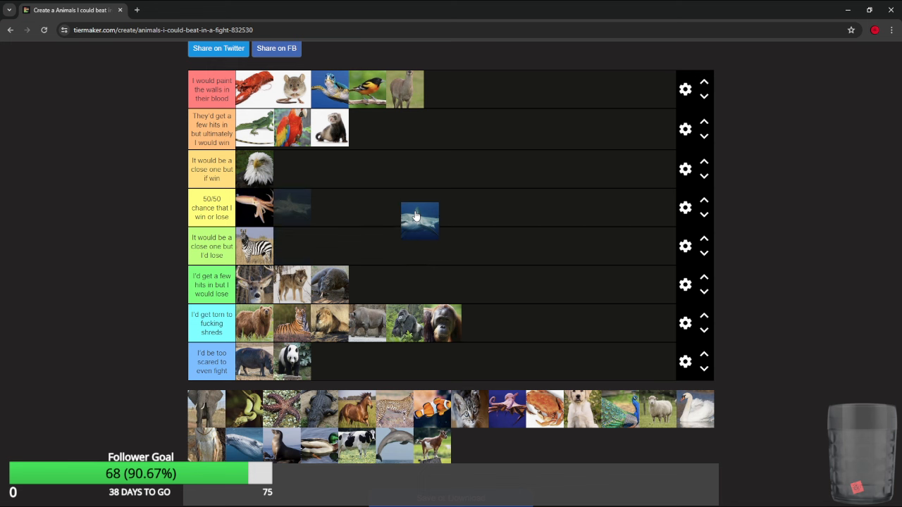
left_click_drag(419, 221, 293, 206)
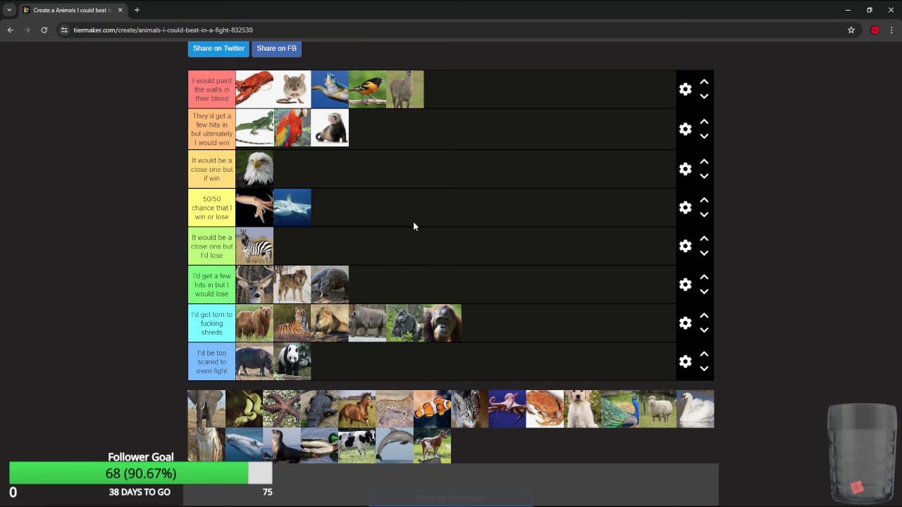
mouse_move(204, 430)
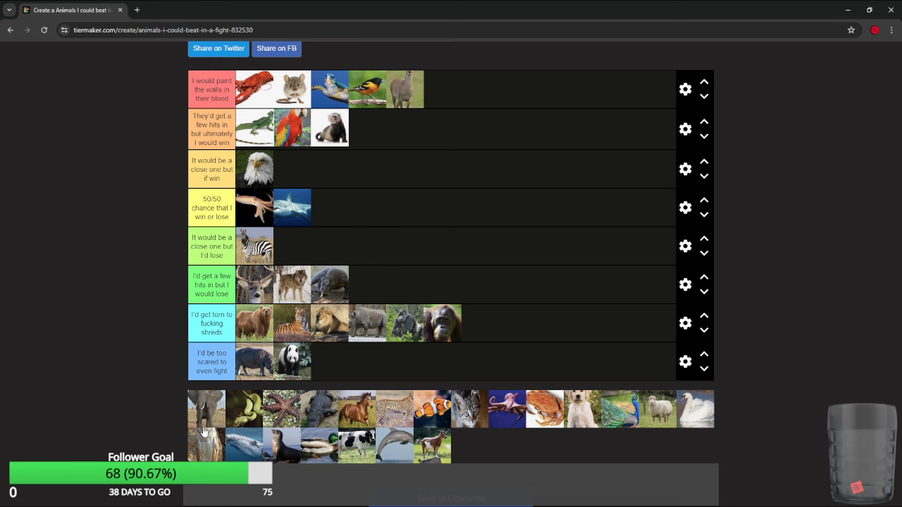
Put the elephant in torn-to-shreds and settle the starfish in the 'few hits but lose' tier.
left_click_drag(206, 408, 479, 322)
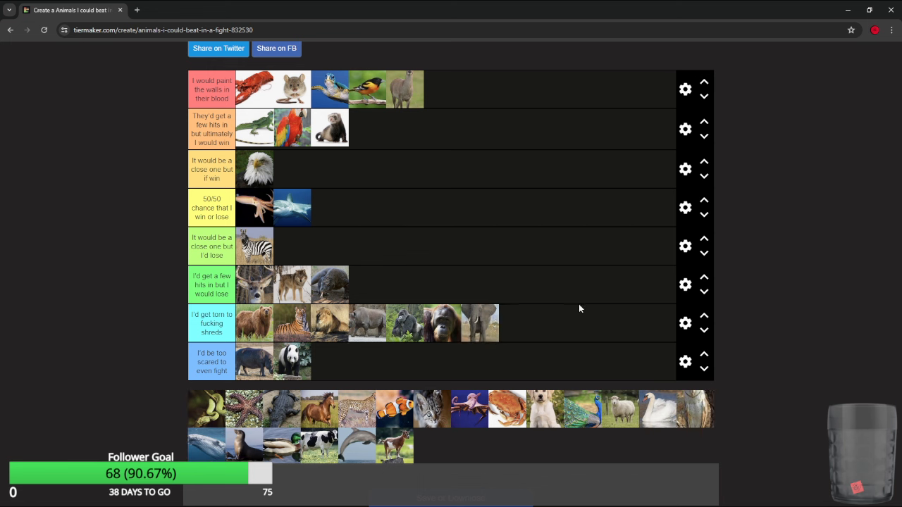
mouse_move(207, 414)
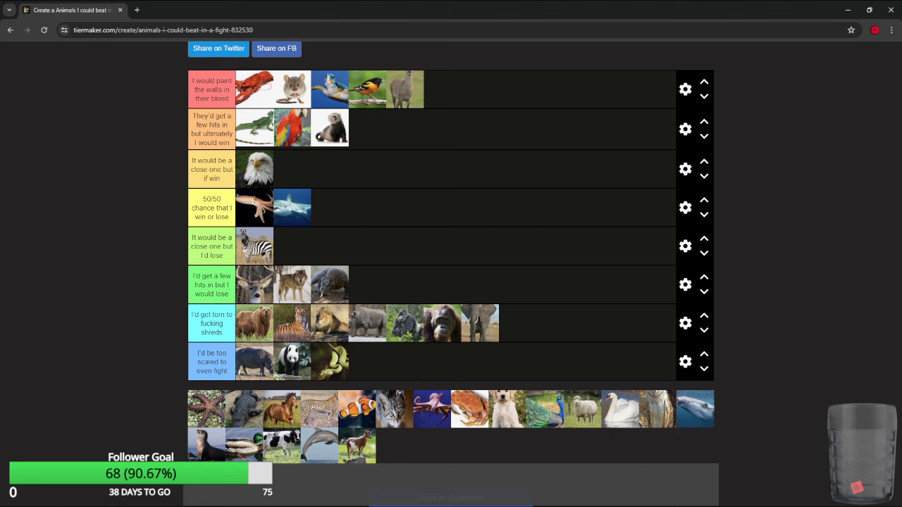
mouse_move(225, 418)
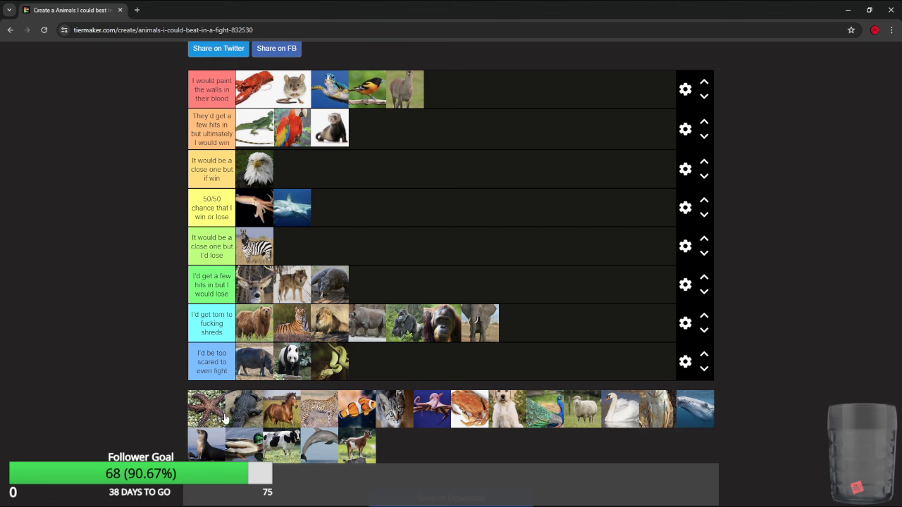
mouse_move(175, 430)
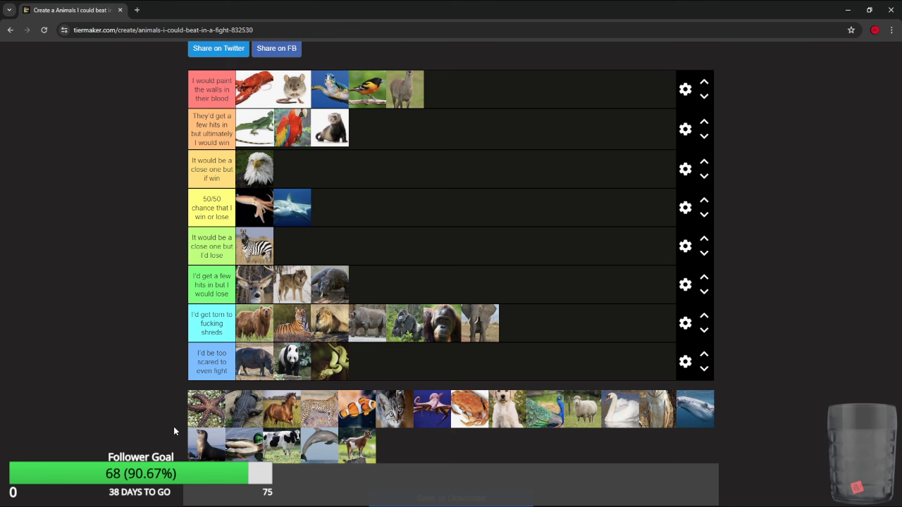
mouse_move(175, 431)
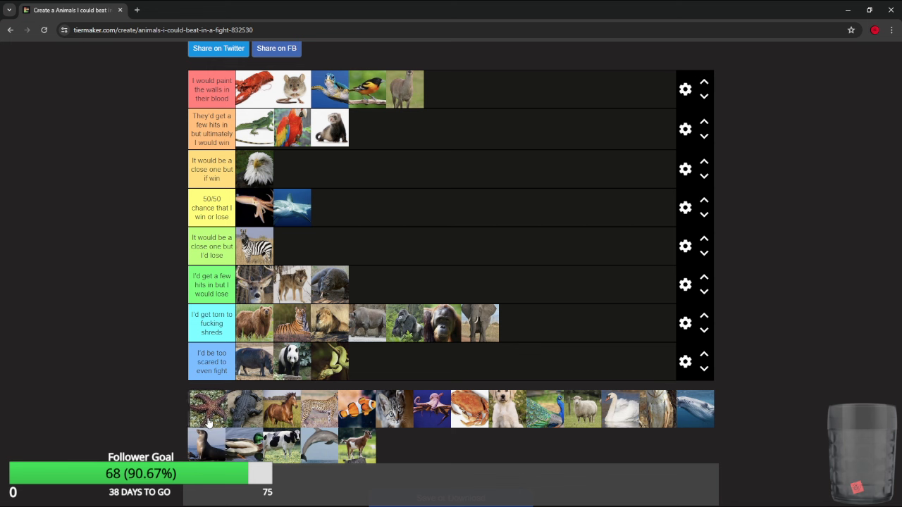
left_click_drag(207, 409, 366, 361)
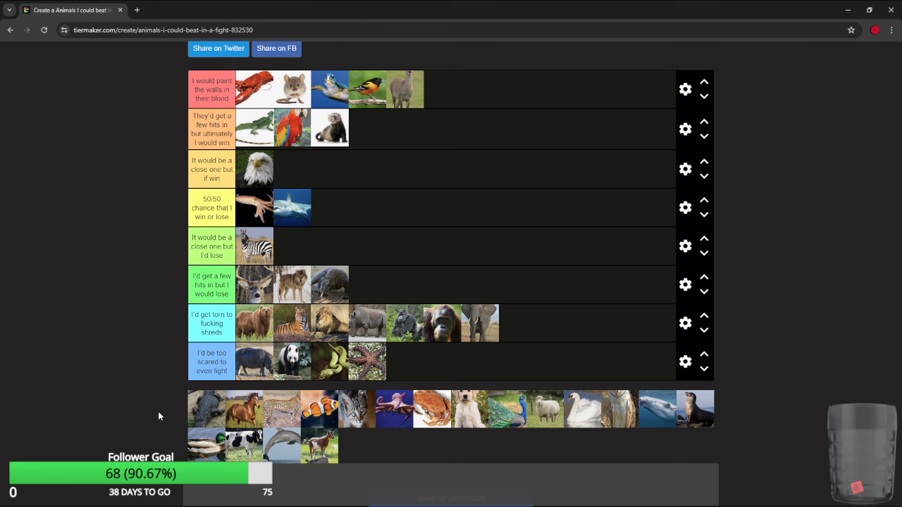
mouse_move(228, 414)
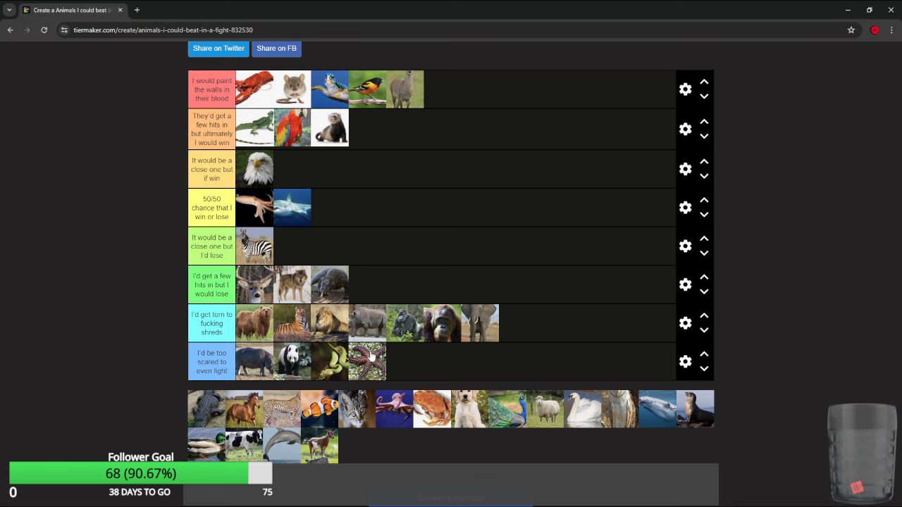
left_click_drag(366, 362, 545, 294)
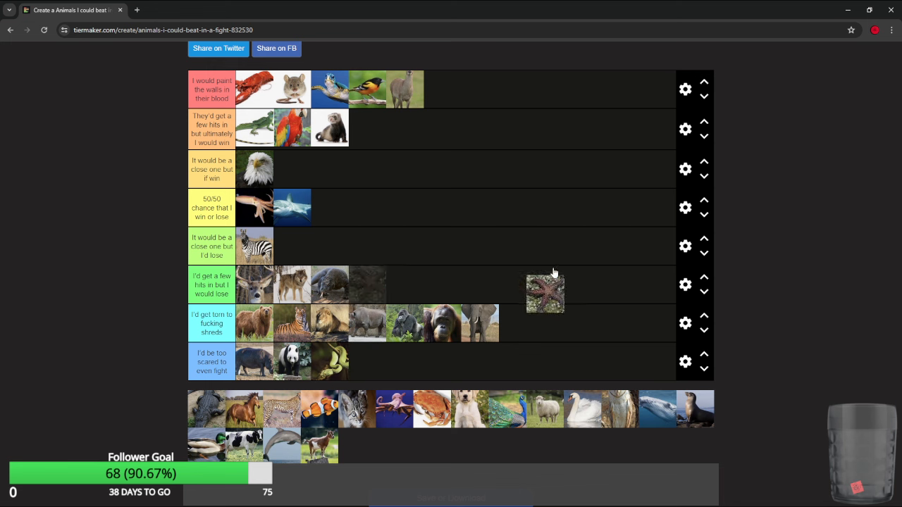
left_click_drag(545, 293, 367, 128)
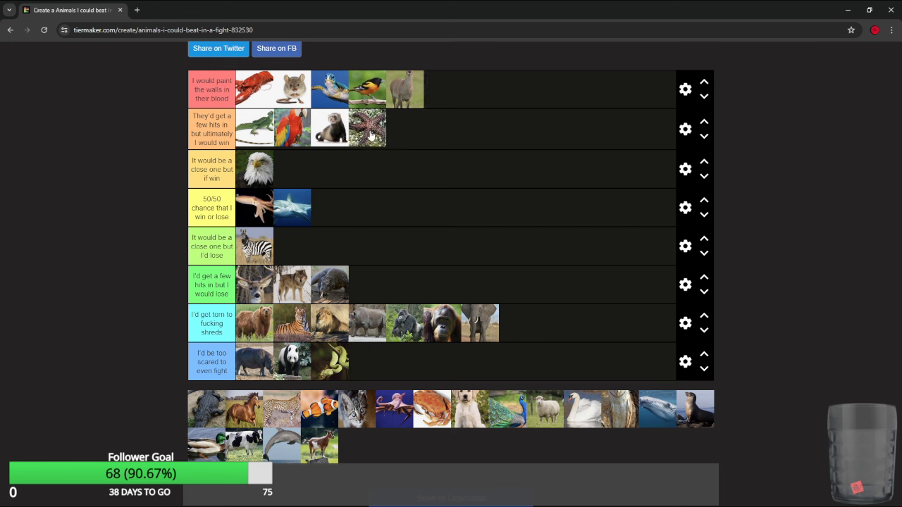
left_click_drag(368, 129, 442, 90)
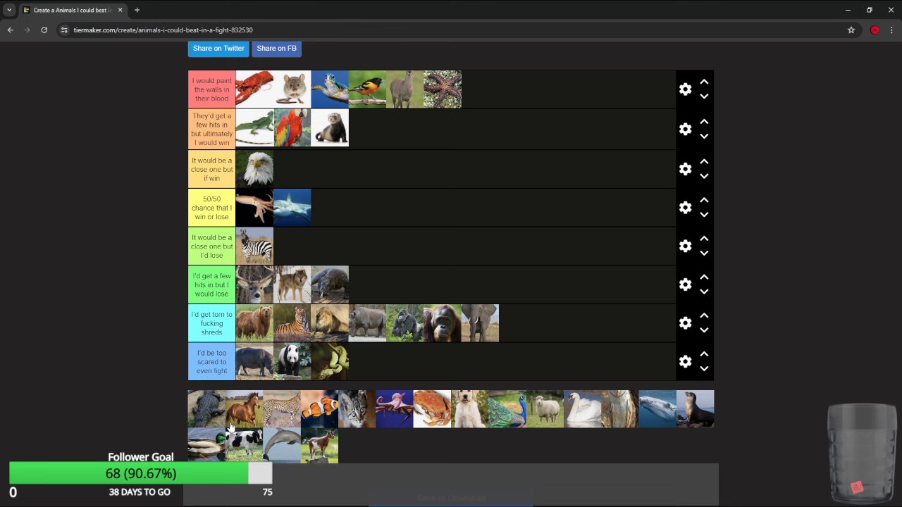
mouse_move(214, 388)
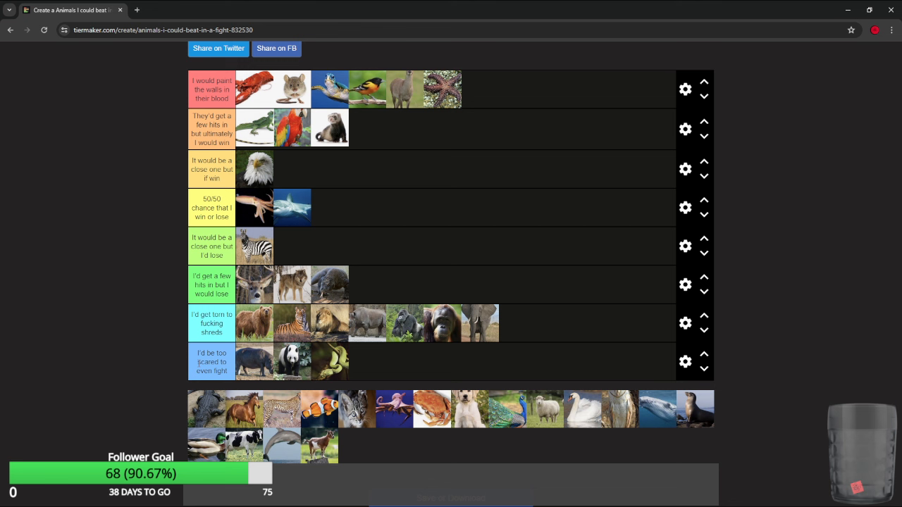
mouse_move(222, 419)
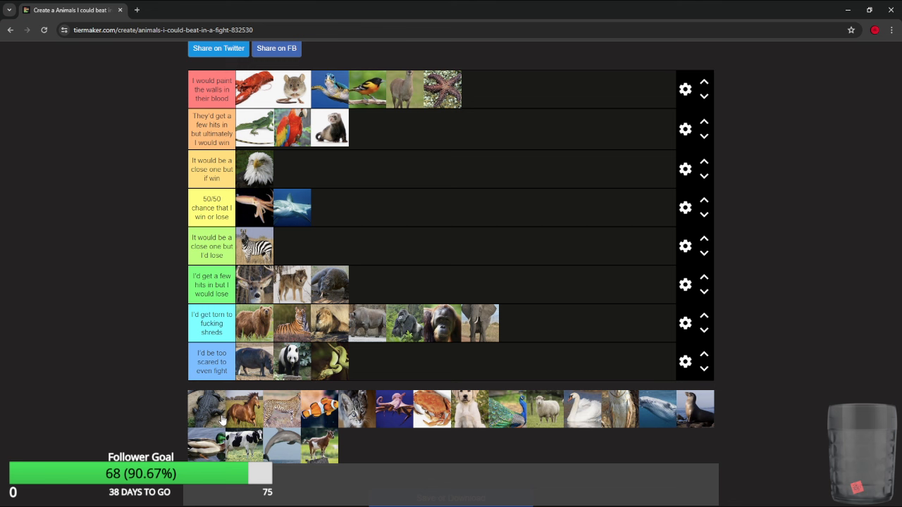
left_click_drag(442, 88, 440, 292)
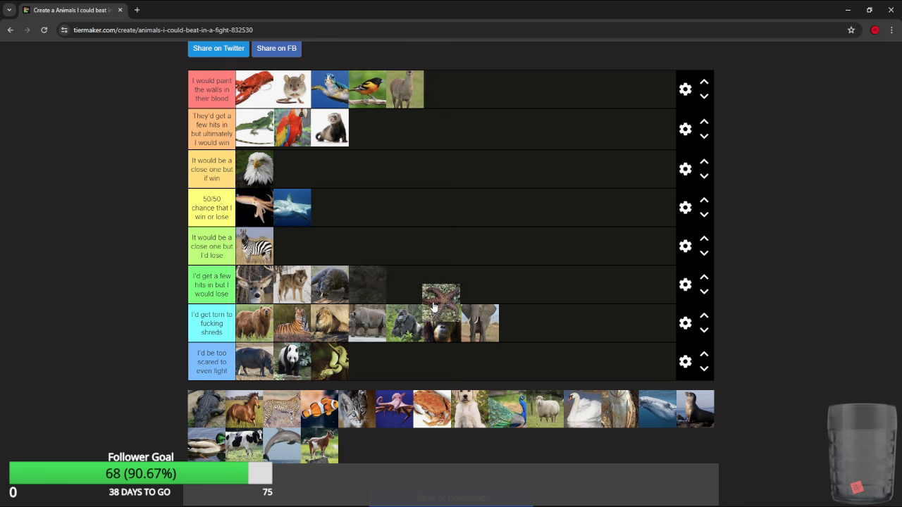
left_click_drag(440, 292, 366, 285)
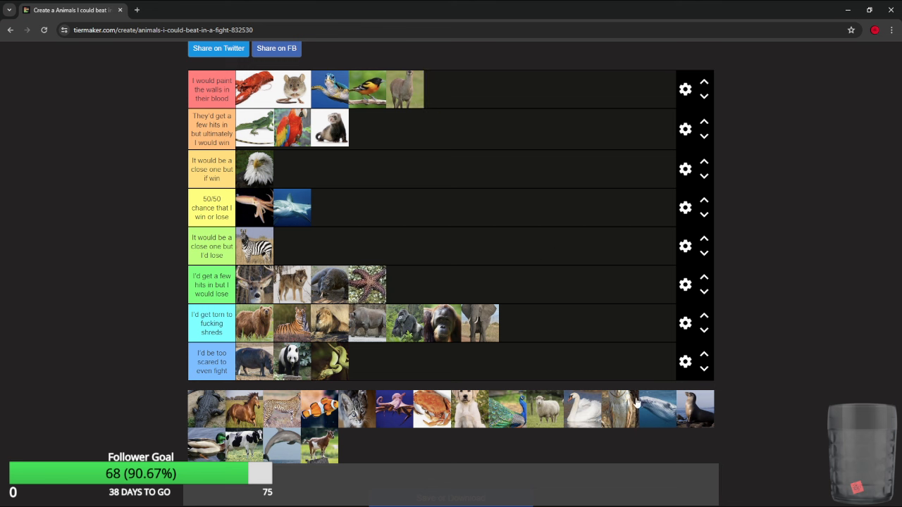
mouse_move(333, 460)
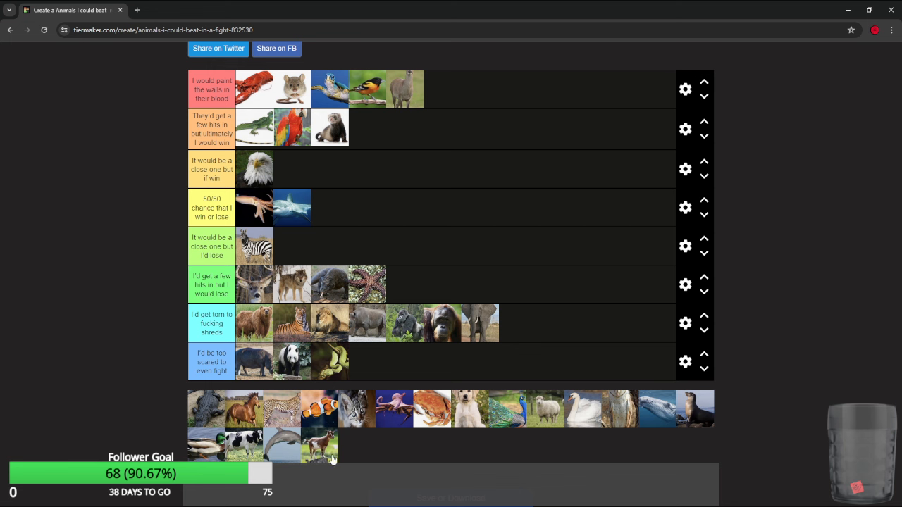
mouse_move(208, 429)
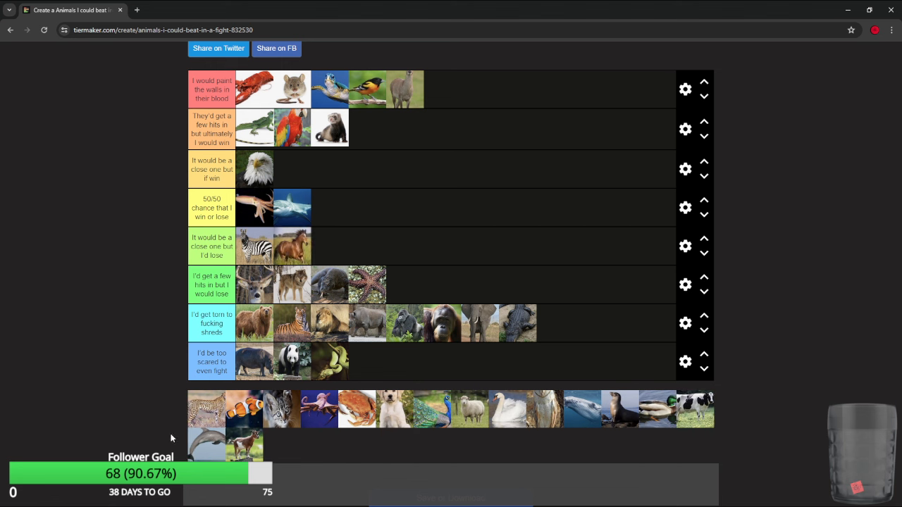
Place the spotted cat in few-hits-but-lose and the clownfish in the top tier.
left_click_drag(206, 409, 431, 285)
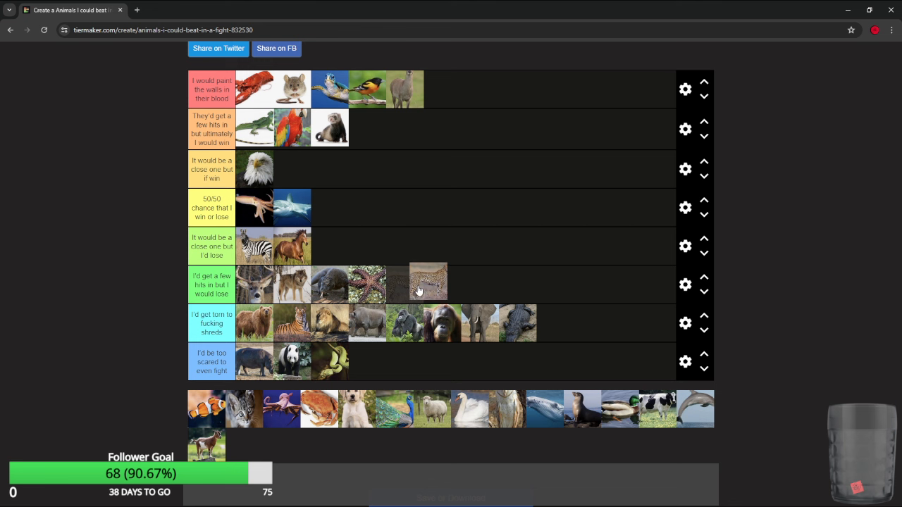
left_click_drag(428, 285, 296, 322)
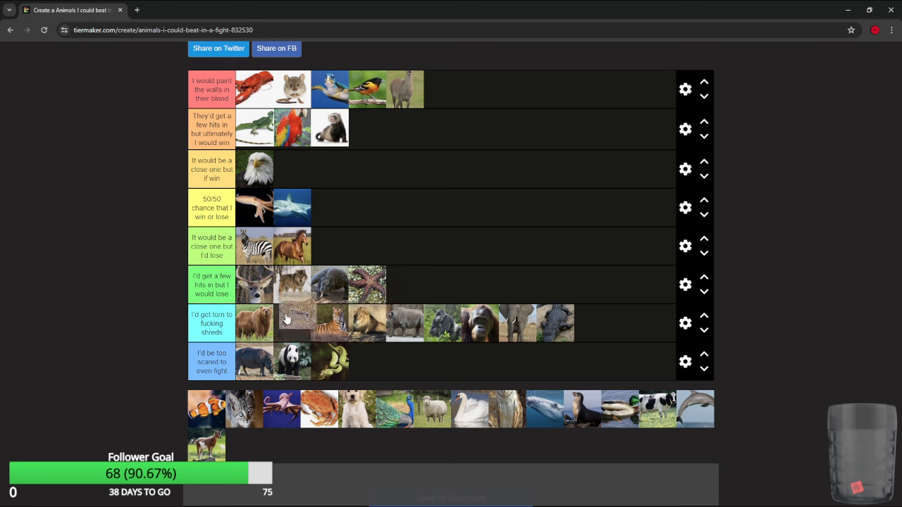
left_click_drag(291, 322, 450, 285)
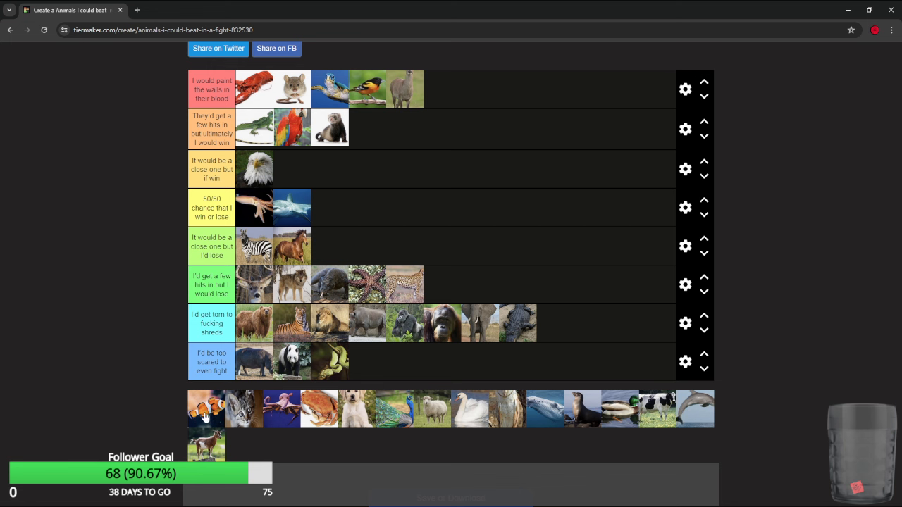
left_click_drag(206, 408, 366, 362)
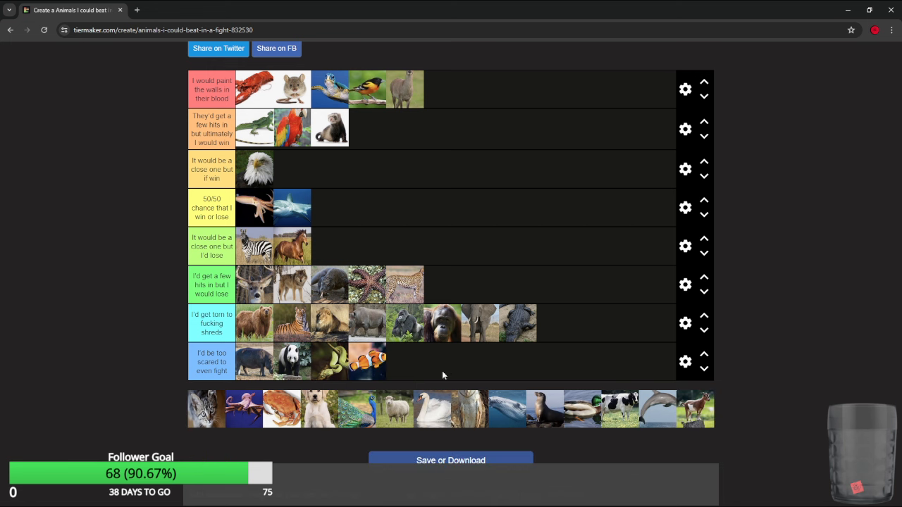
mouse_move(349, 366)
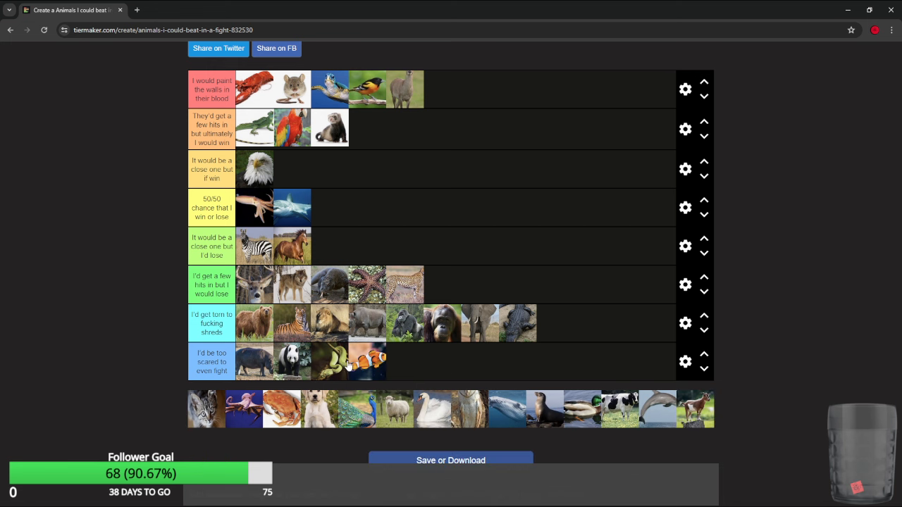
left_click_drag(367, 361, 442, 89)
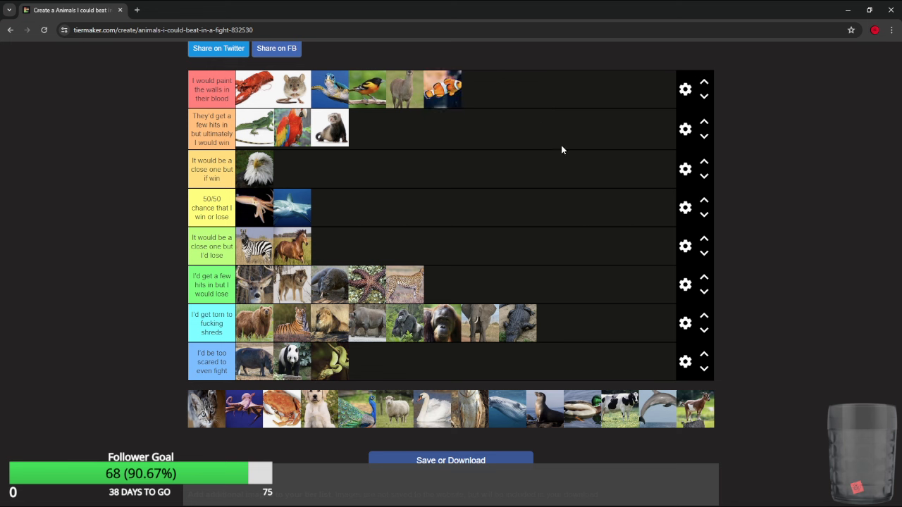
mouse_move(202, 426)
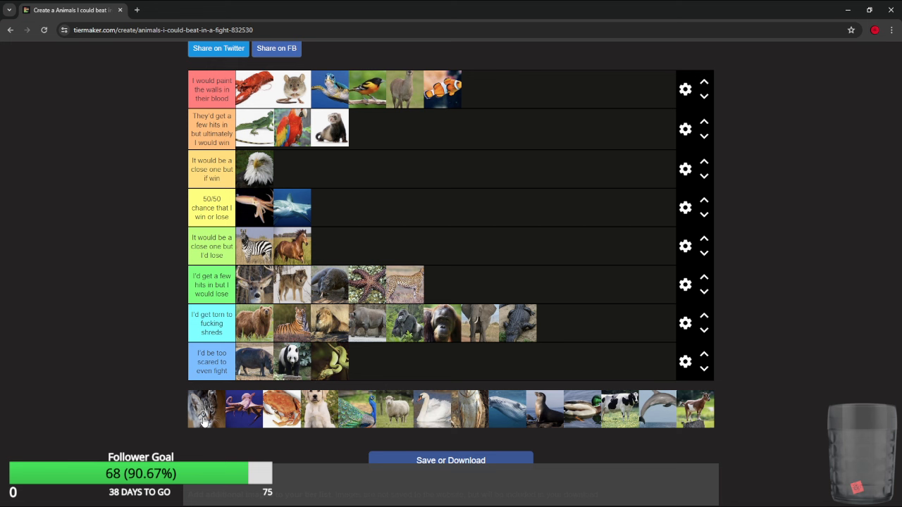
Move the cat into the second 'few hits but I'd win' tier, and the hand into the fifth.
left_click_drag(206, 408, 479, 129)
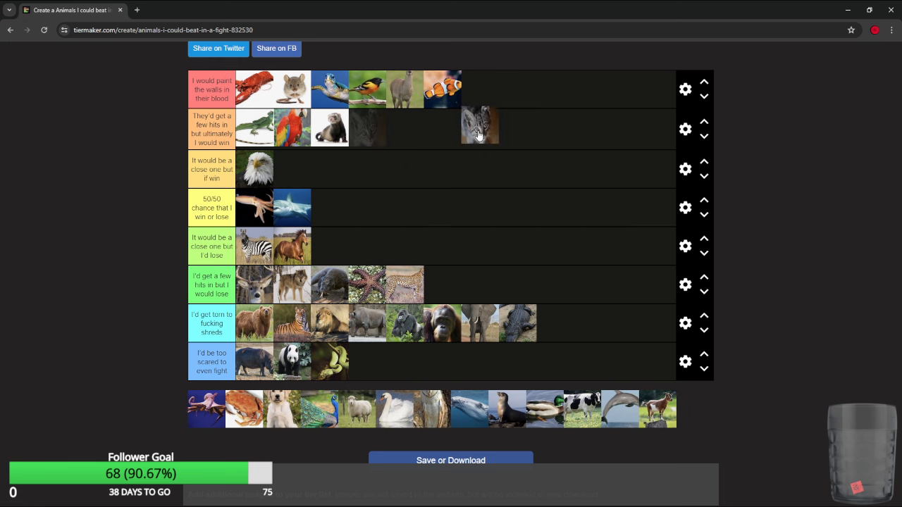
left_click_drag(479, 128, 479, 89)
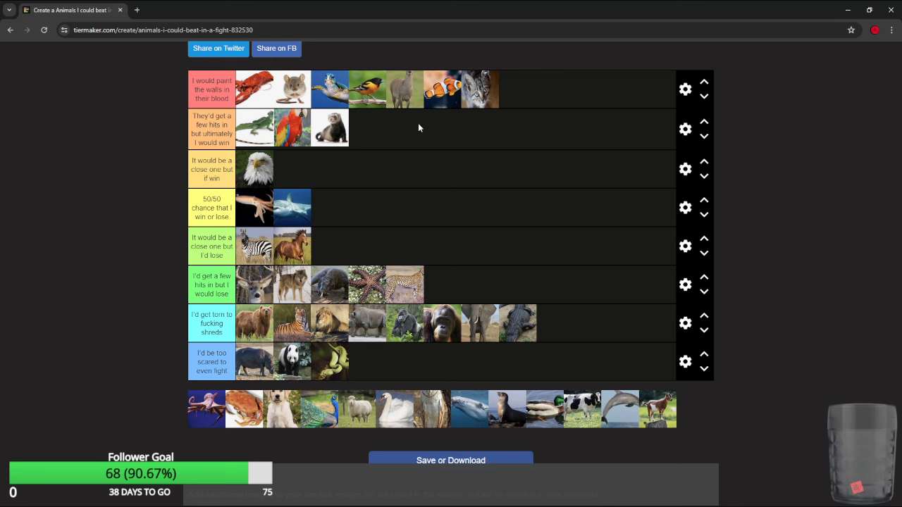
mouse_move(514, 109)
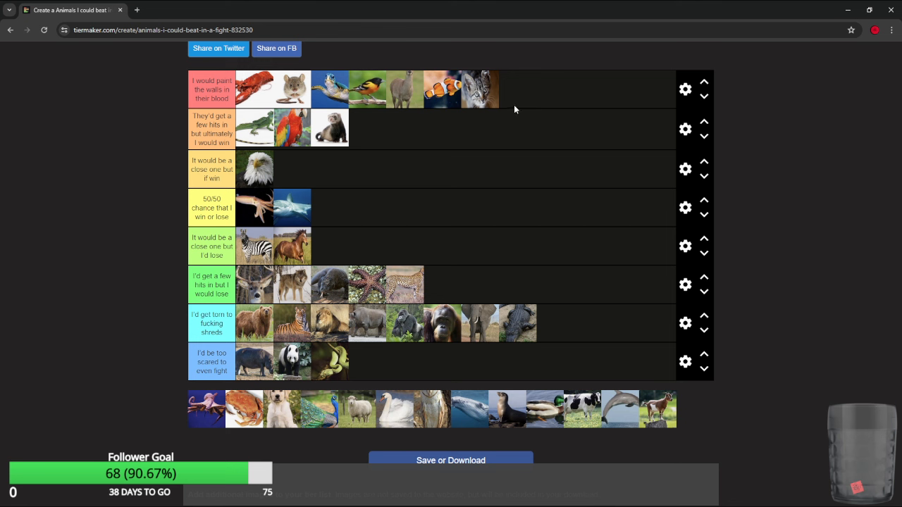
mouse_move(511, 108)
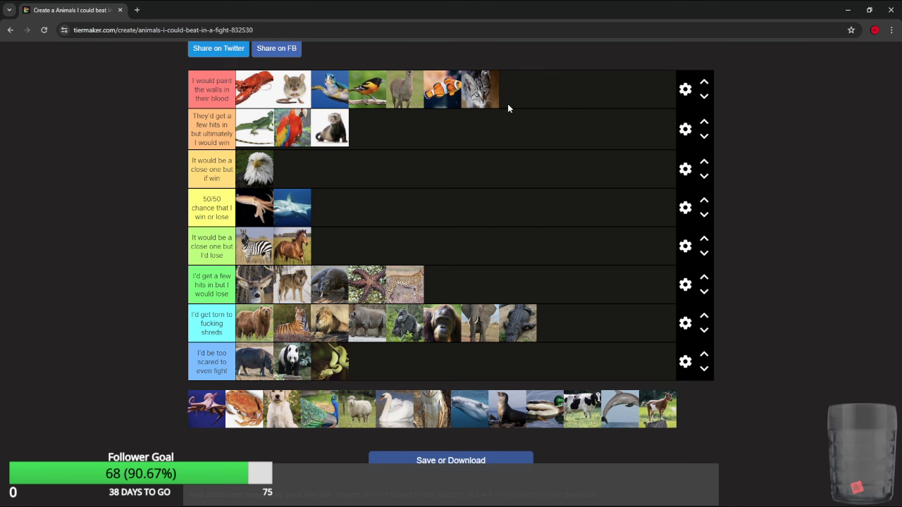
mouse_move(168, 416)
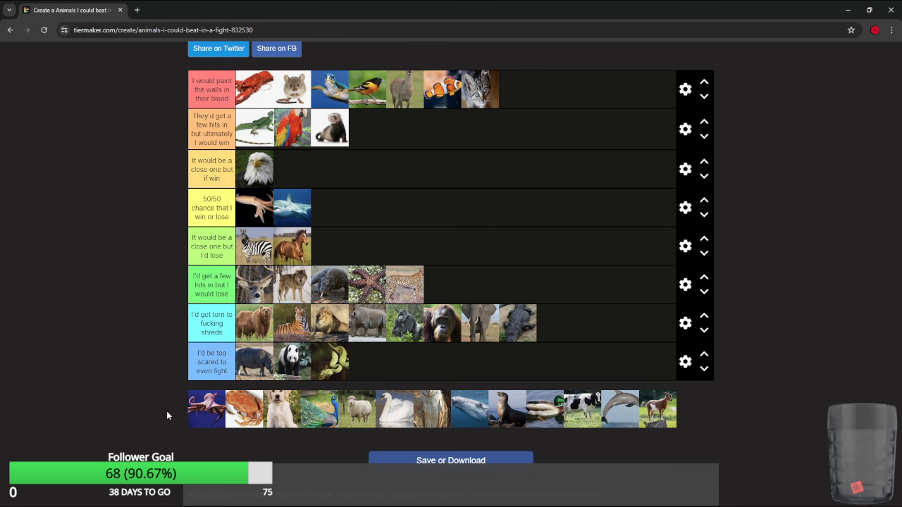
mouse_move(214, 437)
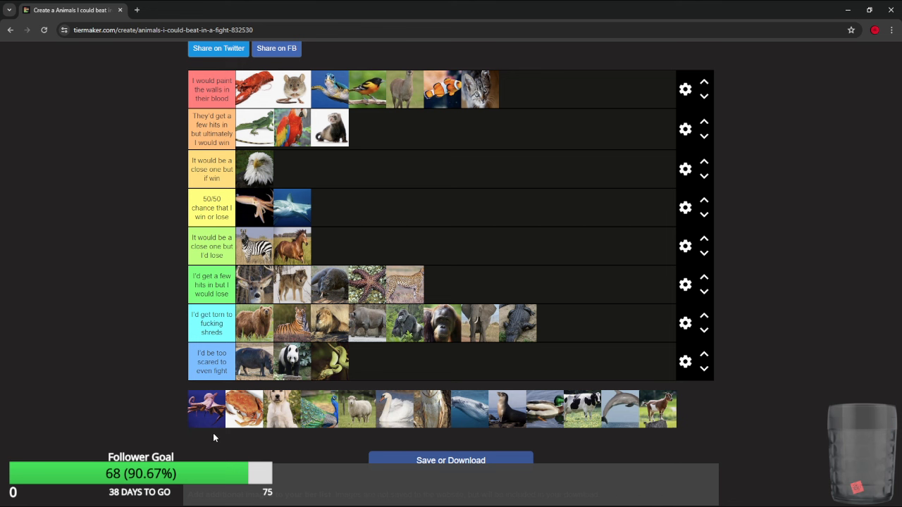
mouse_move(207, 408)
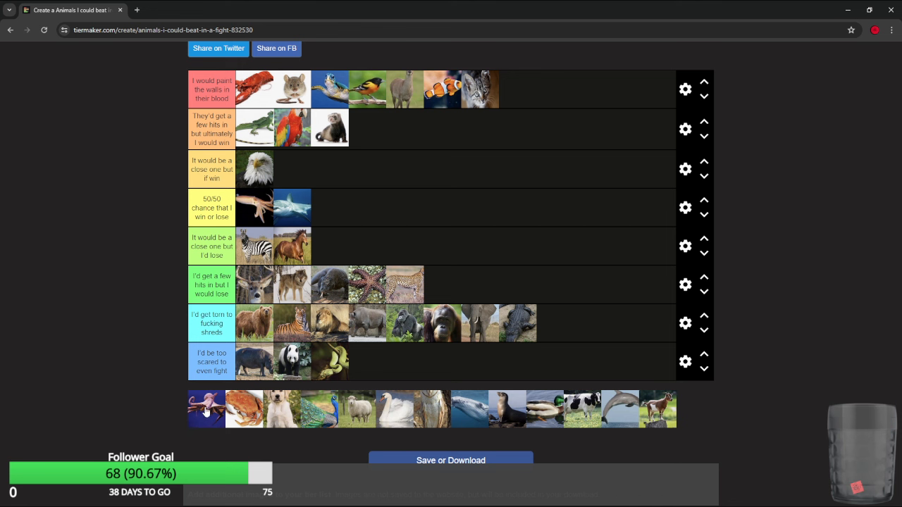
mouse_move(205, 410)
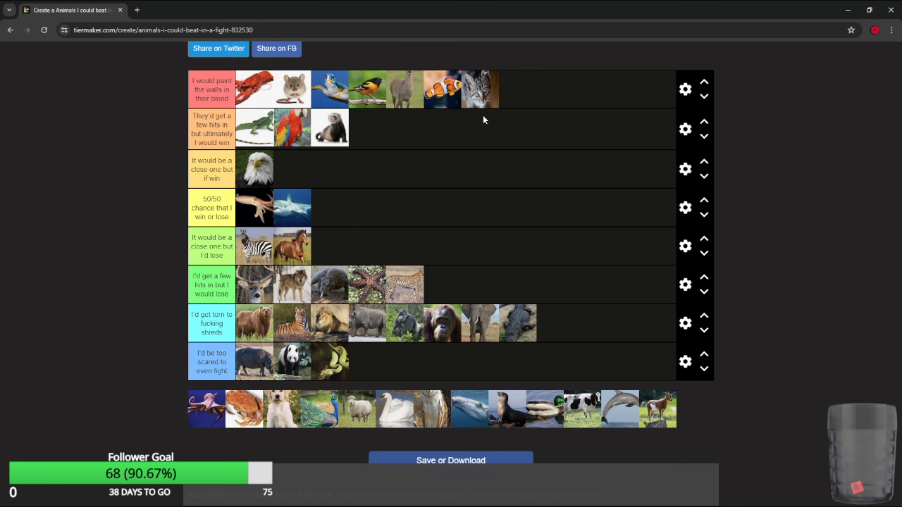
mouse_move(479, 98)
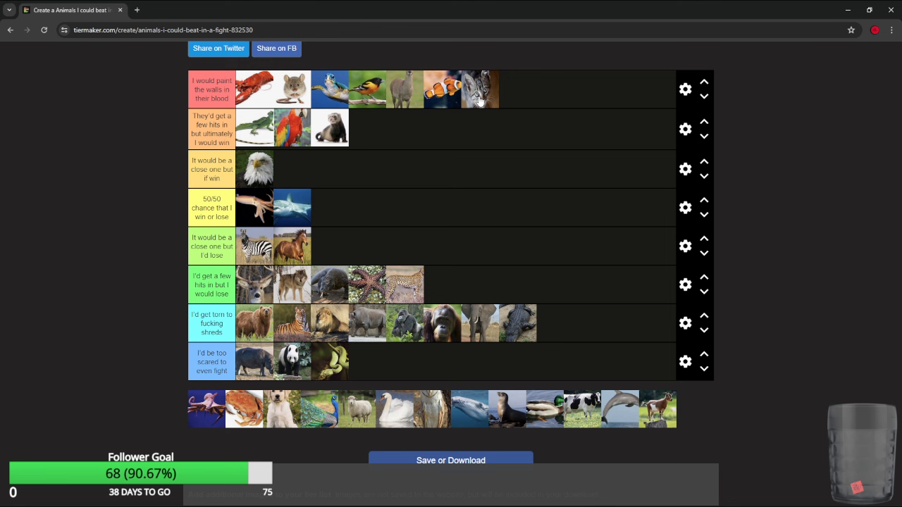
left_click_drag(479, 89, 367, 127)
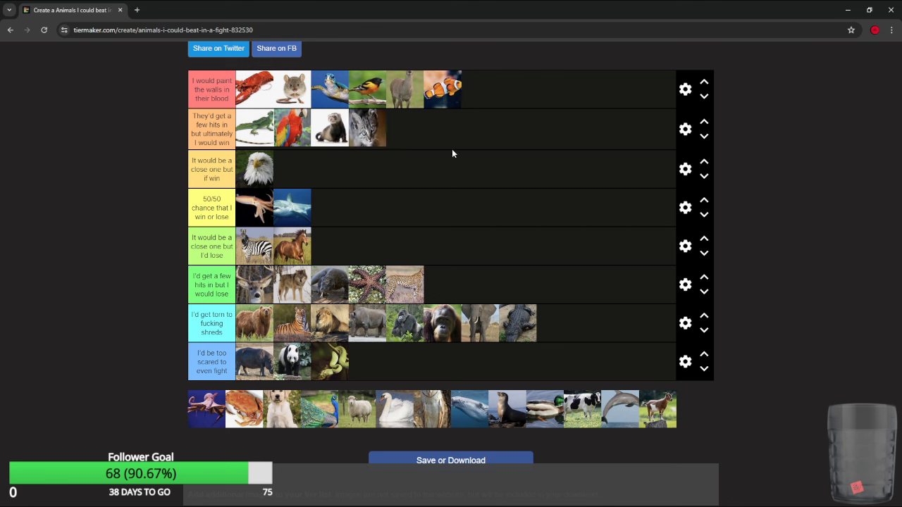
left_click_drag(207, 409, 342, 210)
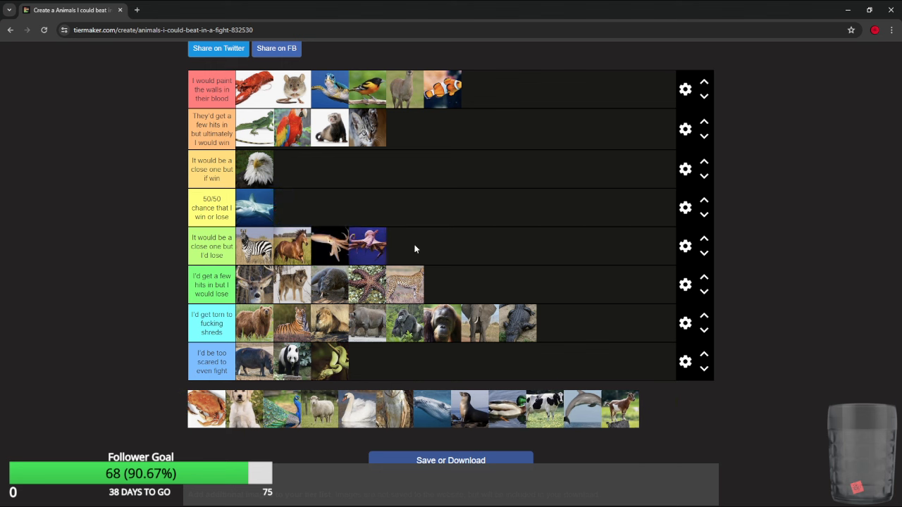
mouse_move(335, 280)
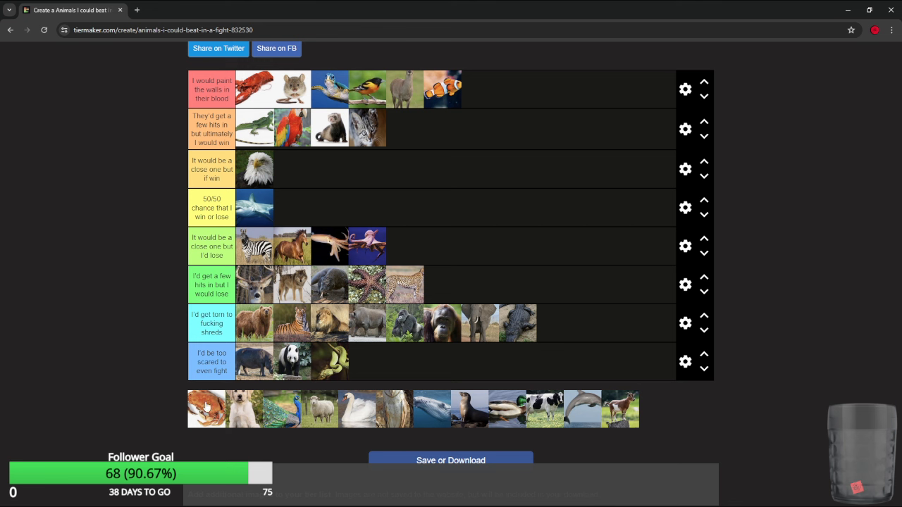
mouse_move(207, 402)
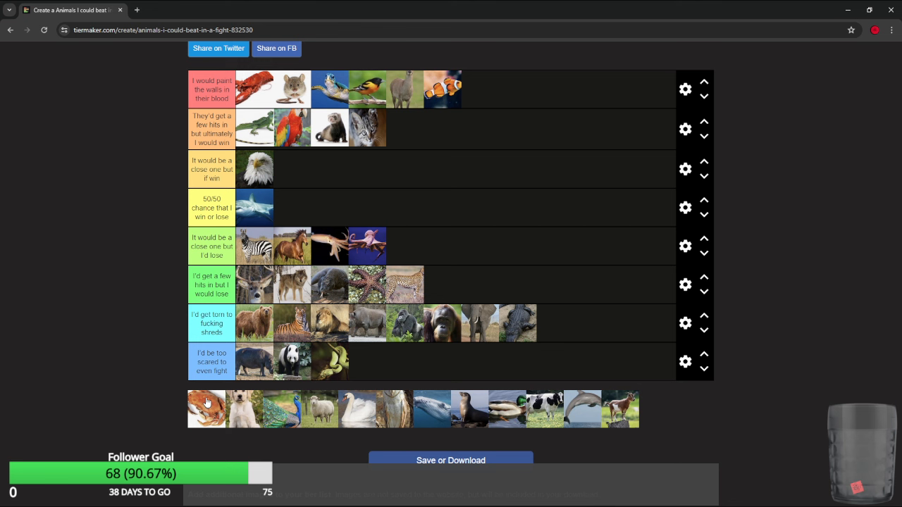
mouse_move(239, 373)
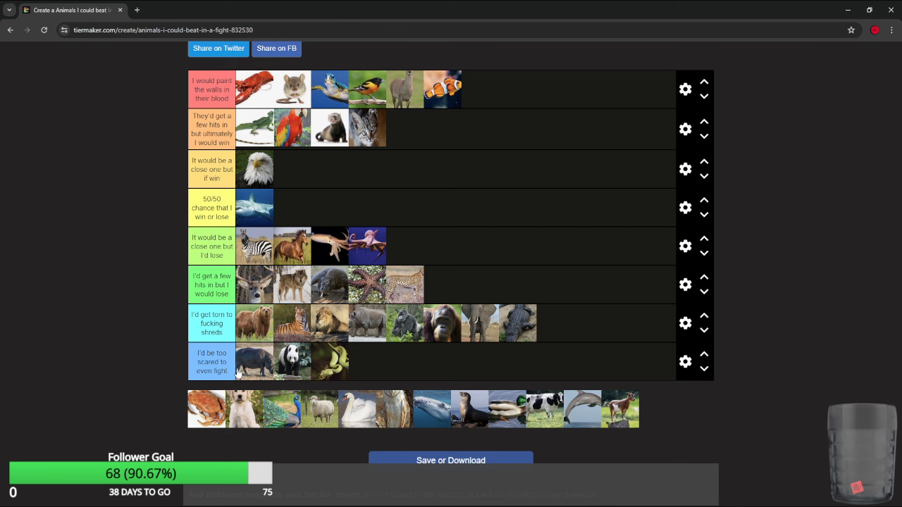
mouse_move(200, 413)
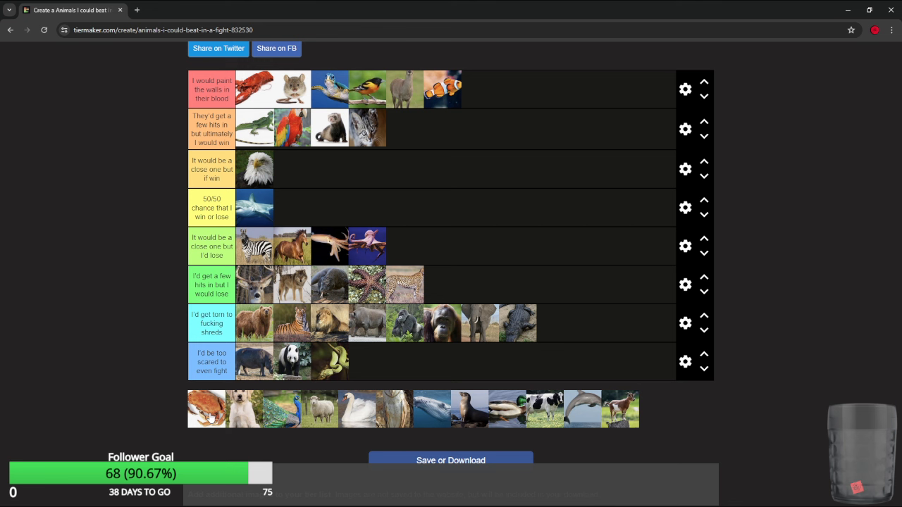
mouse_move(224, 402)
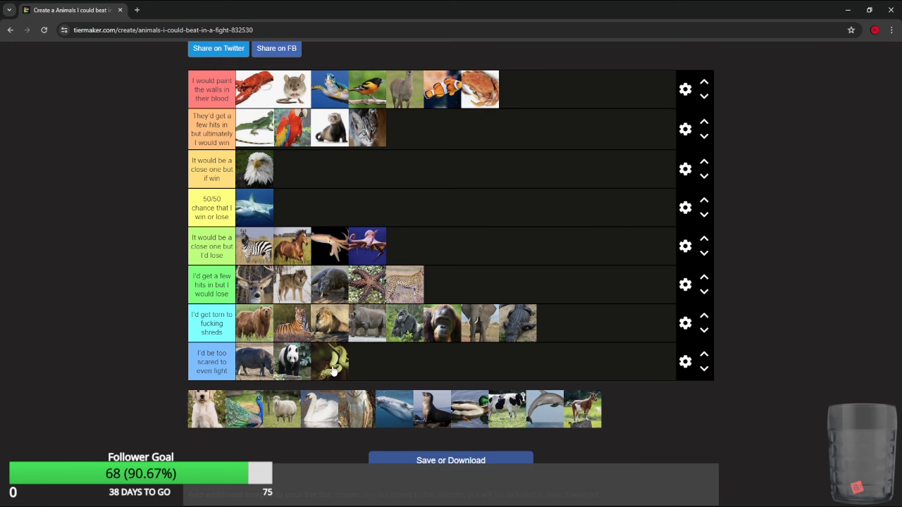
mouse_move(195, 398)
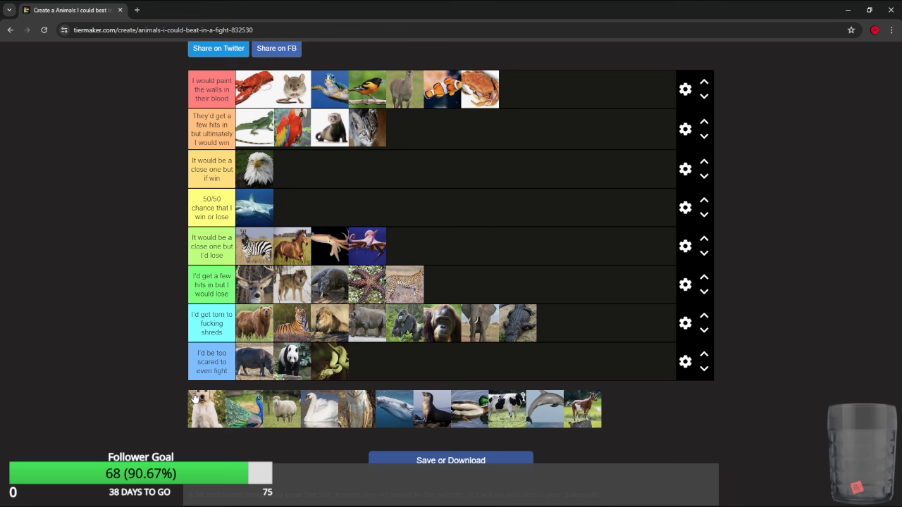
mouse_move(209, 402)
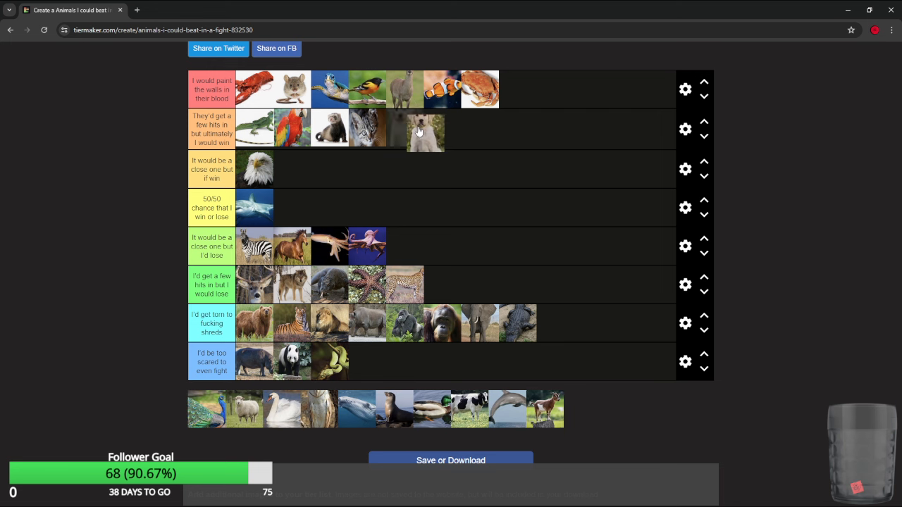
Settle the dog and the peacock into the second, winning tier.
left_click_drag(426, 129, 519, 89)
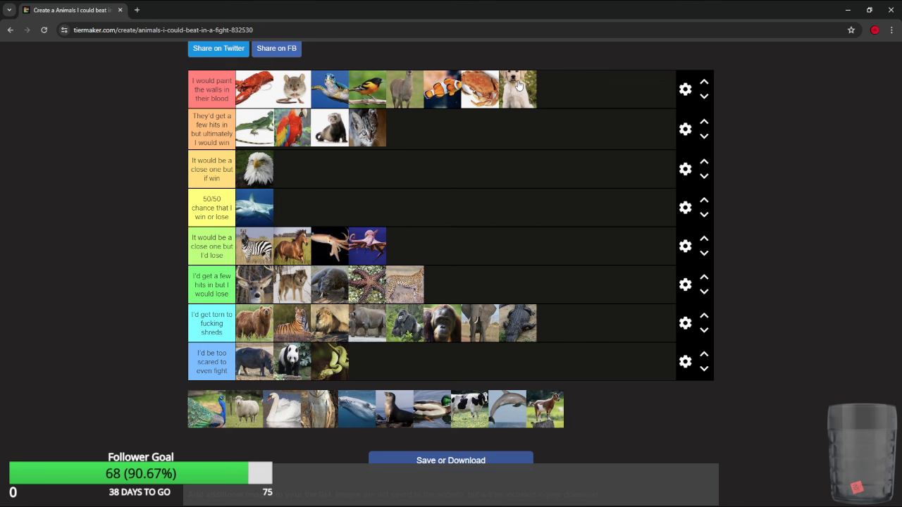
left_click_drag(517, 89, 525, 122)
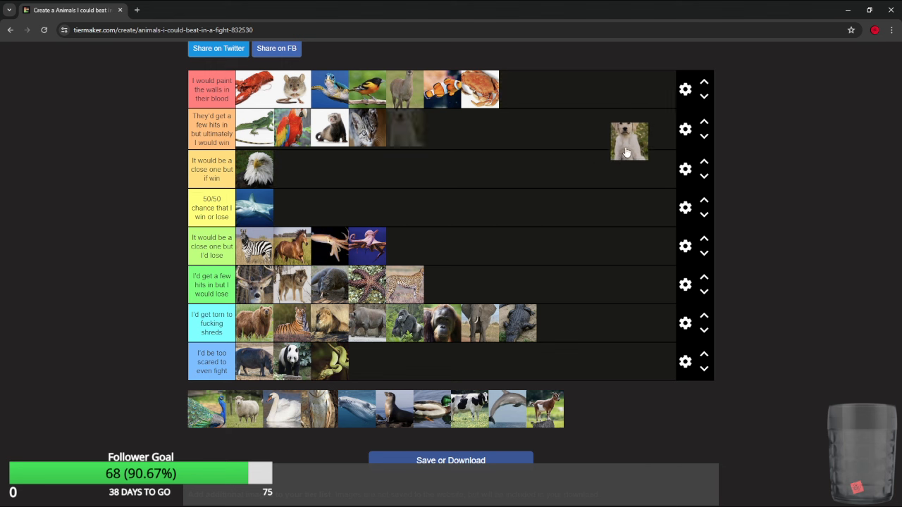
left_click_drag(630, 141, 609, 201)
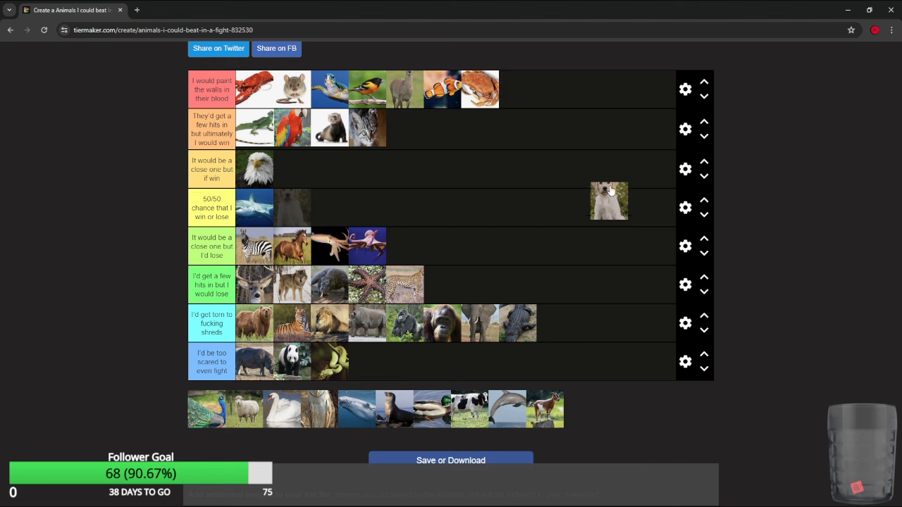
left_click_drag(608, 201, 616, 84)
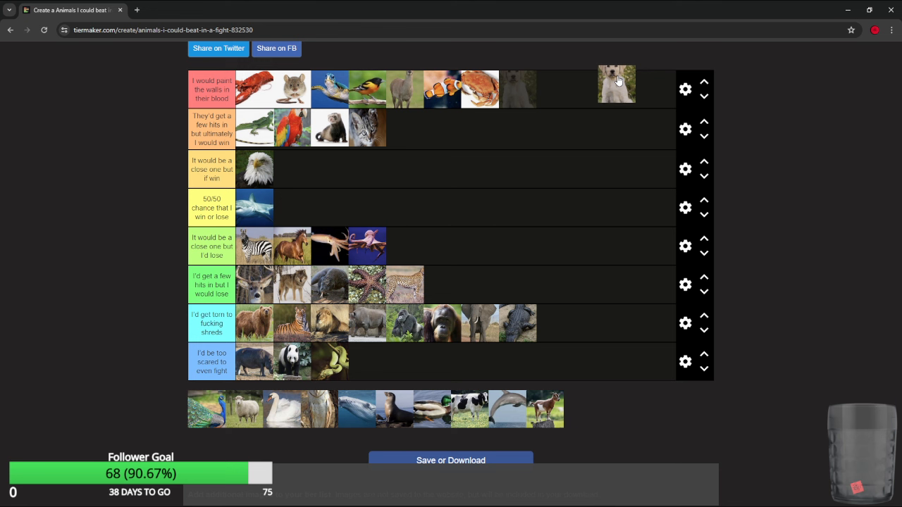
left_click_drag(617, 84, 545, 145)
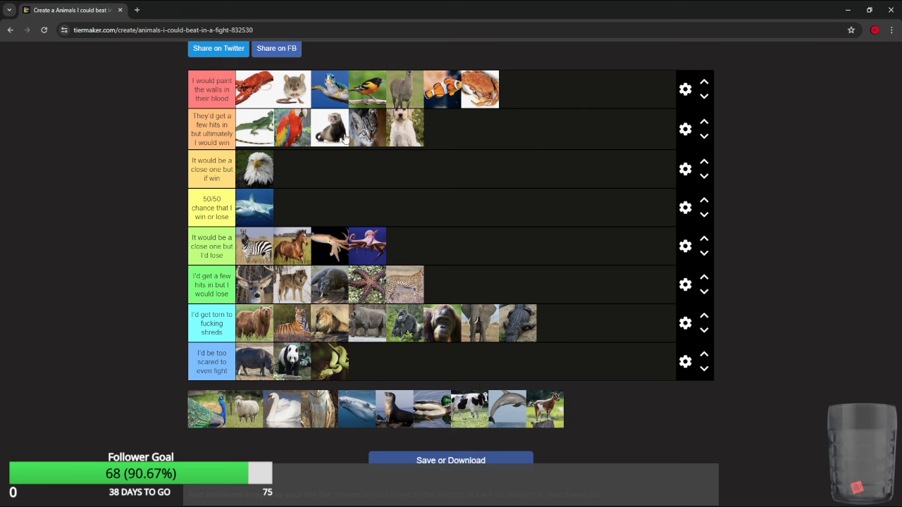
mouse_move(220, 412)
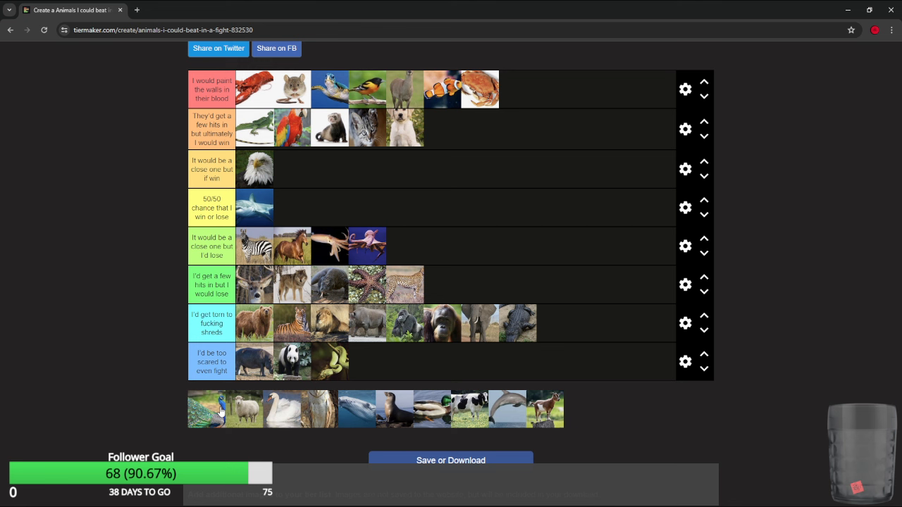
left_click_drag(206, 409, 447, 130)
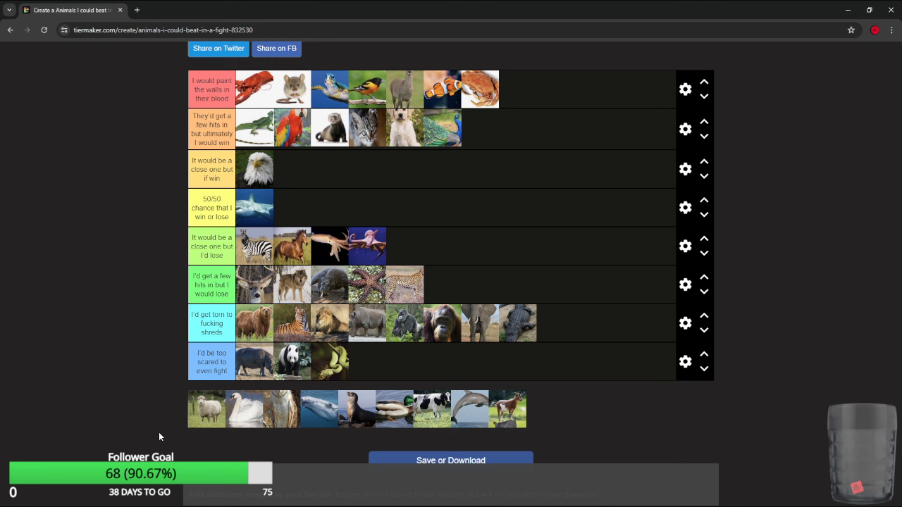
mouse_move(169, 424)
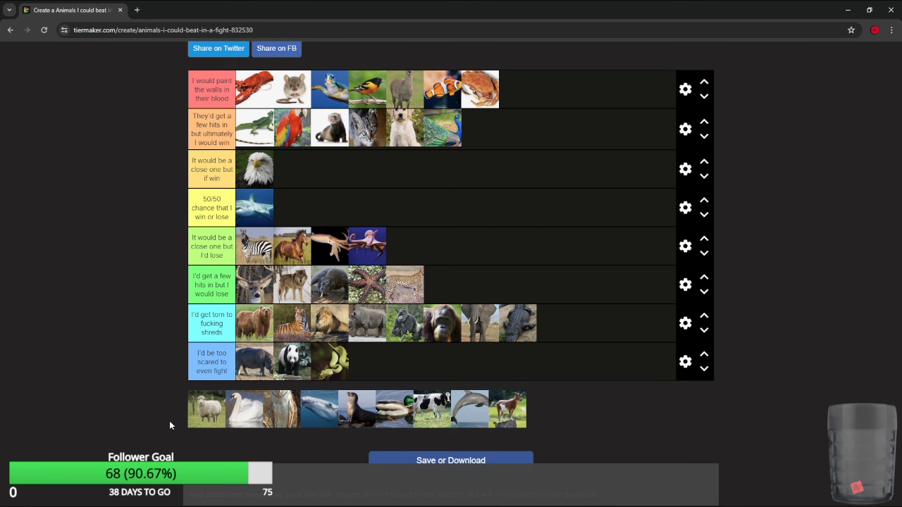
mouse_move(196, 425)
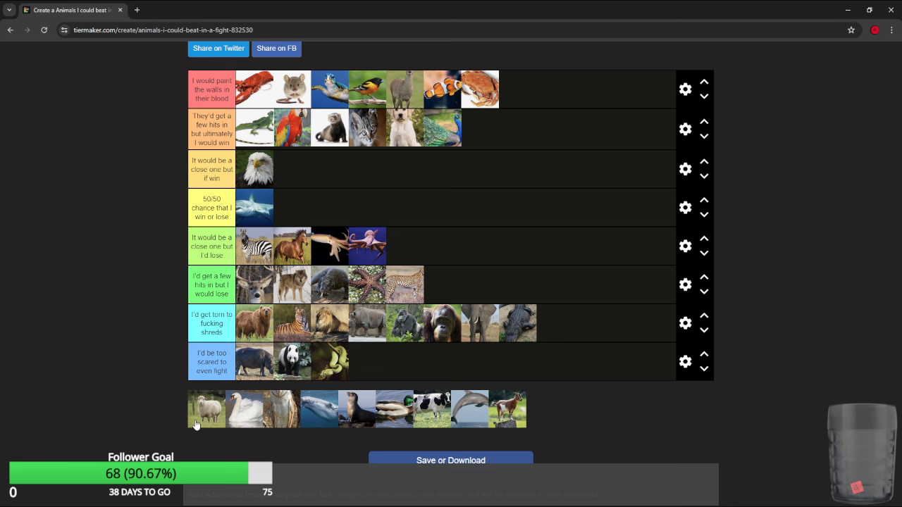
left_click_drag(206, 408, 520, 88)
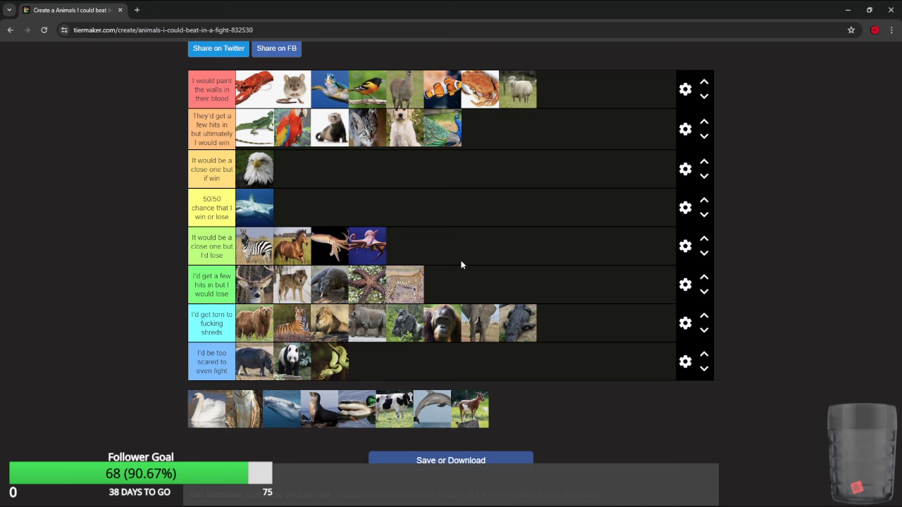
mouse_move(187, 432)
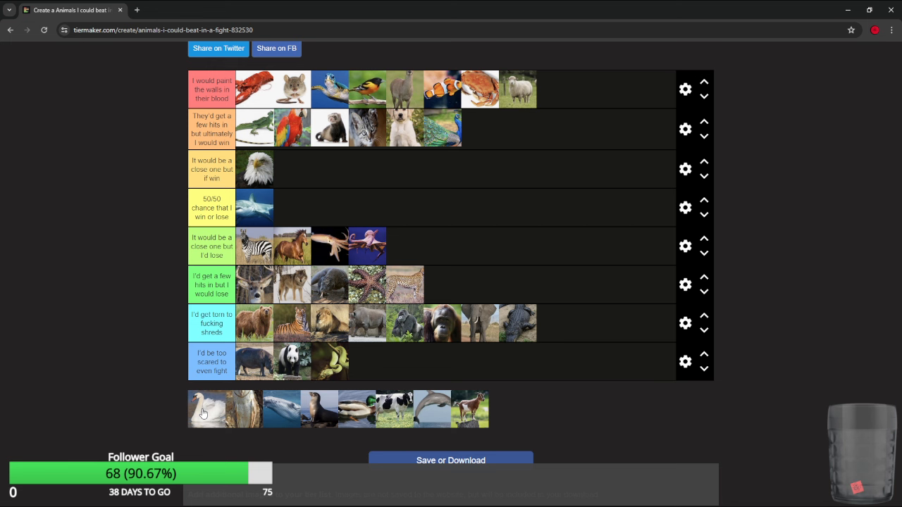
left_click_drag(206, 409, 494, 162)
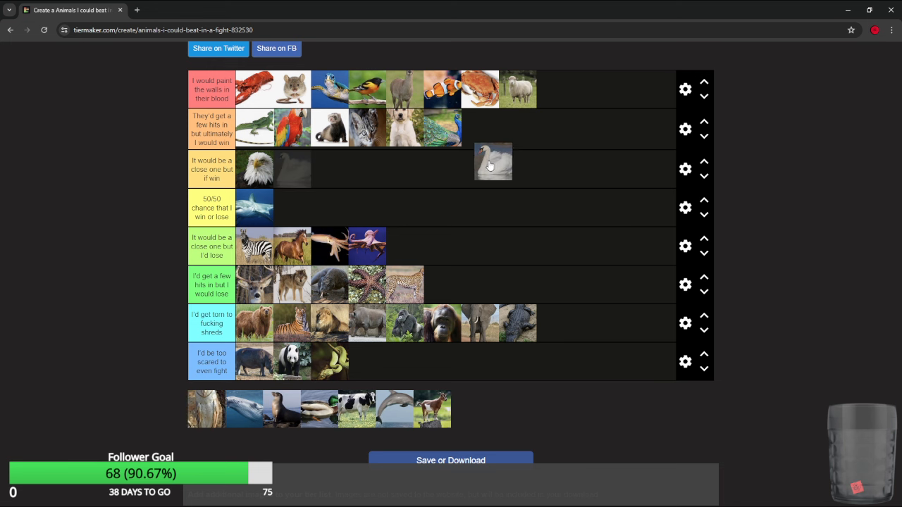
left_click_drag(493, 162, 544, 133)
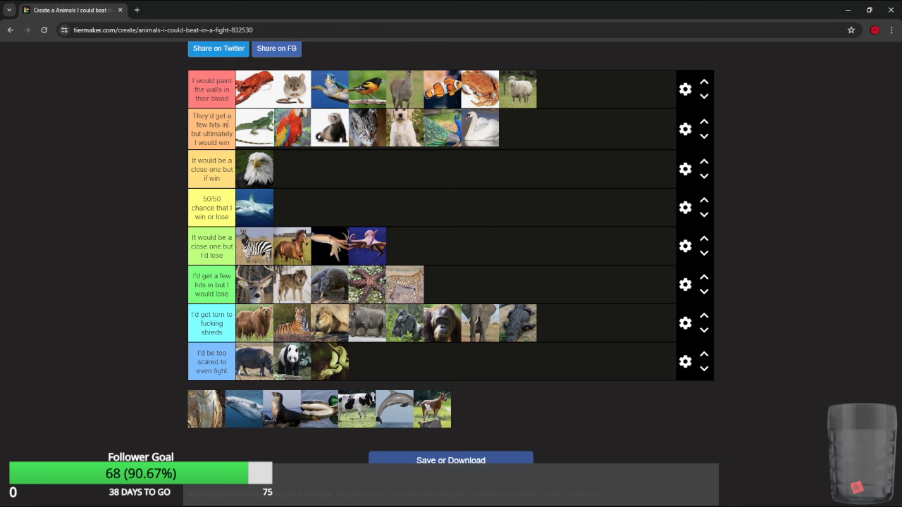
mouse_move(470, 143)
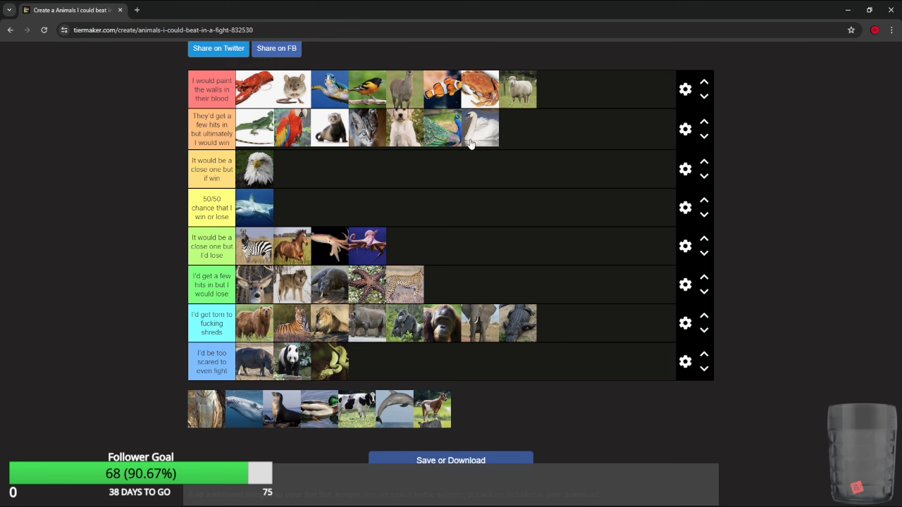
mouse_move(484, 139)
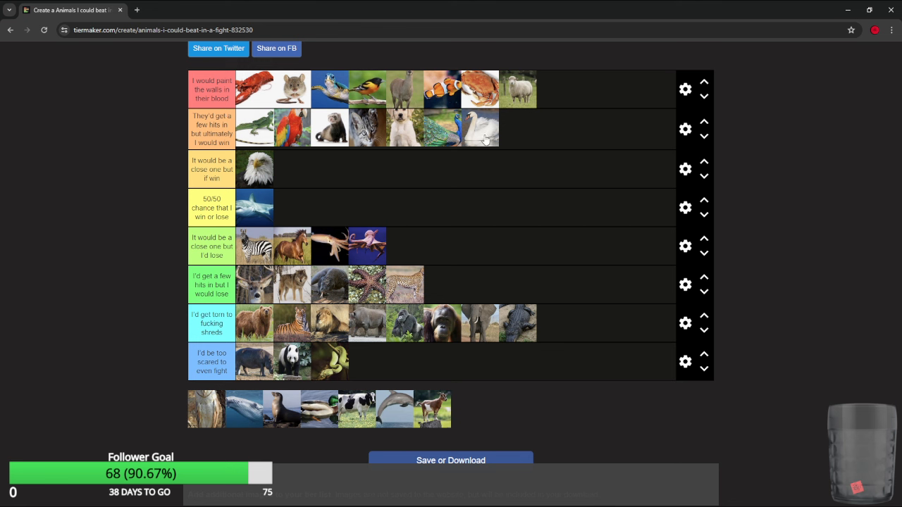
mouse_move(169, 421)
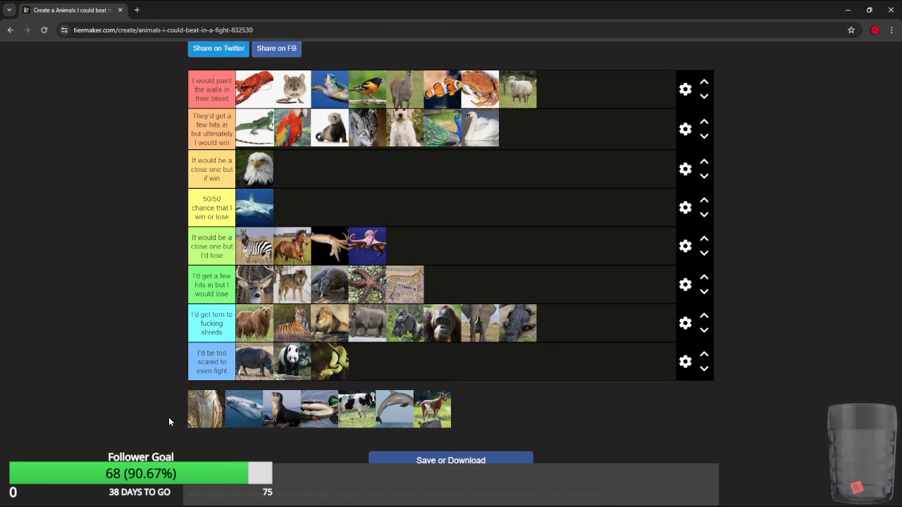
mouse_move(199, 423)
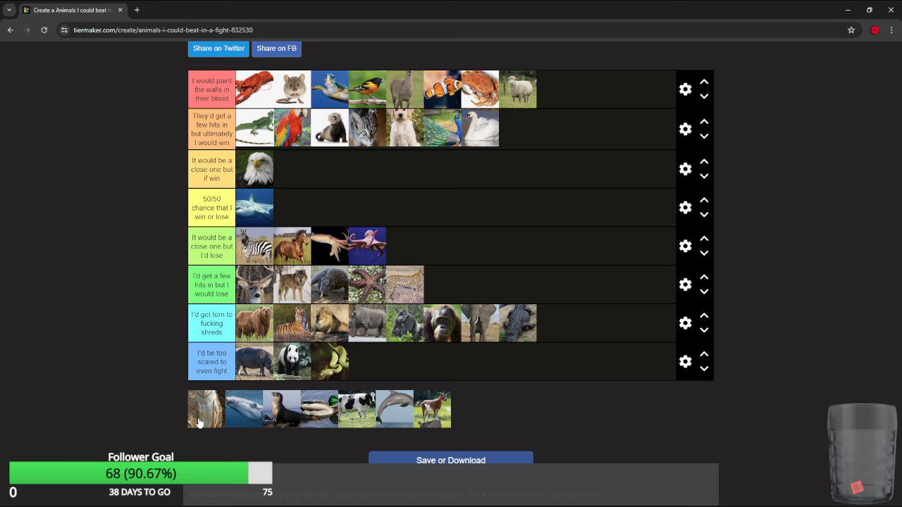
Put the owl in the third tier and the larger shark in torn-to-shreds.
left_click_drag(206, 409, 291, 169)
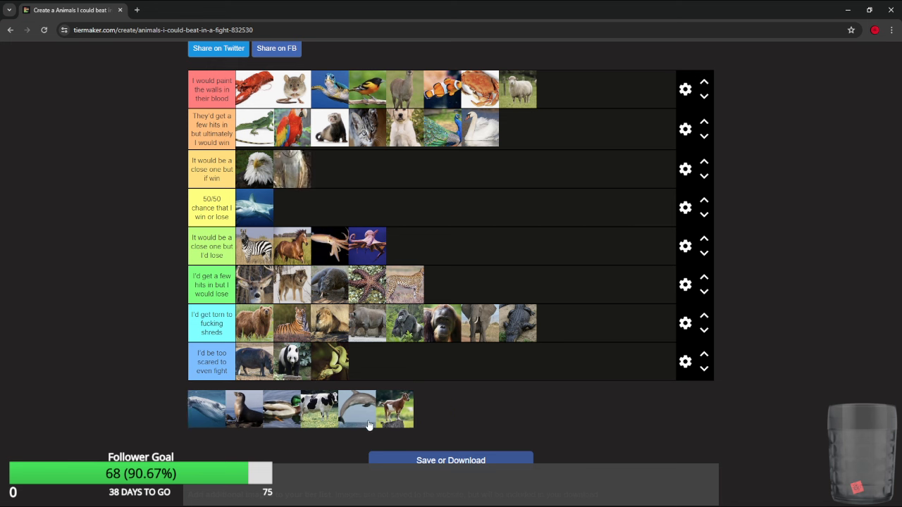
mouse_move(240, 421)
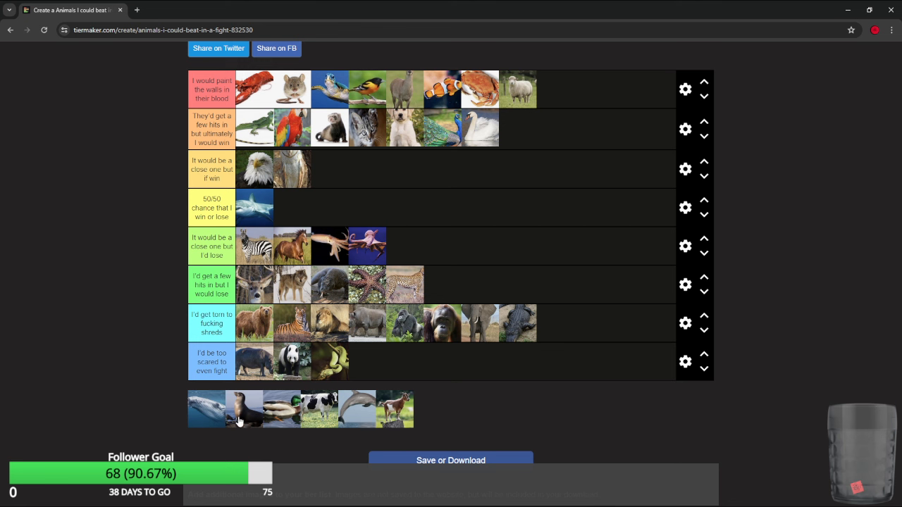
mouse_move(209, 430)
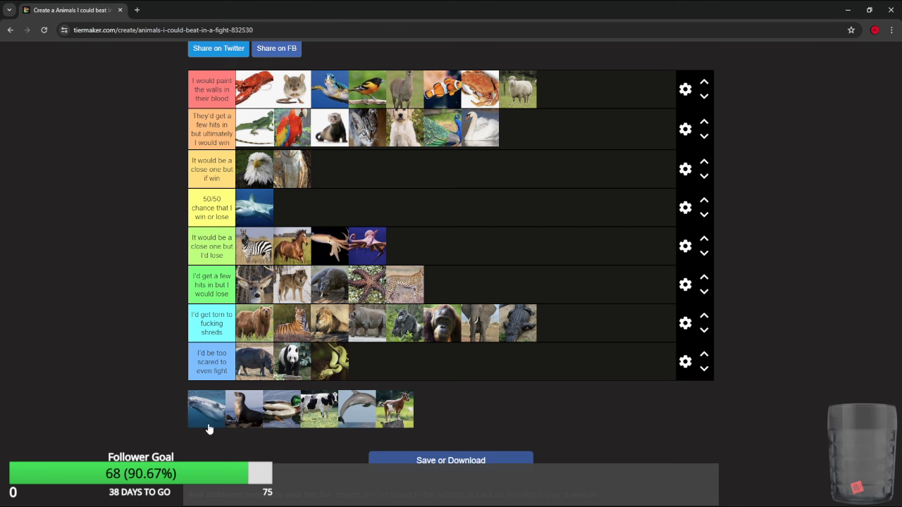
left_click_drag(206, 409, 207, 373)
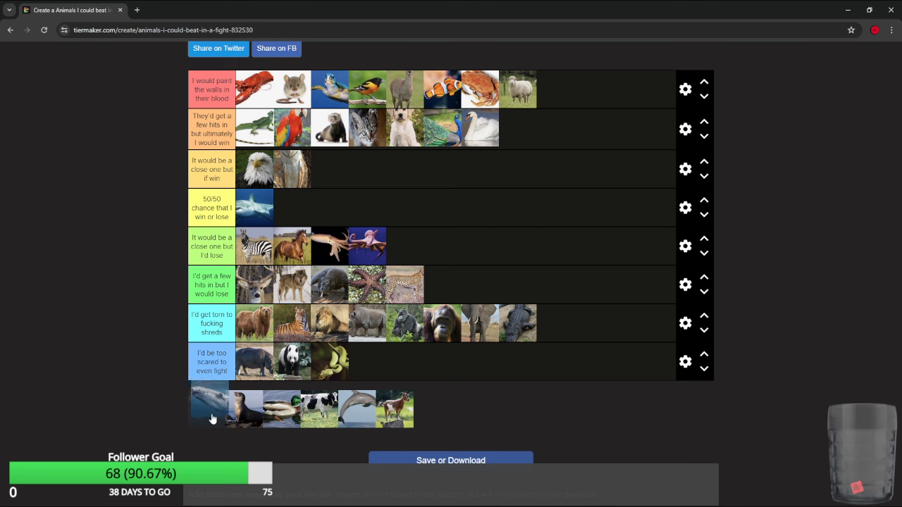
left_click_drag(209, 409, 608, 329)
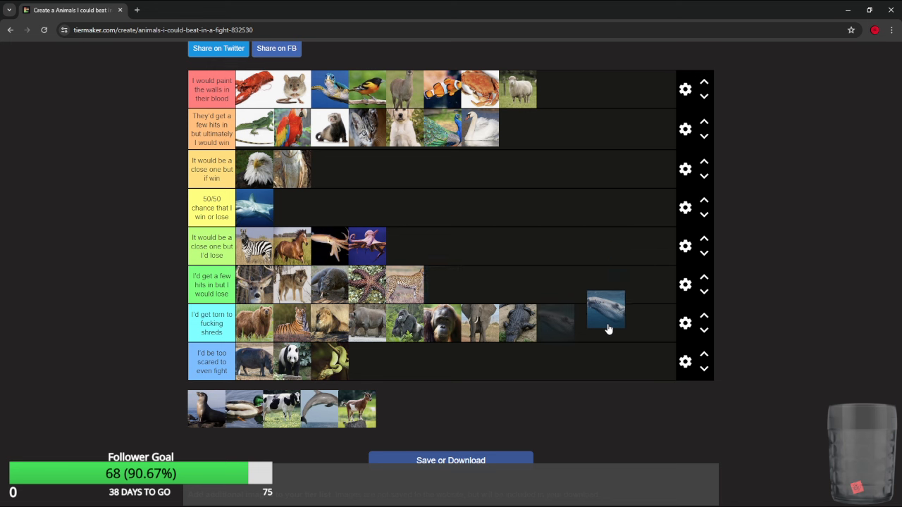
left_click_drag(606, 310, 405, 245)
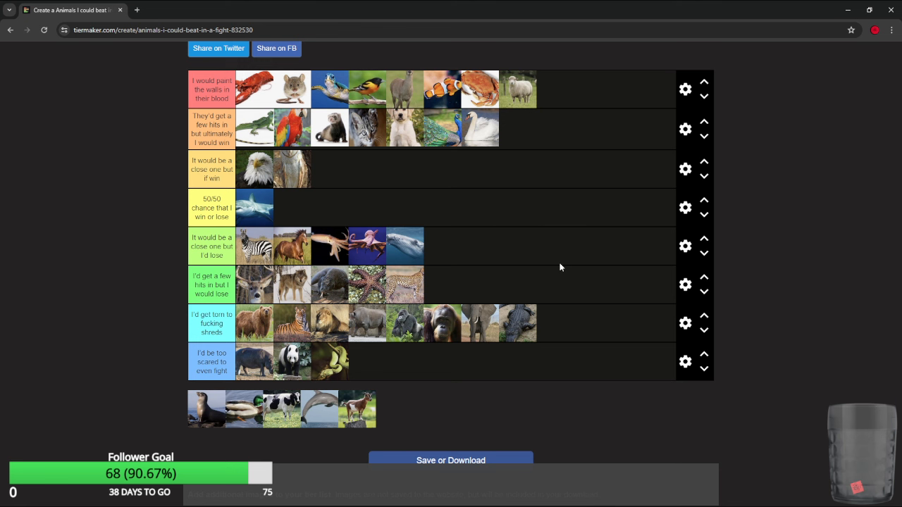
mouse_move(215, 414)
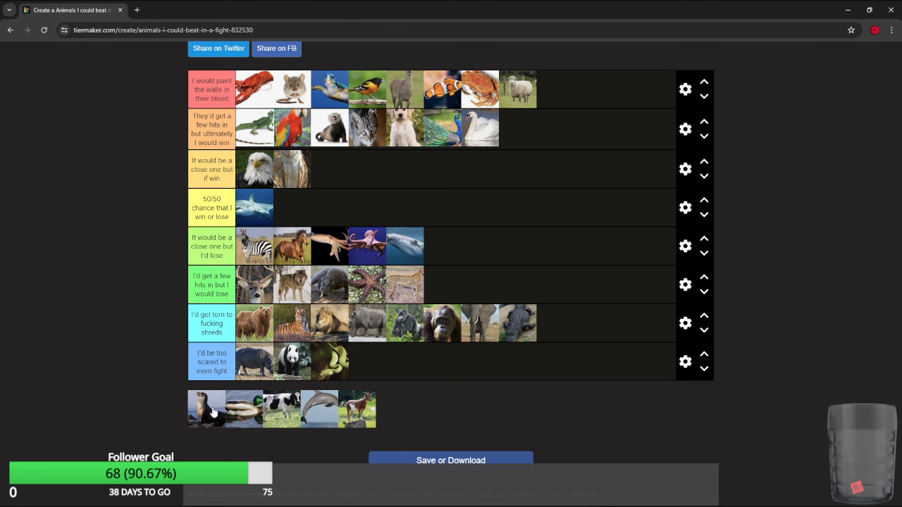
mouse_move(451, 191)
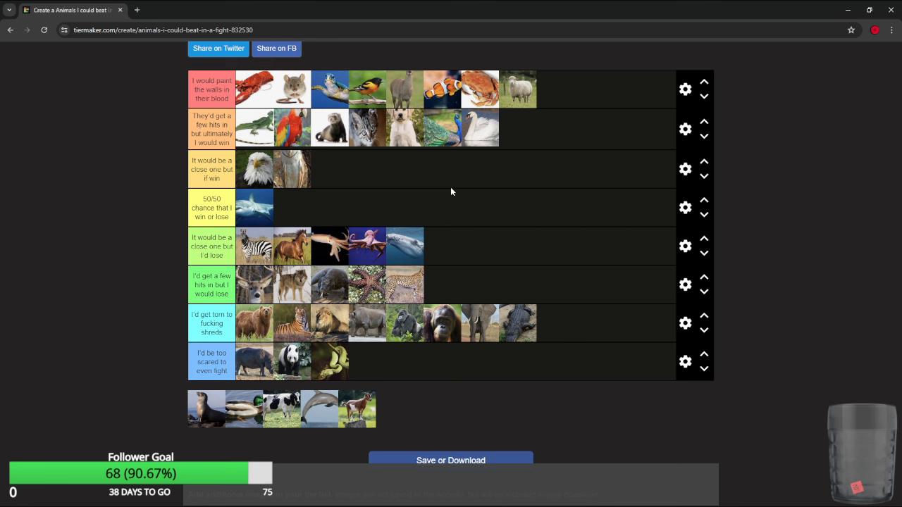
left_click_drag(405, 246, 554, 323)
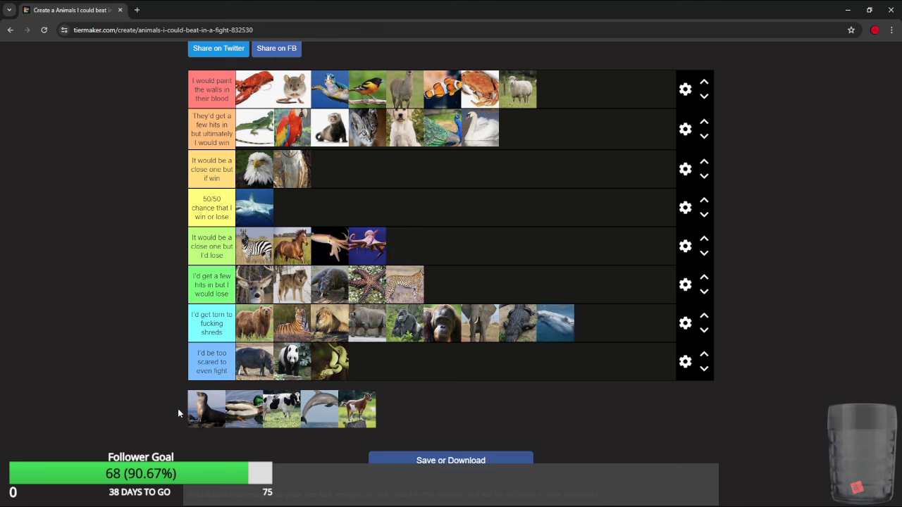
mouse_move(217, 410)
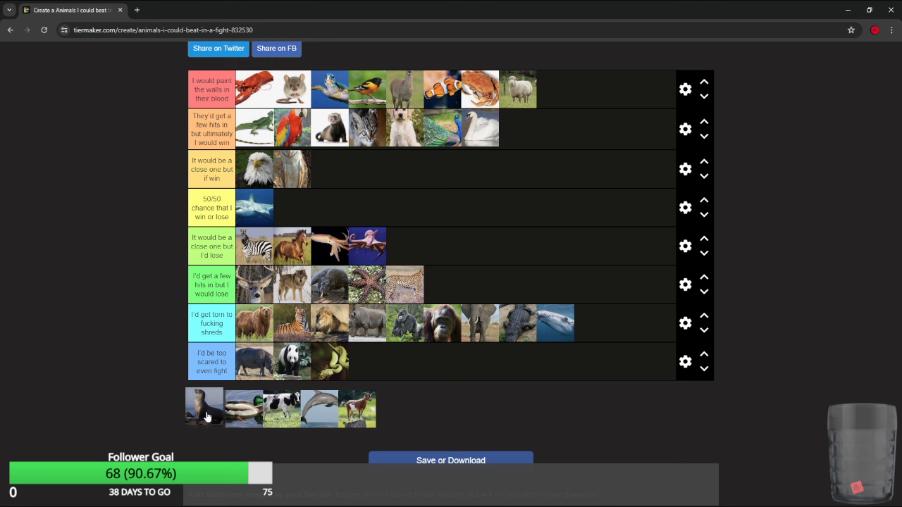
Put the seal in the torn-to-shreds tier and the duck in the top tier.
left_click_drag(204, 408, 627, 324)
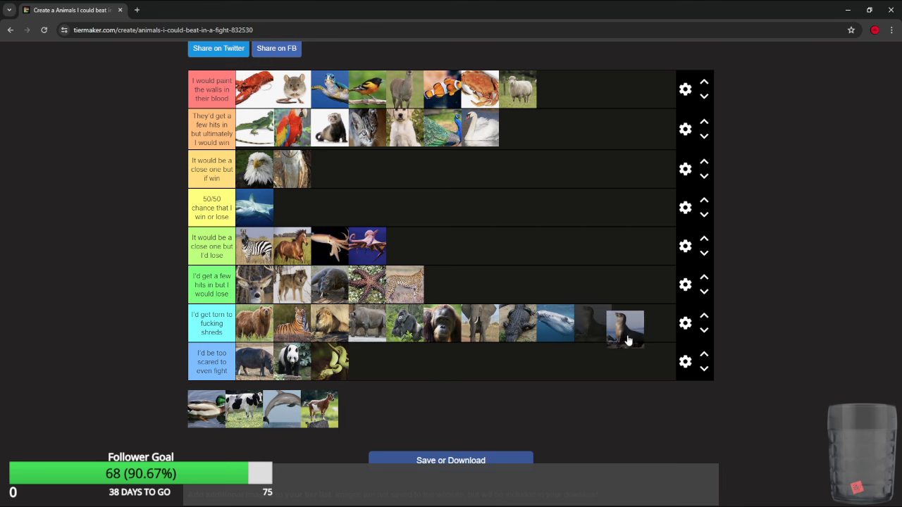
left_click_drag(625, 329, 593, 324)
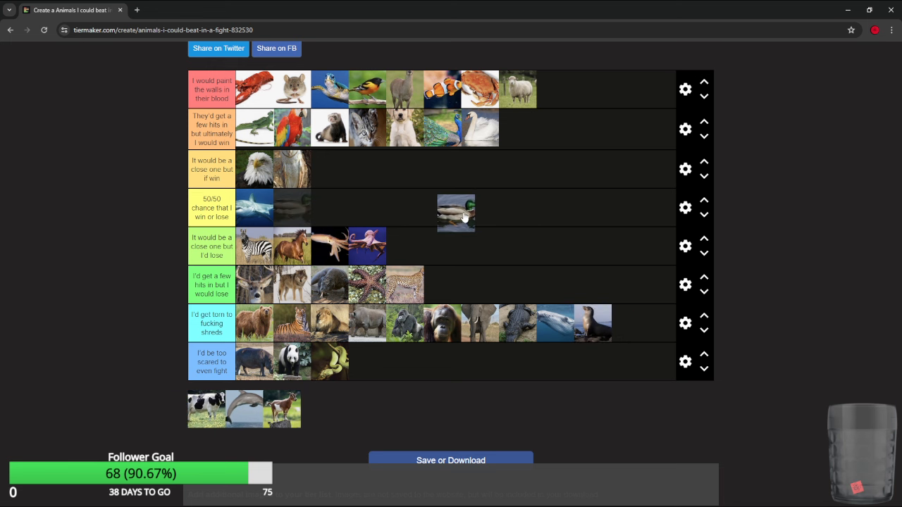
left_click_drag(456, 211, 556, 89)
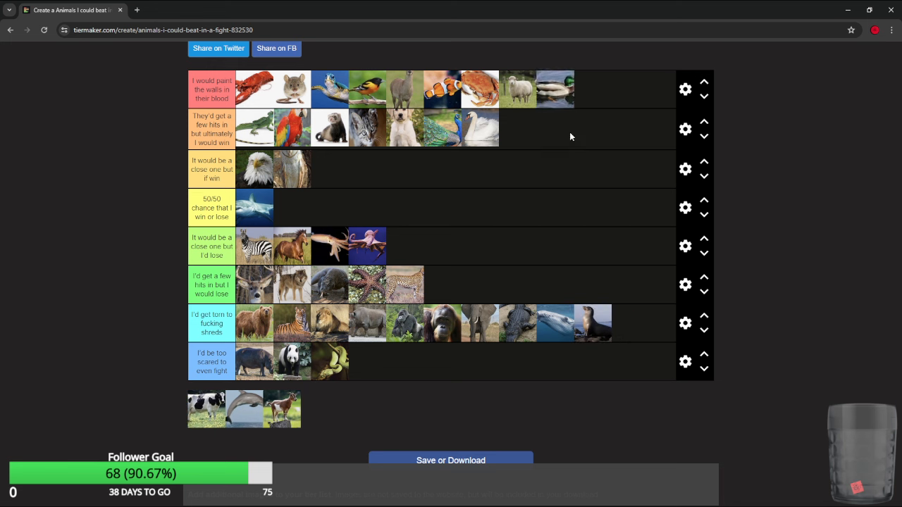
mouse_move(200, 440)
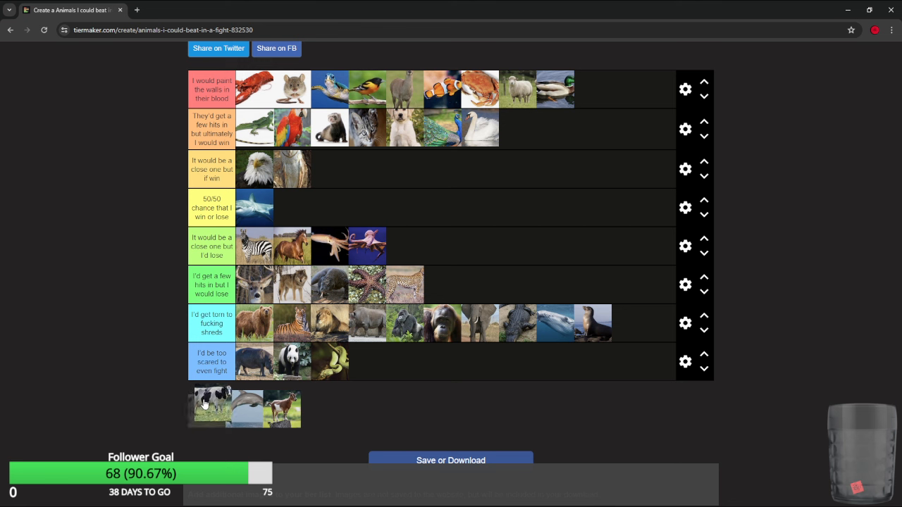
Put the cow in the sixth tier and the dolphin in torn-to-shreds.
left_click_drag(210, 409, 479, 285)
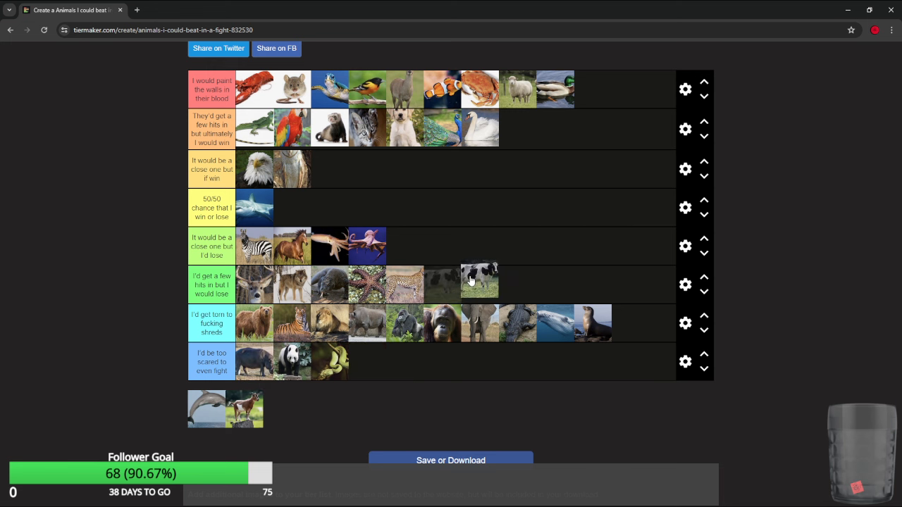
left_click_drag(479, 280, 489, 259)
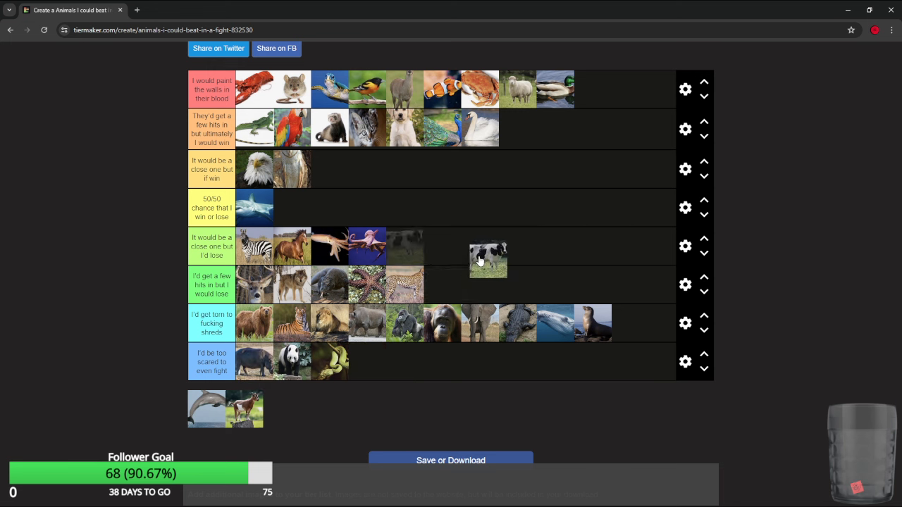
left_click_drag(488, 257, 488, 285)
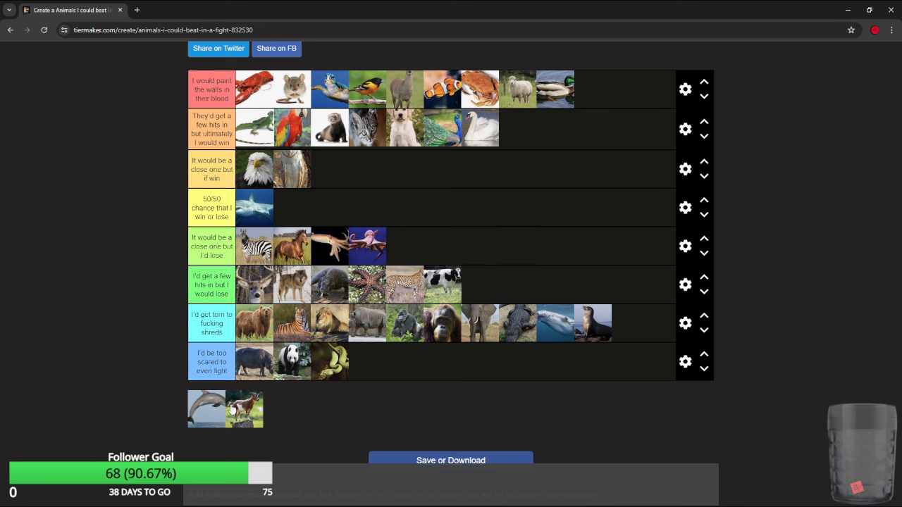
left_click_drag(207, 409, 432, 393)
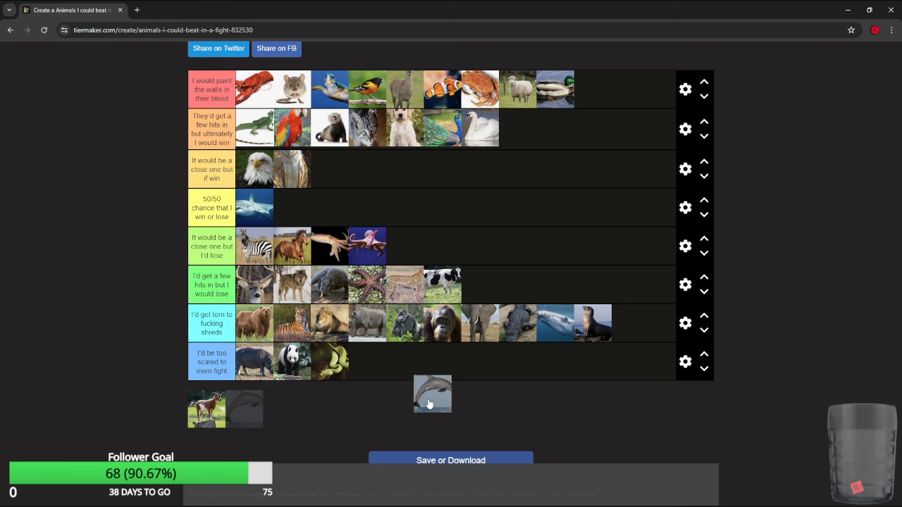
left_click_drag(432, 394, 697, 322)
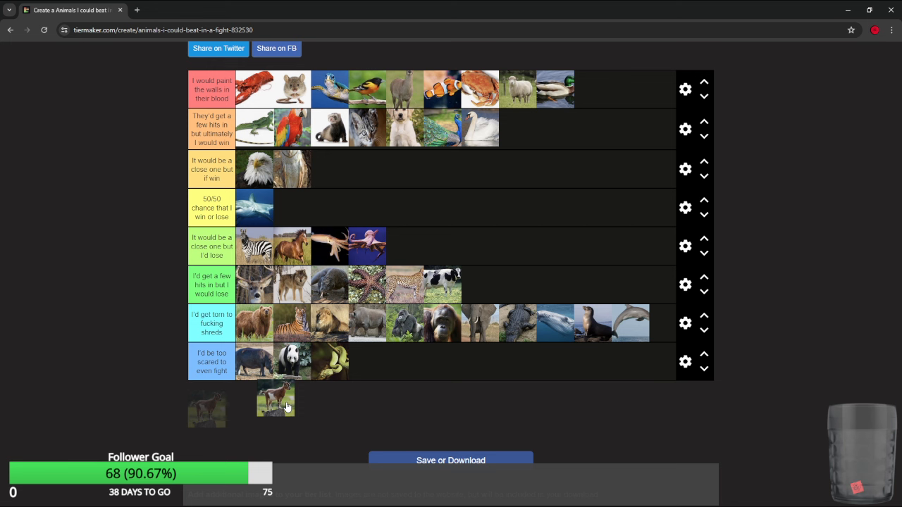
Place the goat, the last unranked animal, in the second tier after trying the top.
left_click_drag(275, 401, 490, 303)
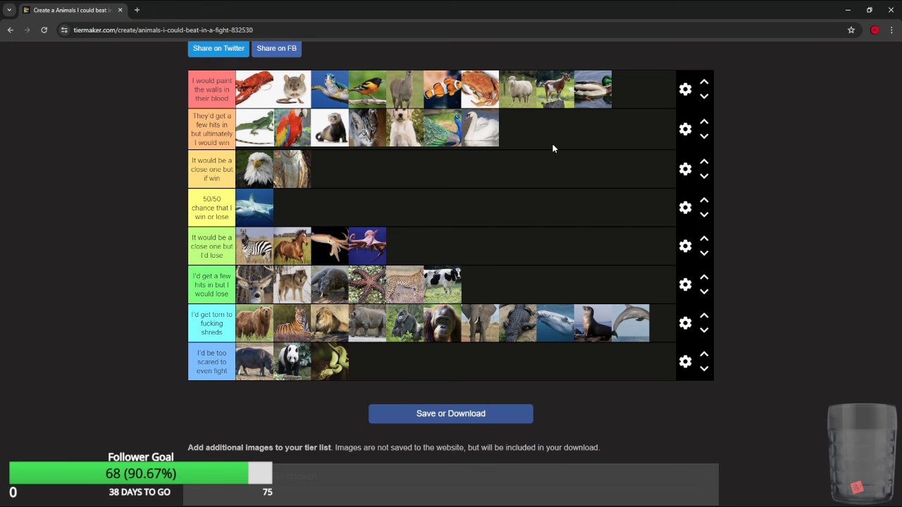
left_click_drag(555, 89, 547, 180)
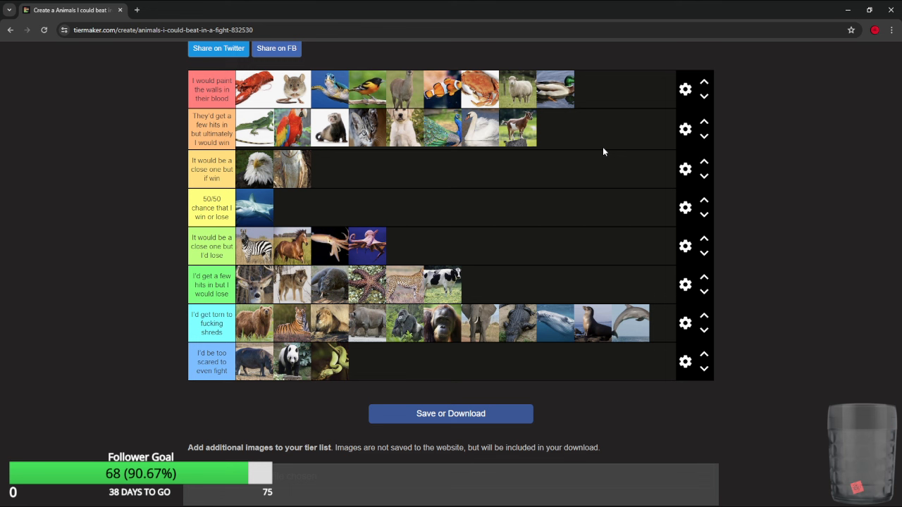
mouse_move(827, 127)
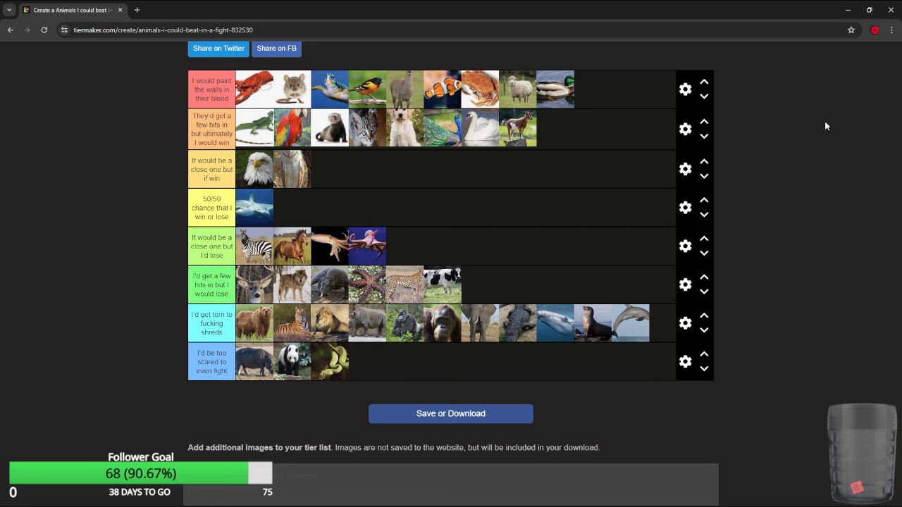